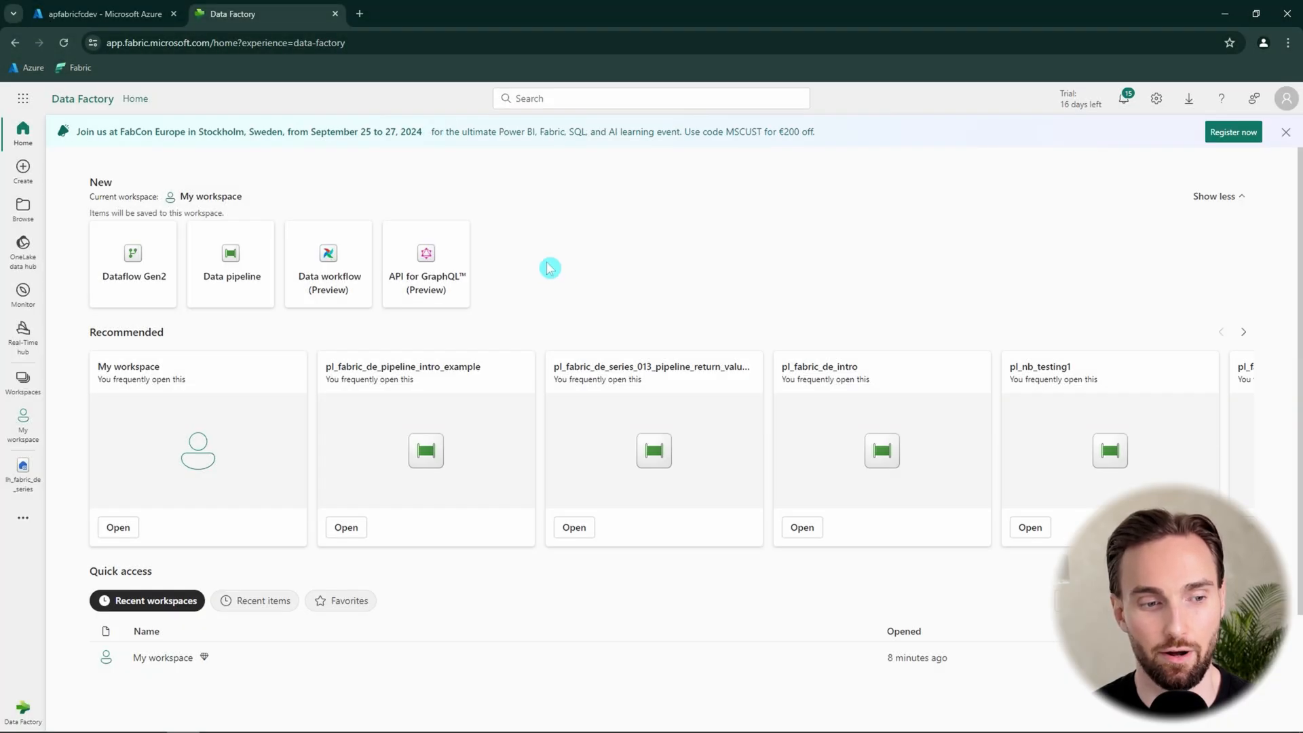
# Browse lh_fabric_de_series Files > fabric_de_series_014 > source, preview file1.txt and return to the folder.
pyautogui.click(23, 481)
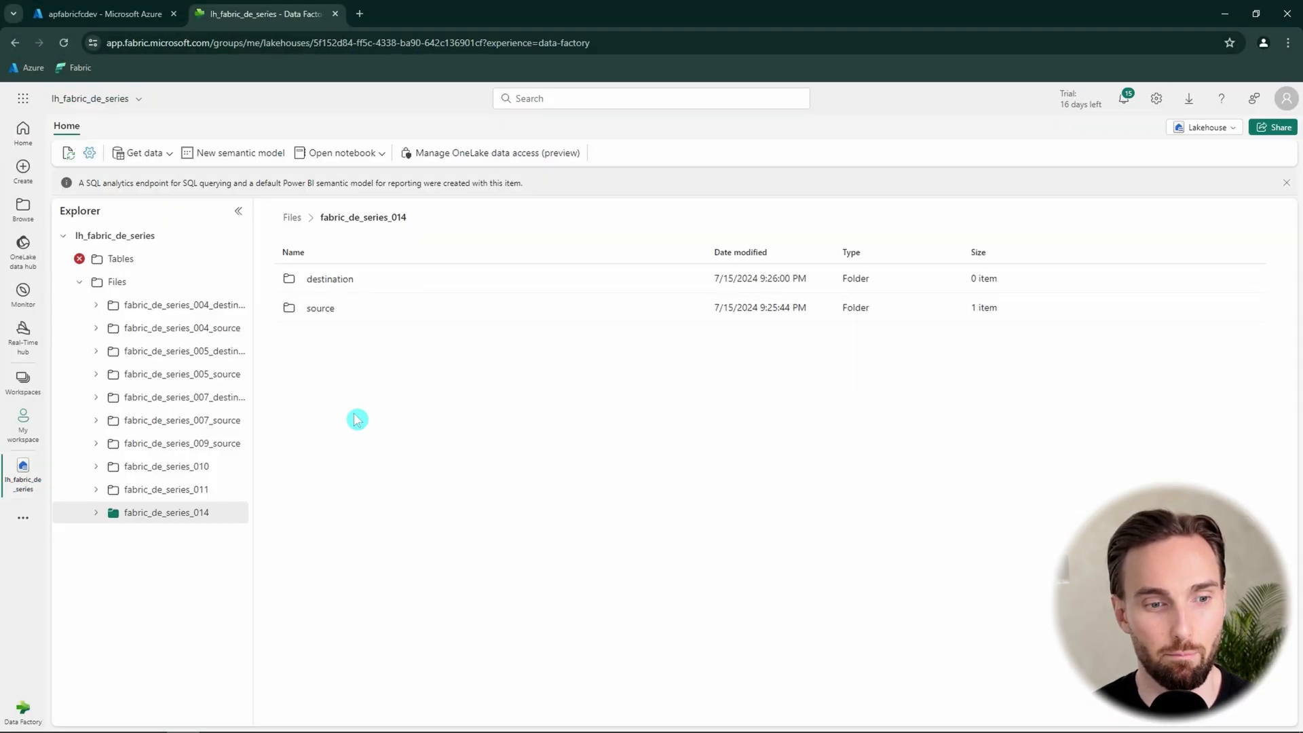
pyautogui.click(95, 511)
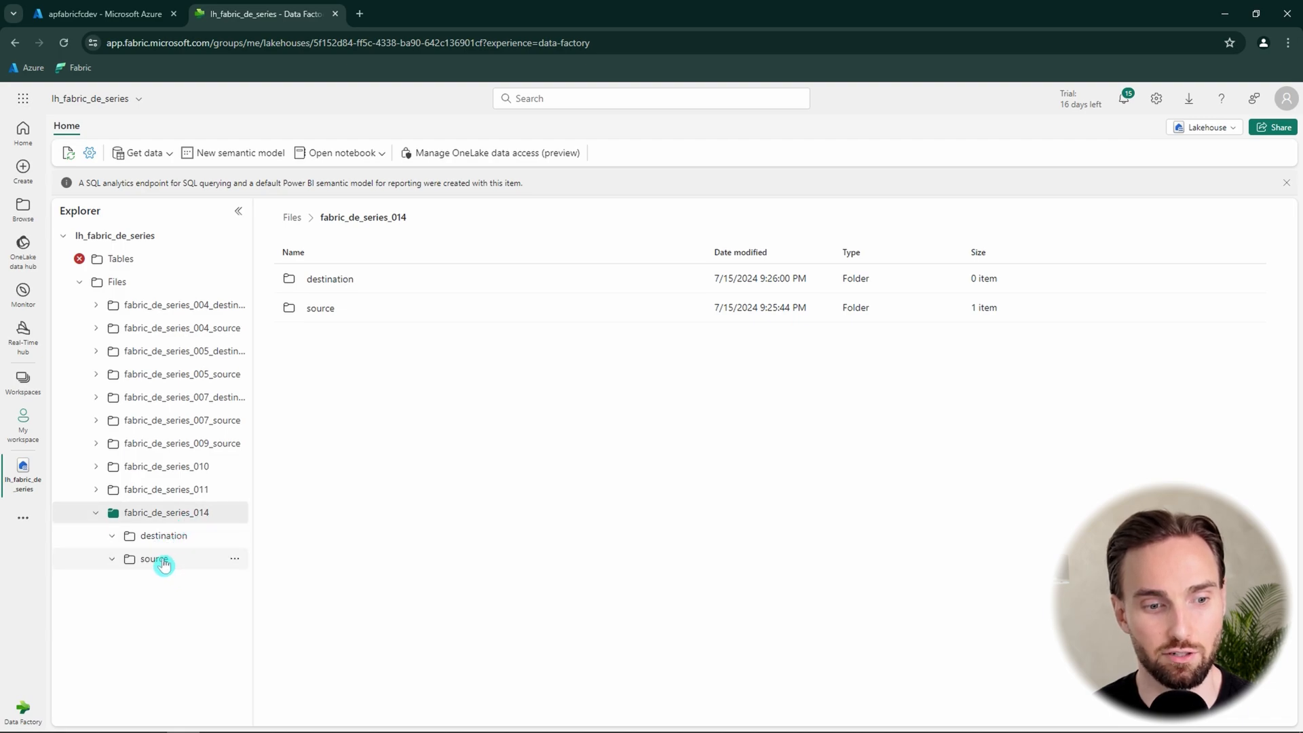
pyautogui.click(153, 558)
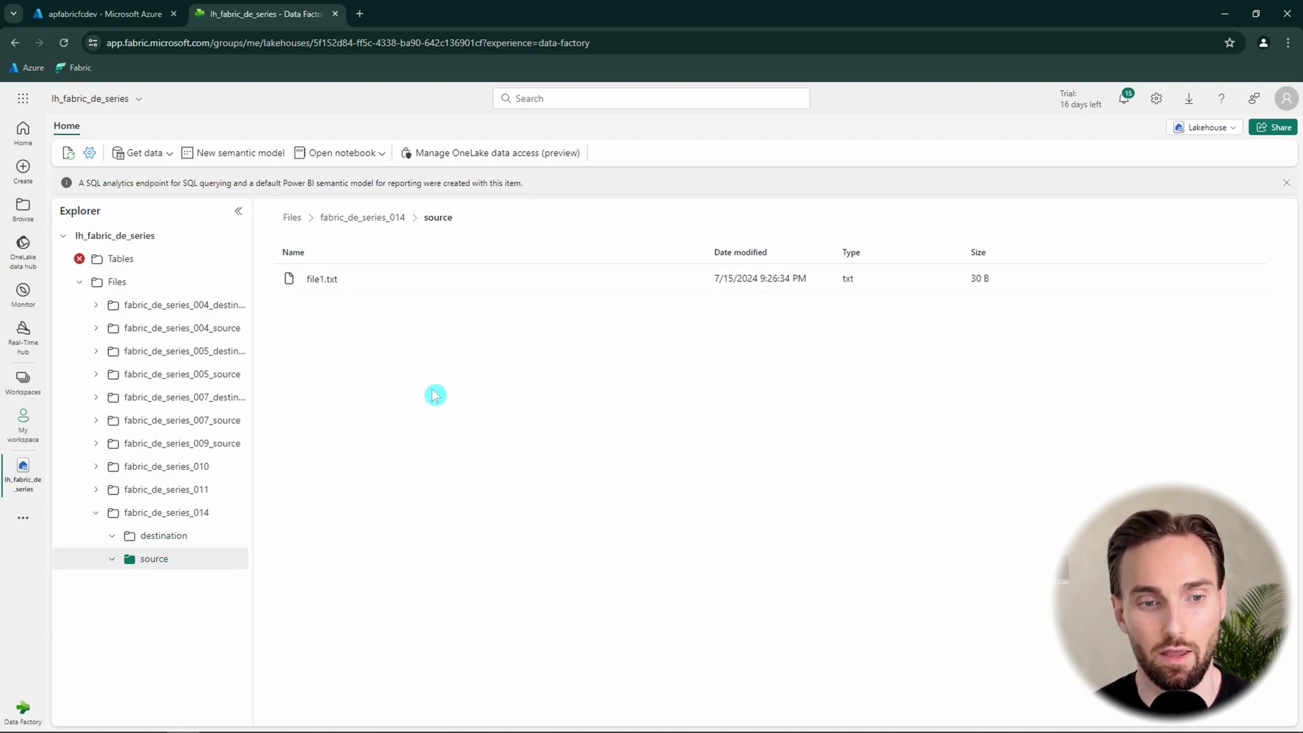
pyautogui.moveTo(317, 339)
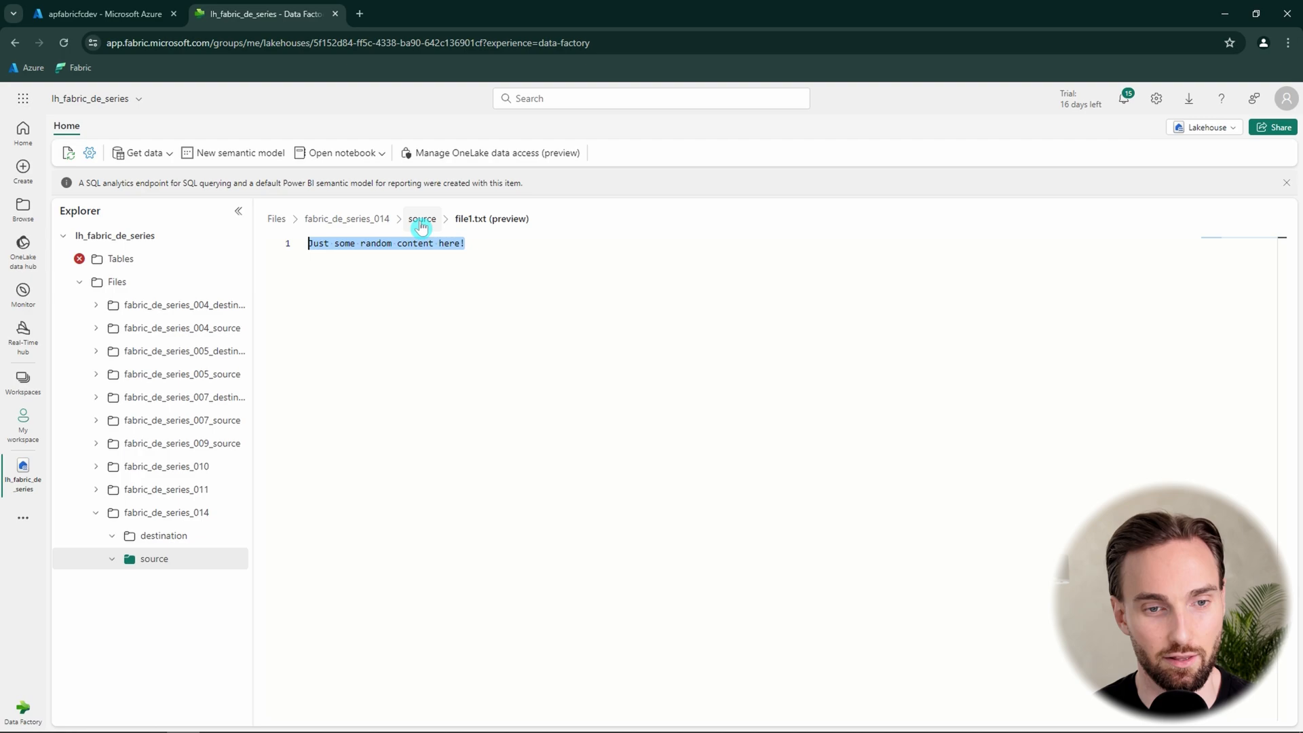
pyautogui.click(422, 218)
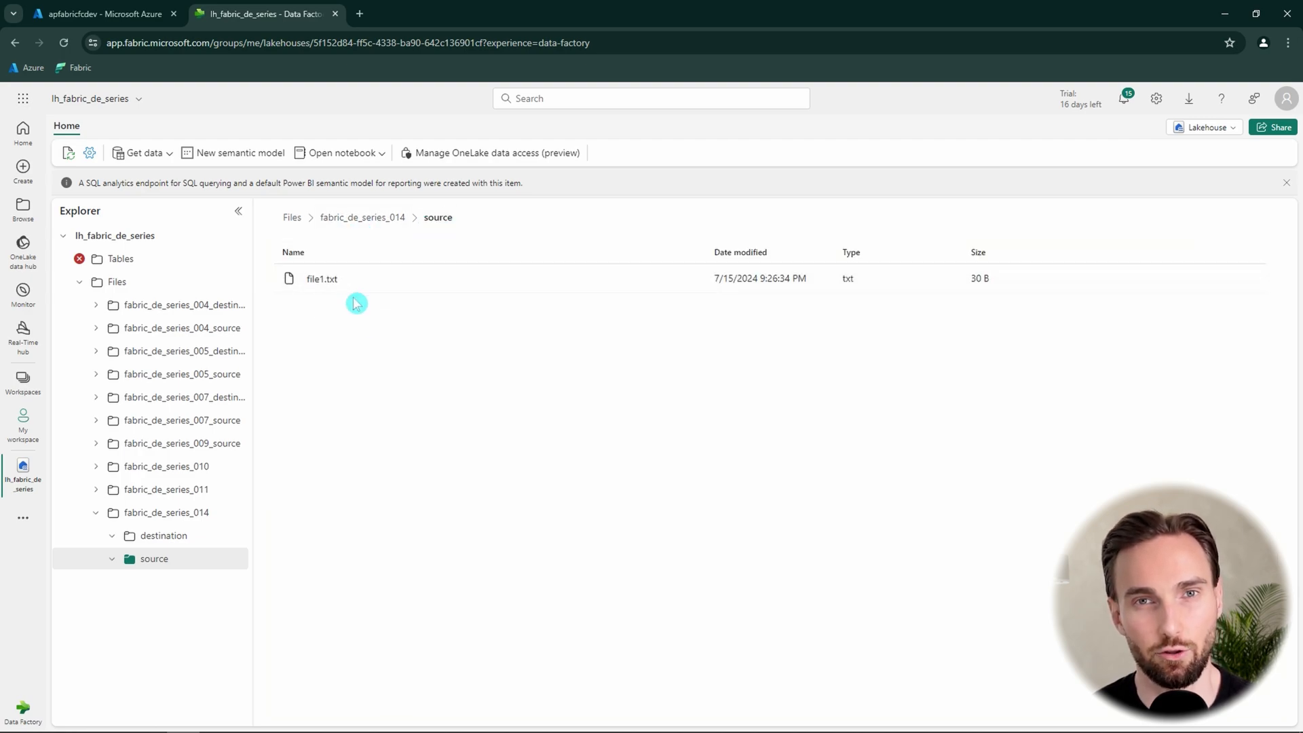
pyautogui.moveTo(324, 303)
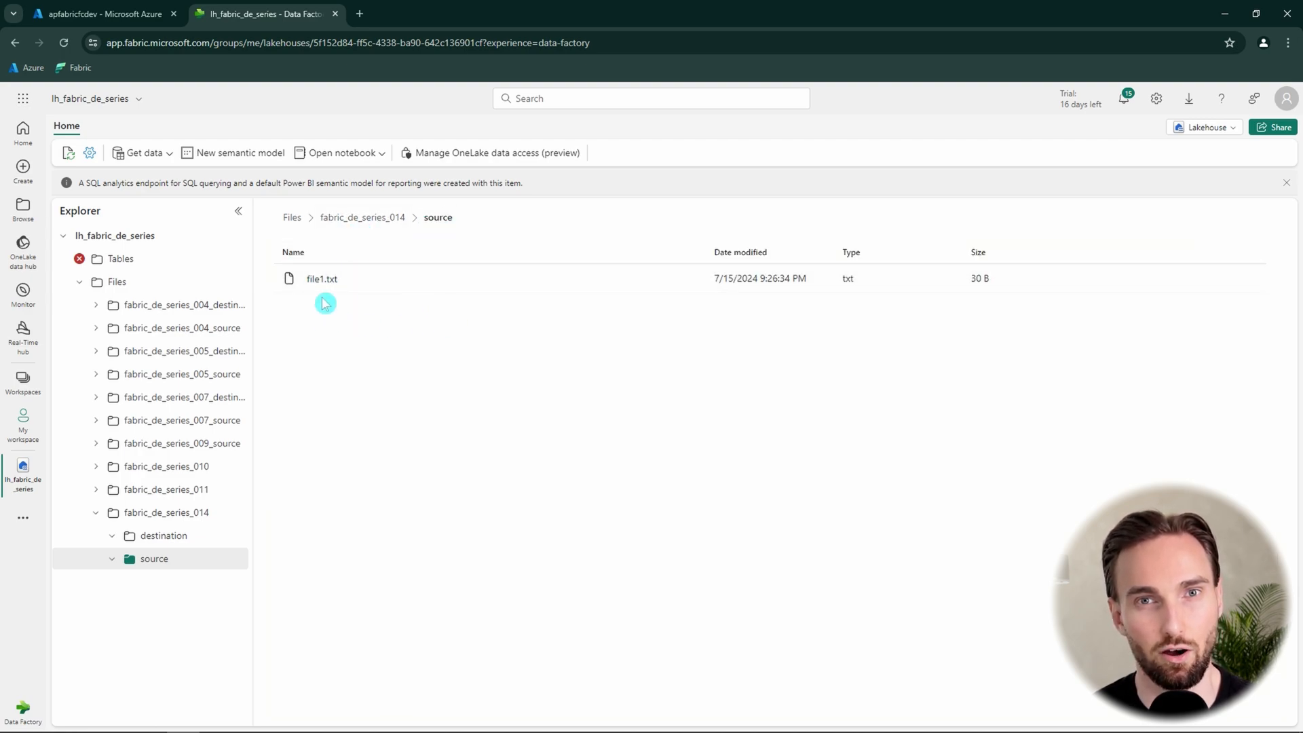
pyautogui.moveTo(432, 361)
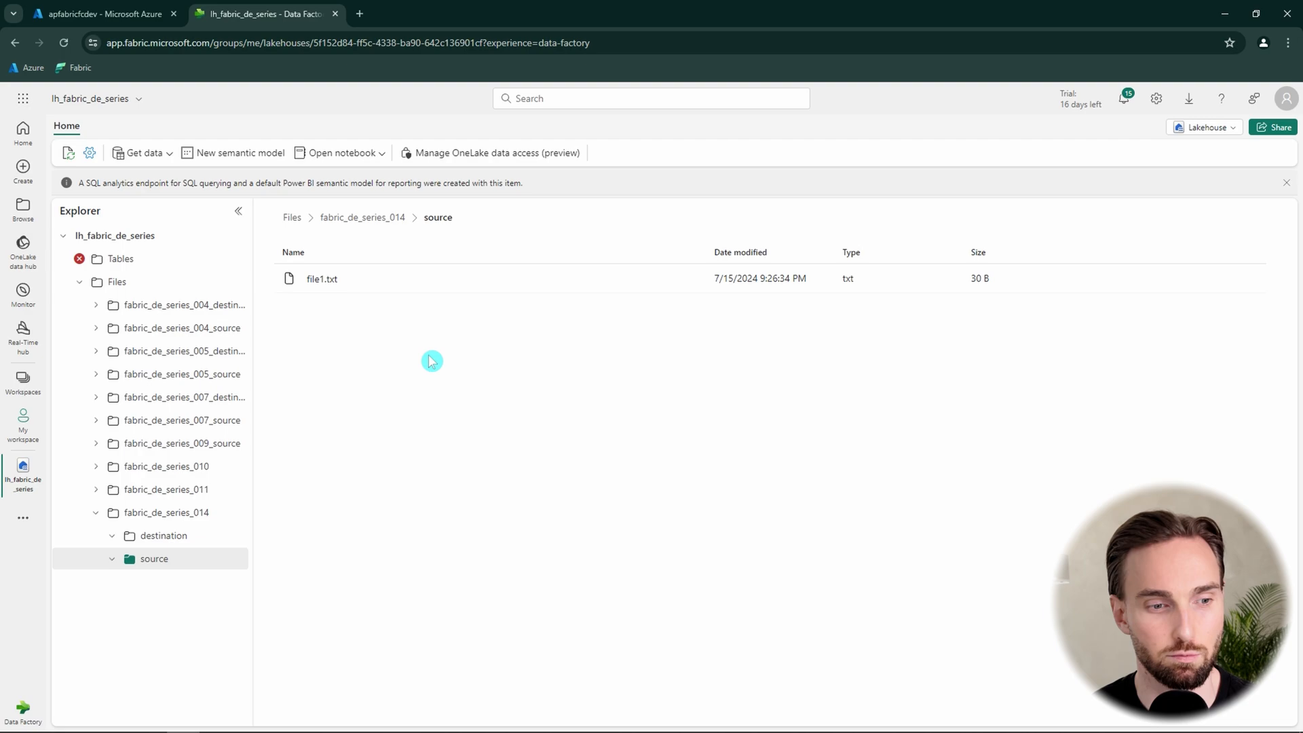
pyautogui.moveTo(23, 169)
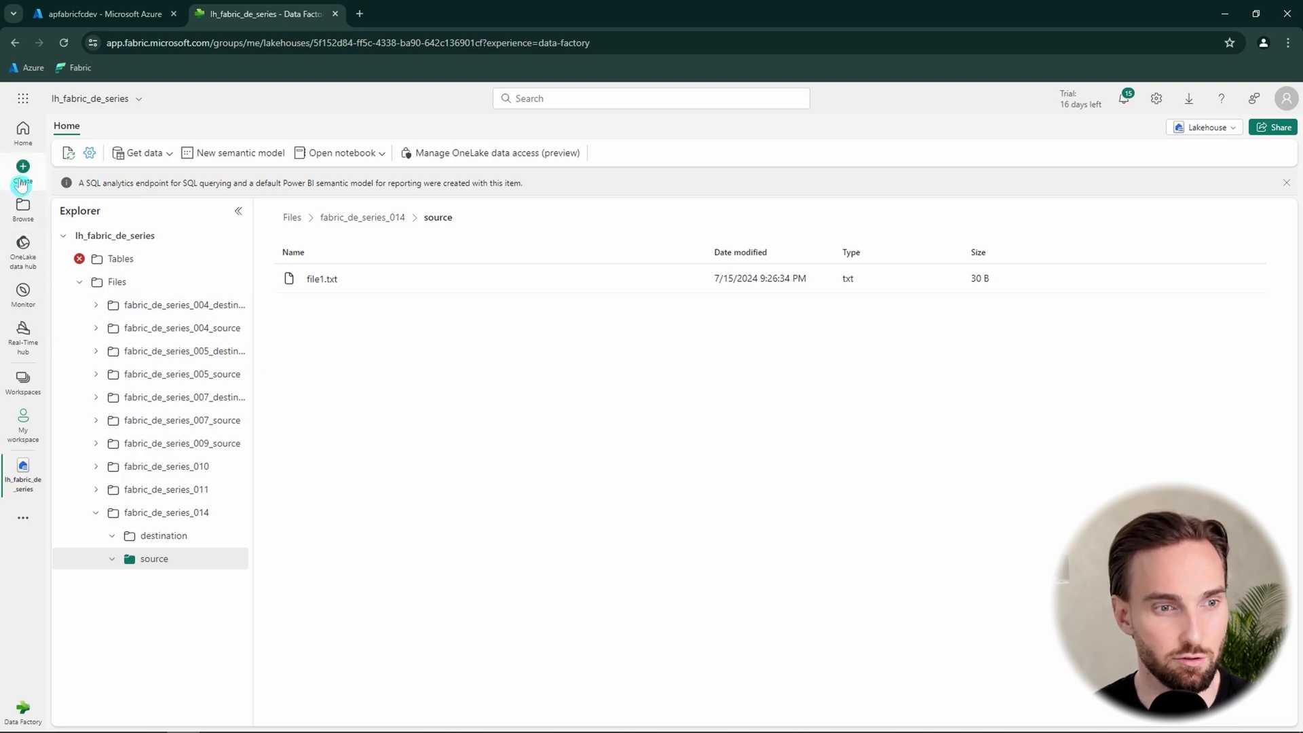
# Create a Data pipeline item named pl_fabric_de_series_014_pipeline_inputs_and_outputs from the Create page.
pyautogui.click(23, 171)
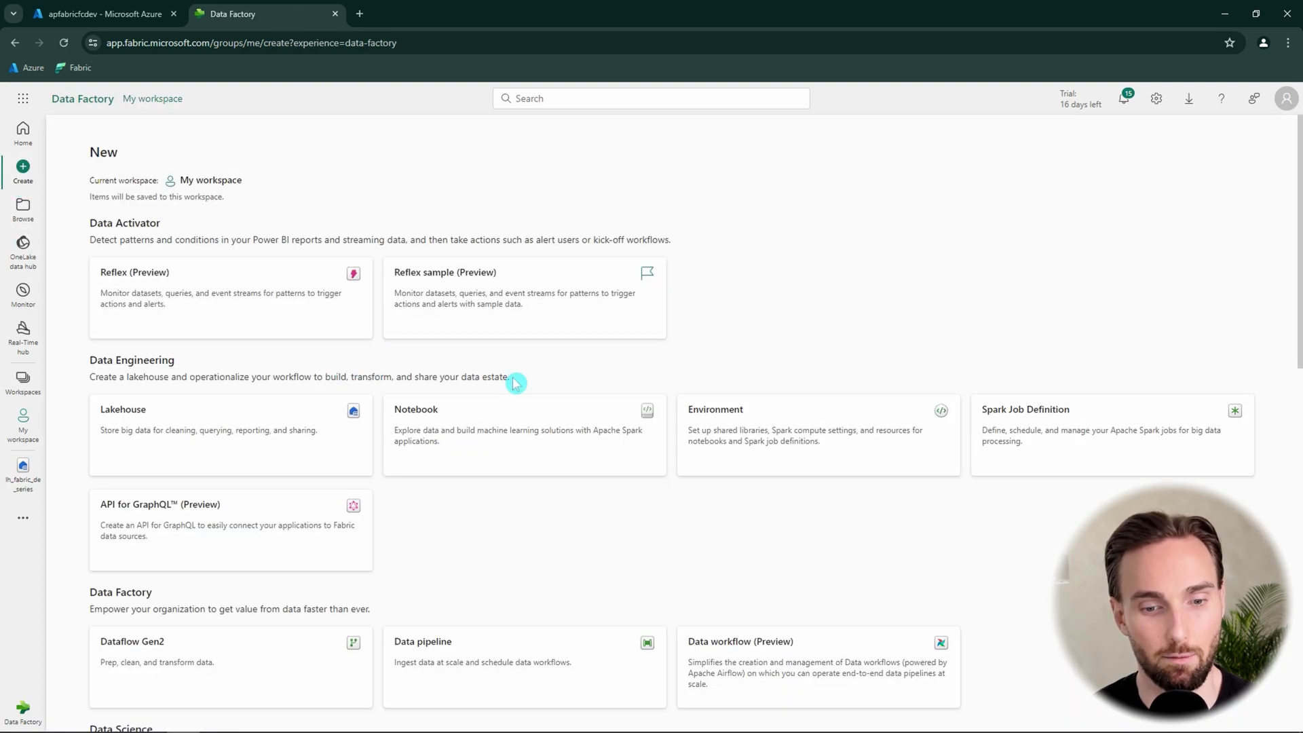
pyautogui.scroll(-3)
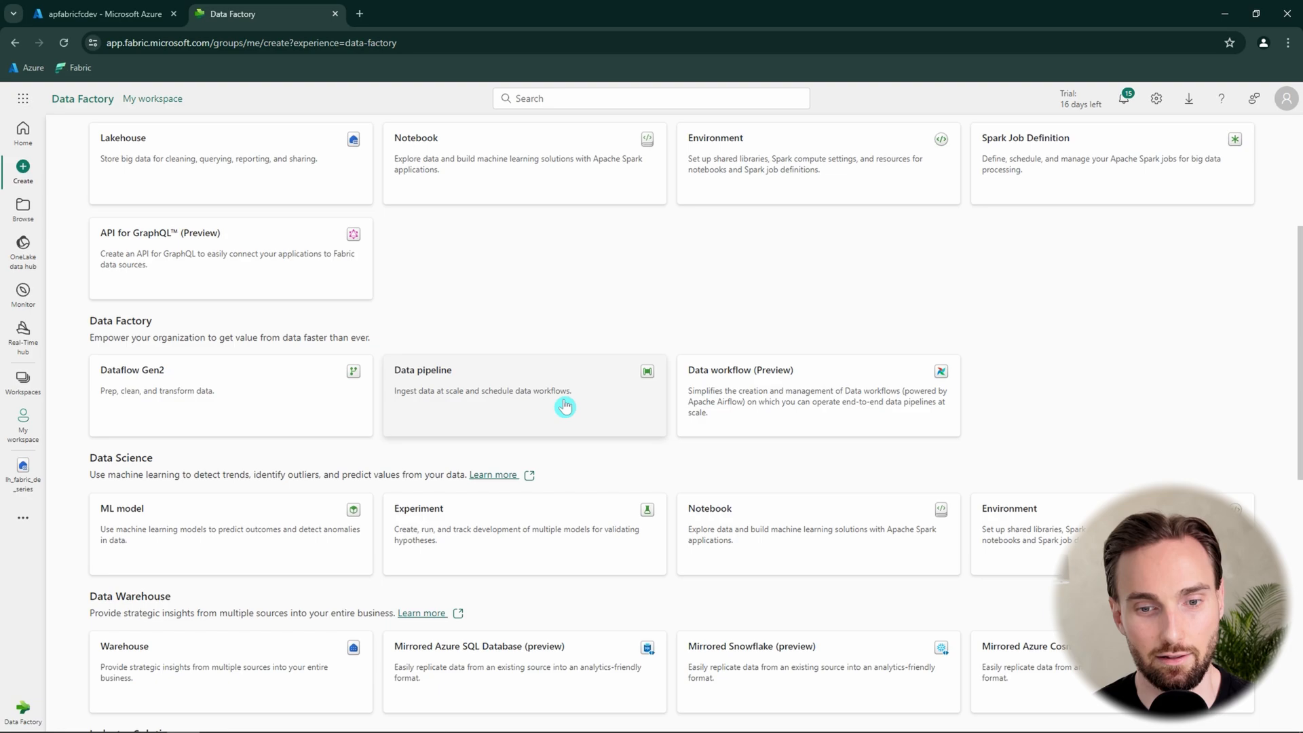
pyautogui.moveTo(609, 387)
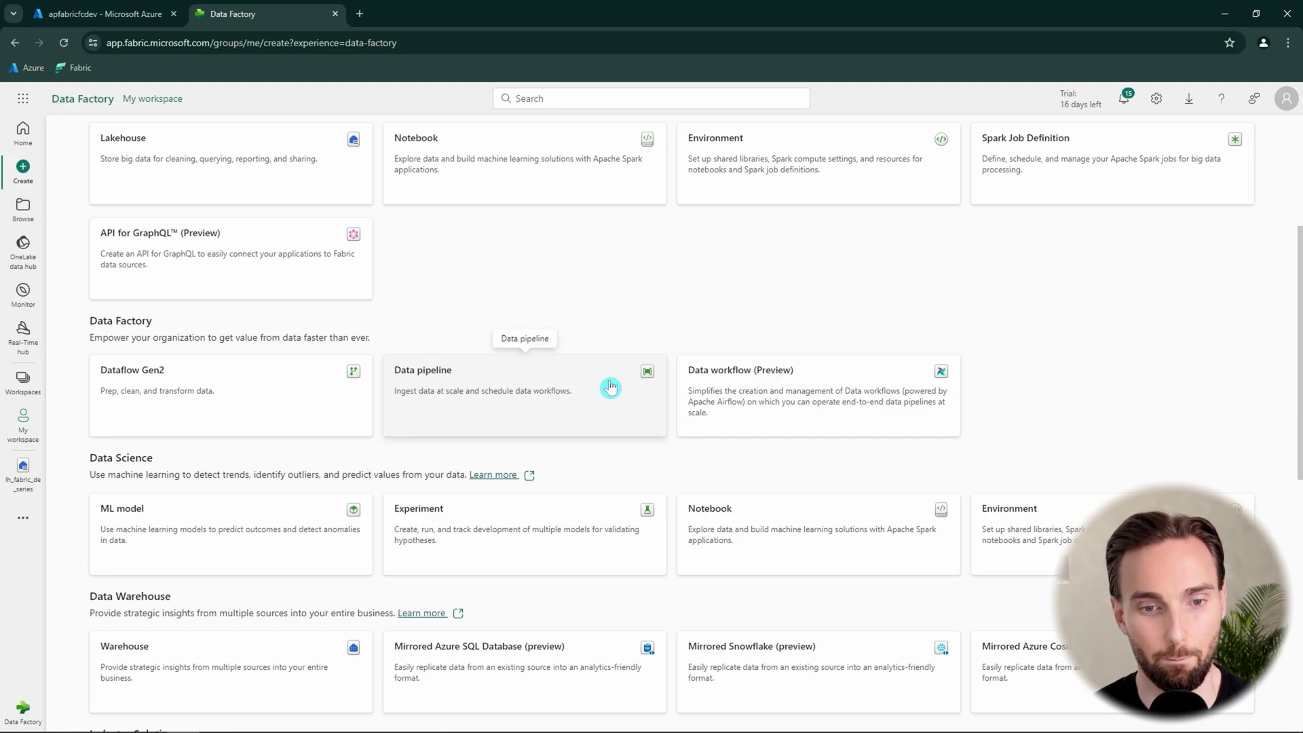
pyautogui.click(524, 395)
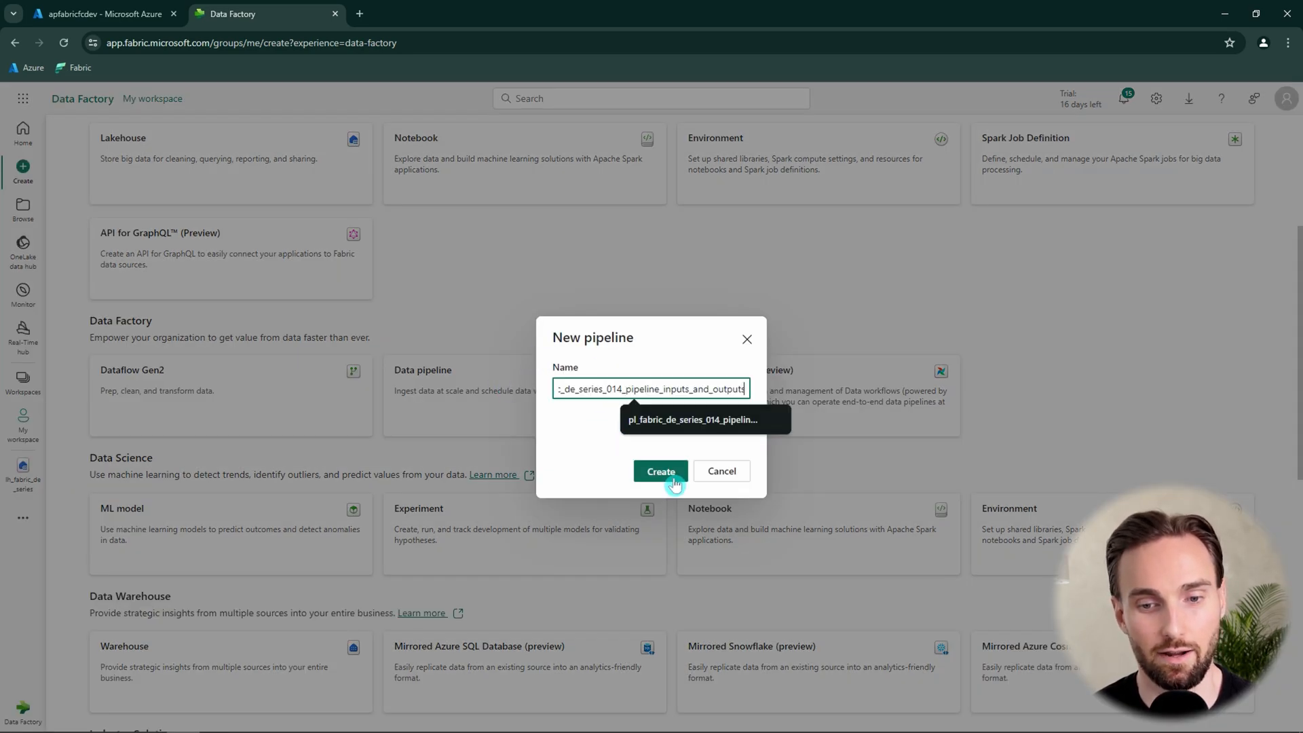
pyautogui.click(659, 471)
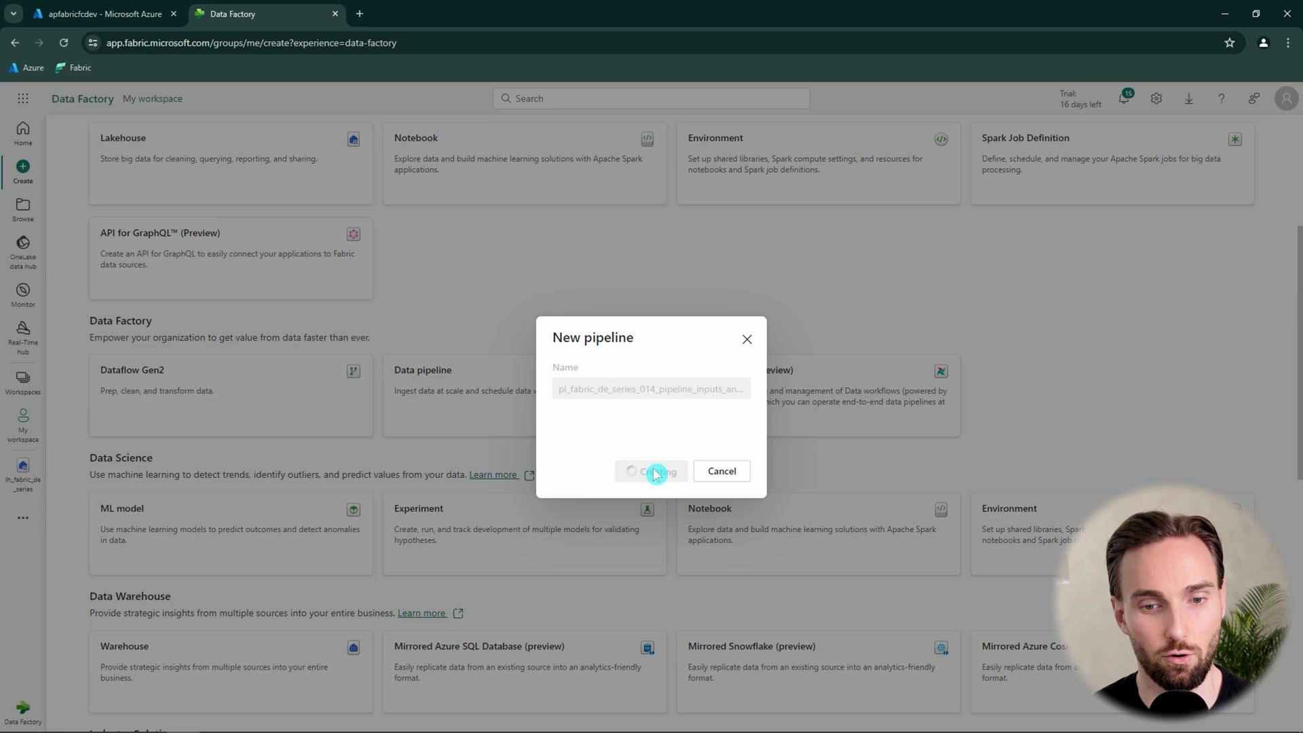
pyautogui.click(651, 471)
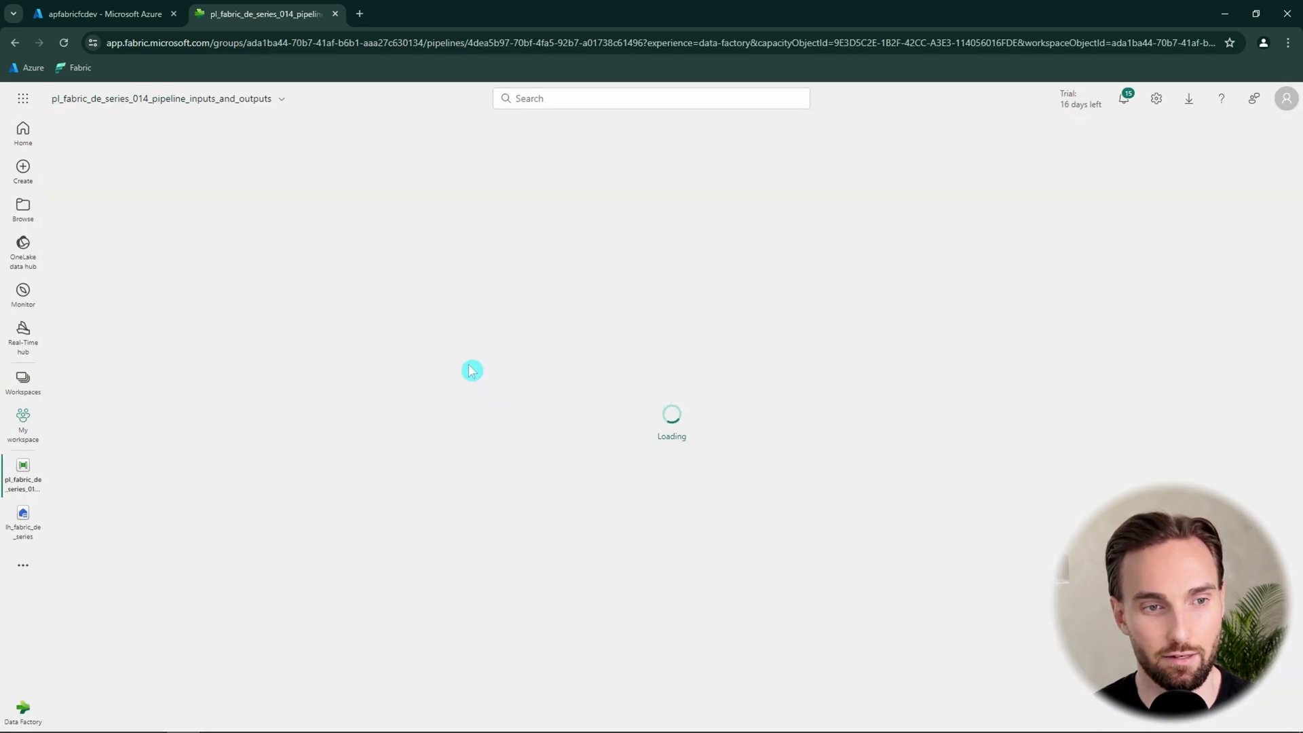
pyautogui.moveTo(499, 389)
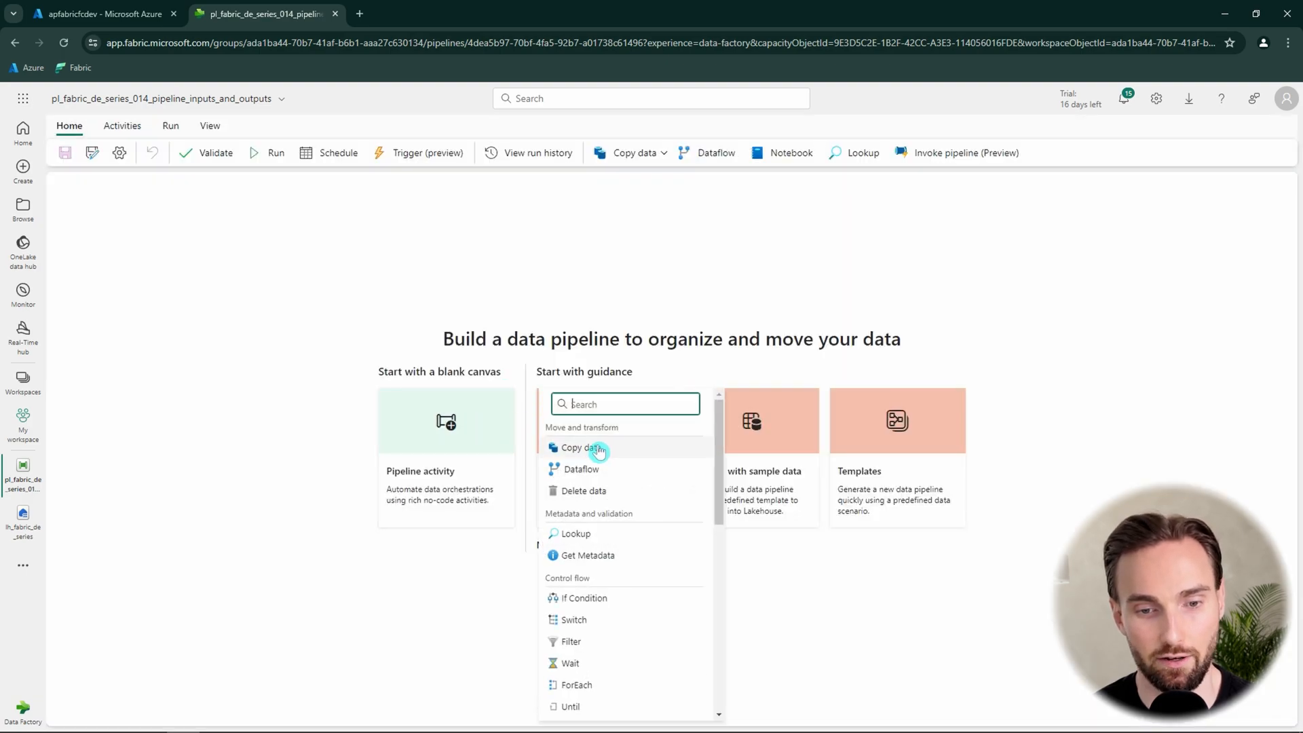
# Add a Copy data activity and rename it 'Copy data file1' in the General tab.
pyautogui.click(577, 446)
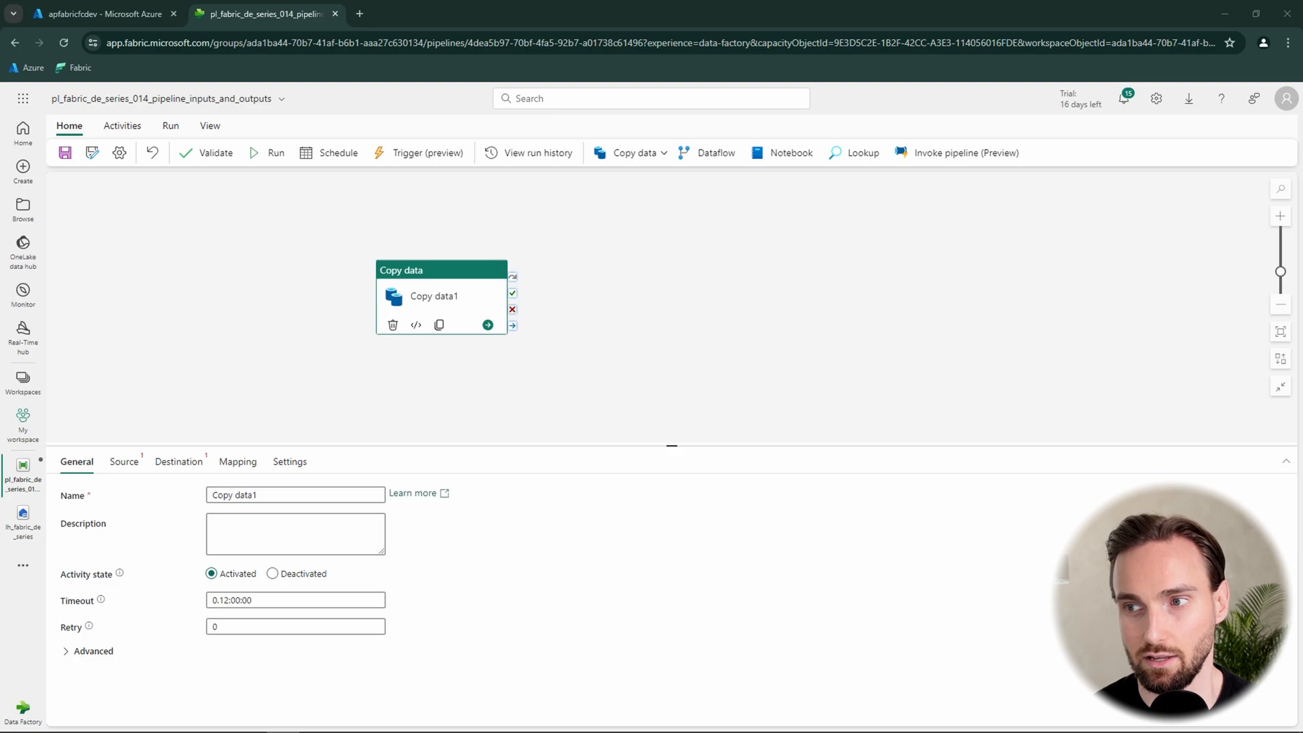
pyautogui.tripleClick(295, 494)
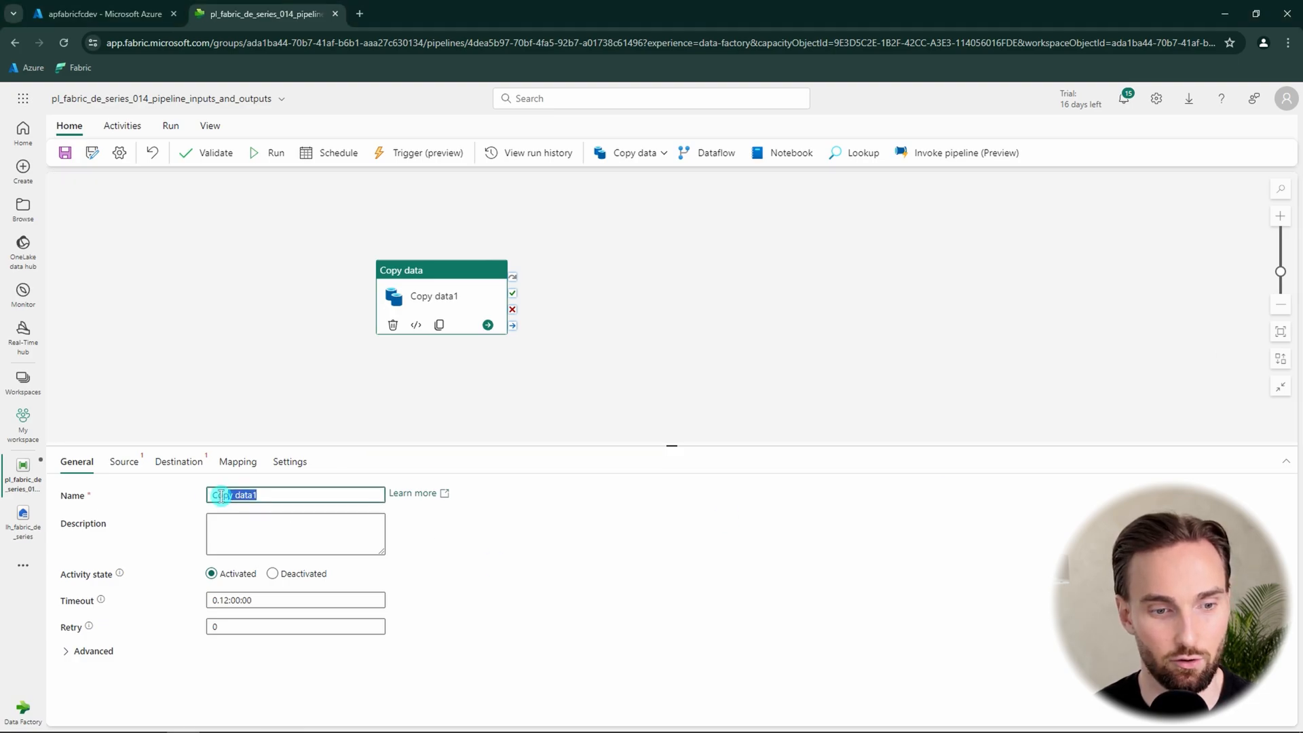
pyautogui.write('Copy data file1')
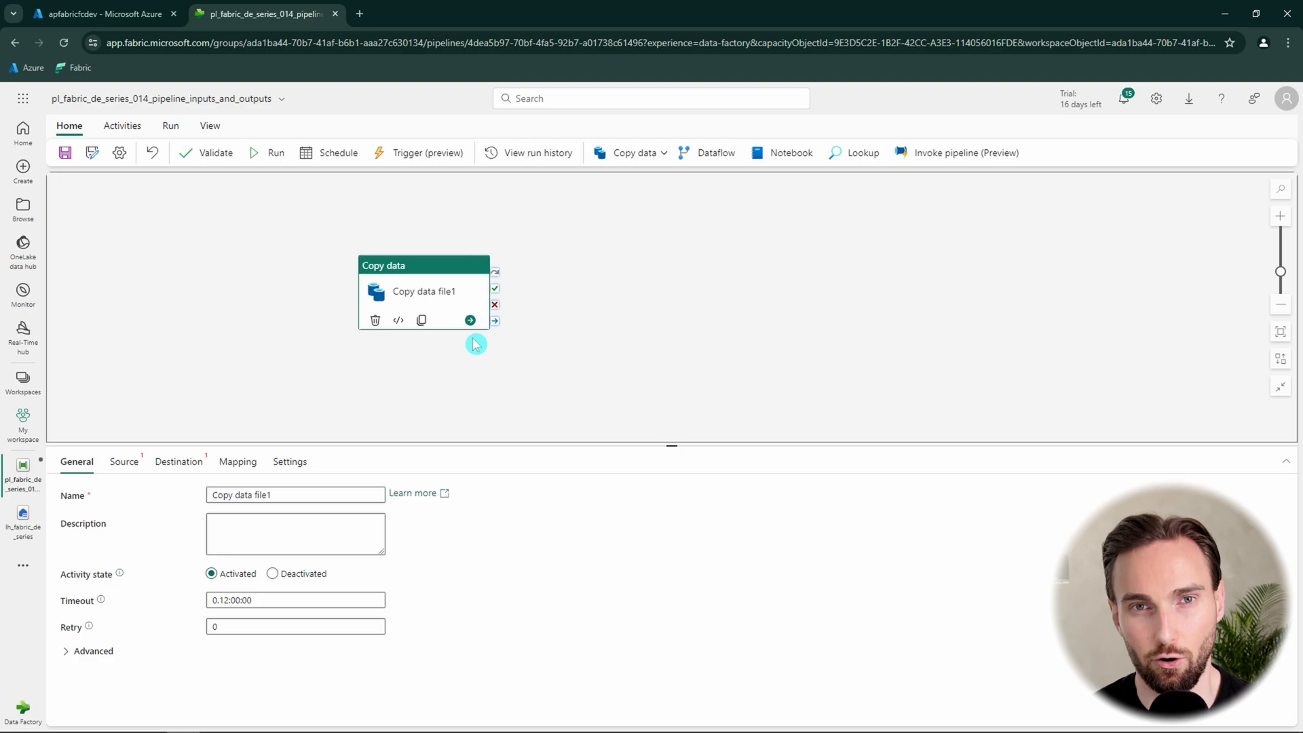
pyautogui.moveTo(420, 321)
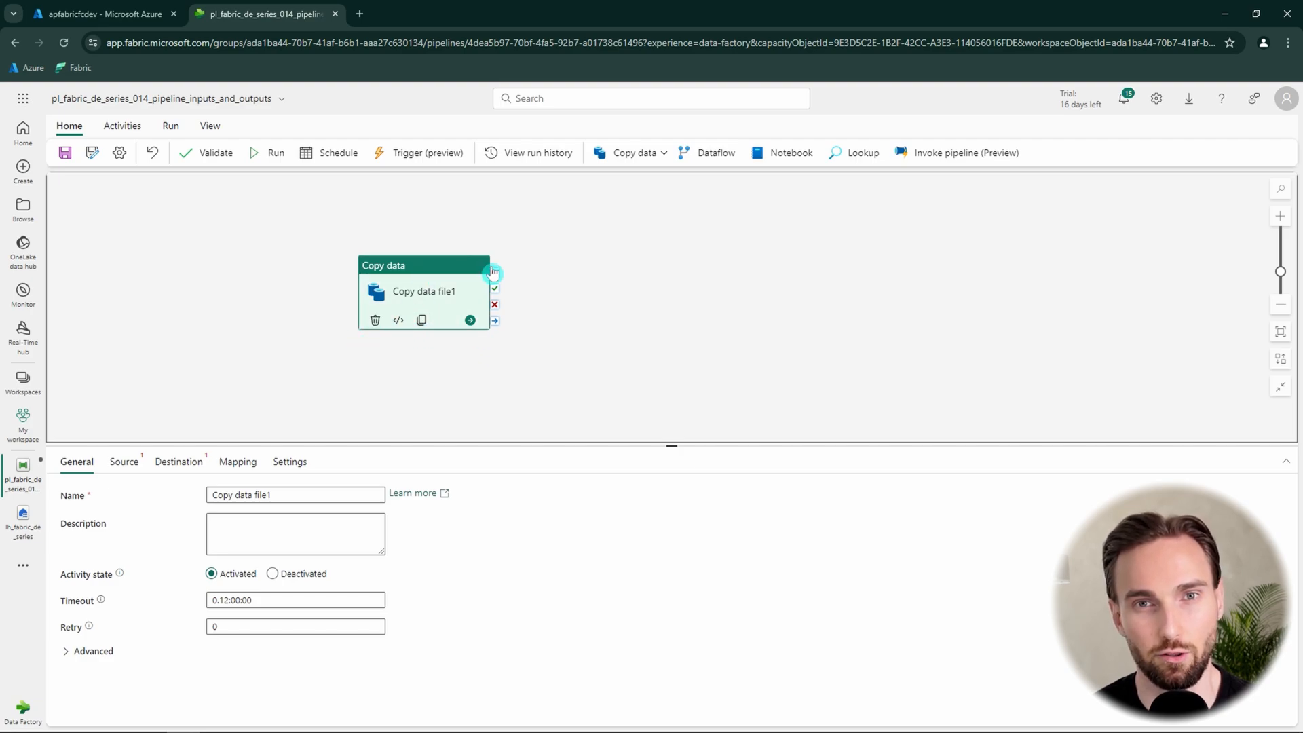
pyautogui.moveTo(517, 335)
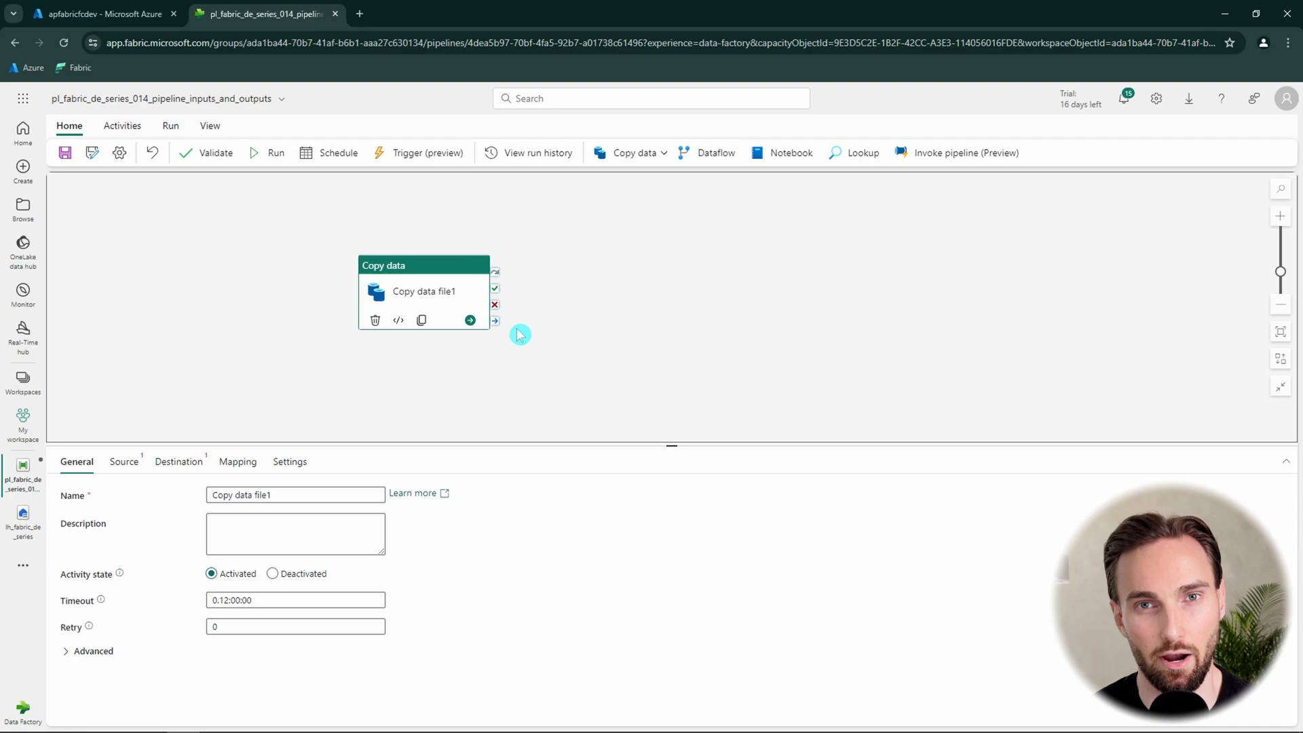
pyautogui.moveTo(514, 325)
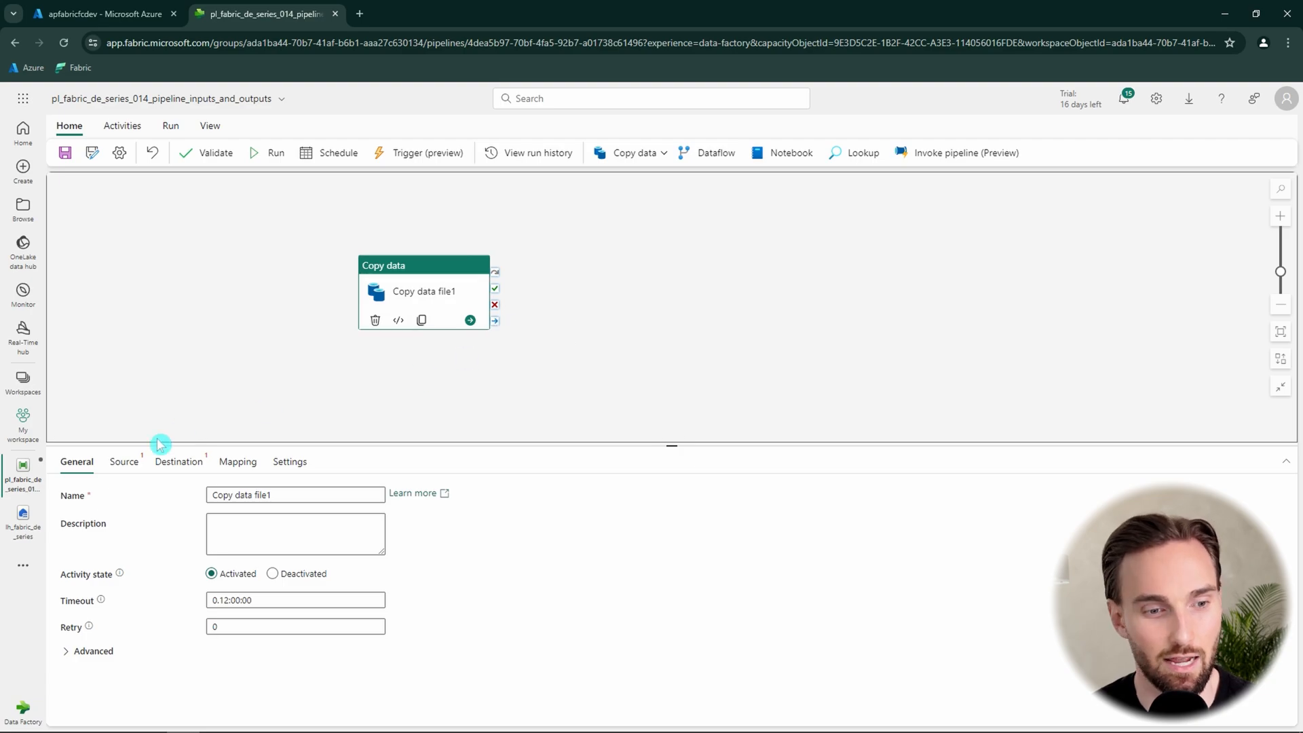
# Set the source to lh_fabric_de_series Files, path fabric_de_series_014/source, file file1.txt, Binary format.
pyautogui.click(124, 461)
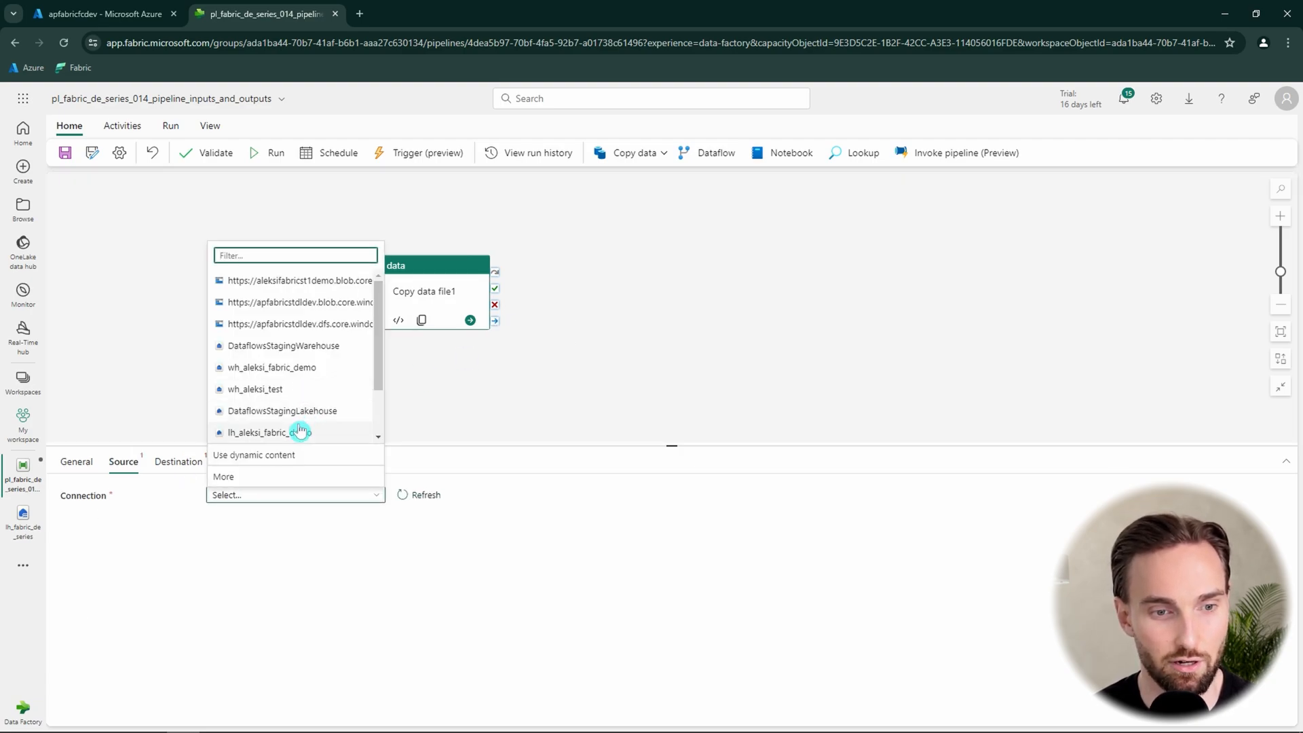
pyautogui.scroll(-3)
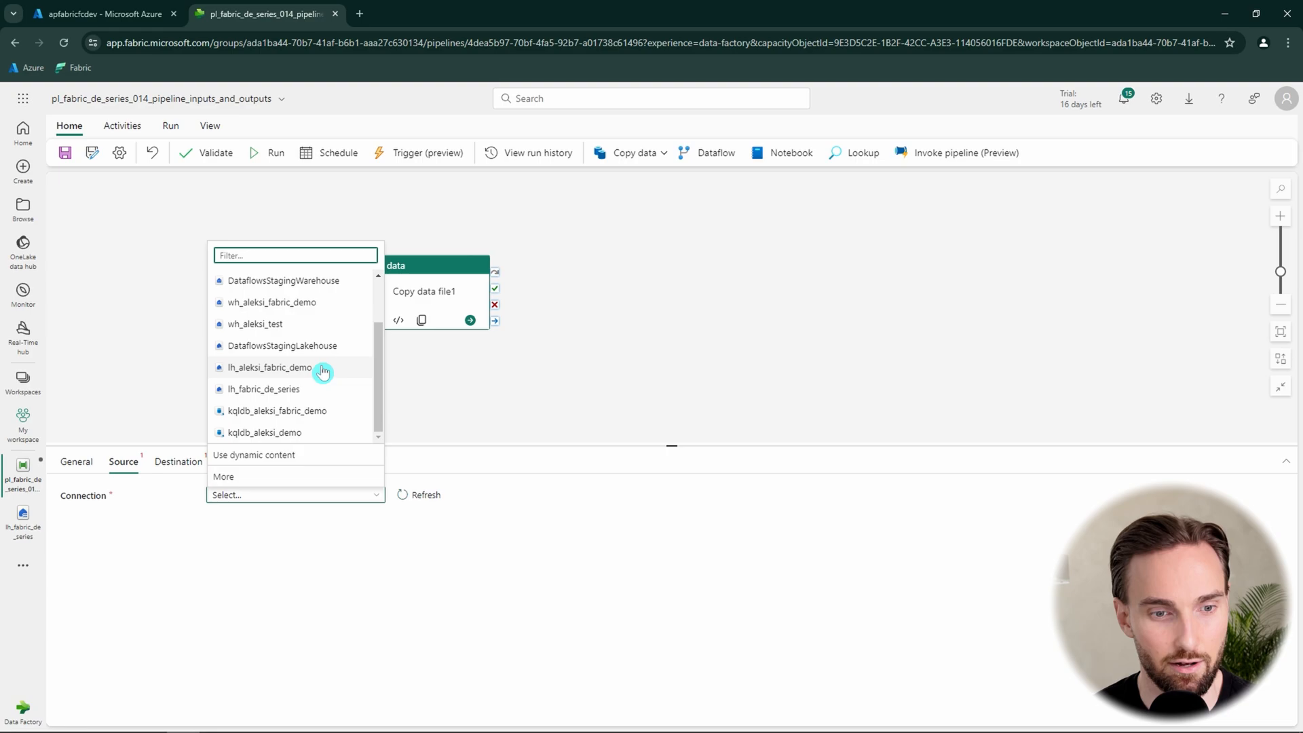
pyautogui.click(264, 390)
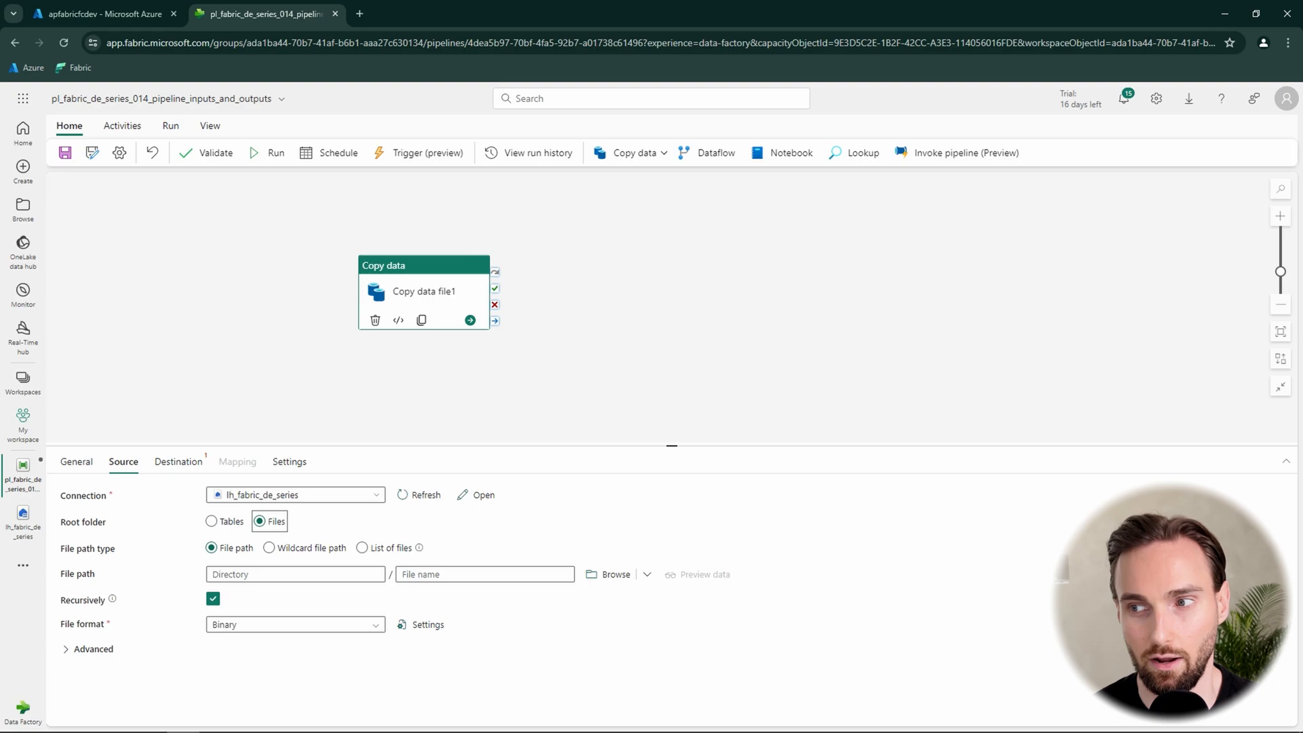
pyautogui.moveTo(396, 595)
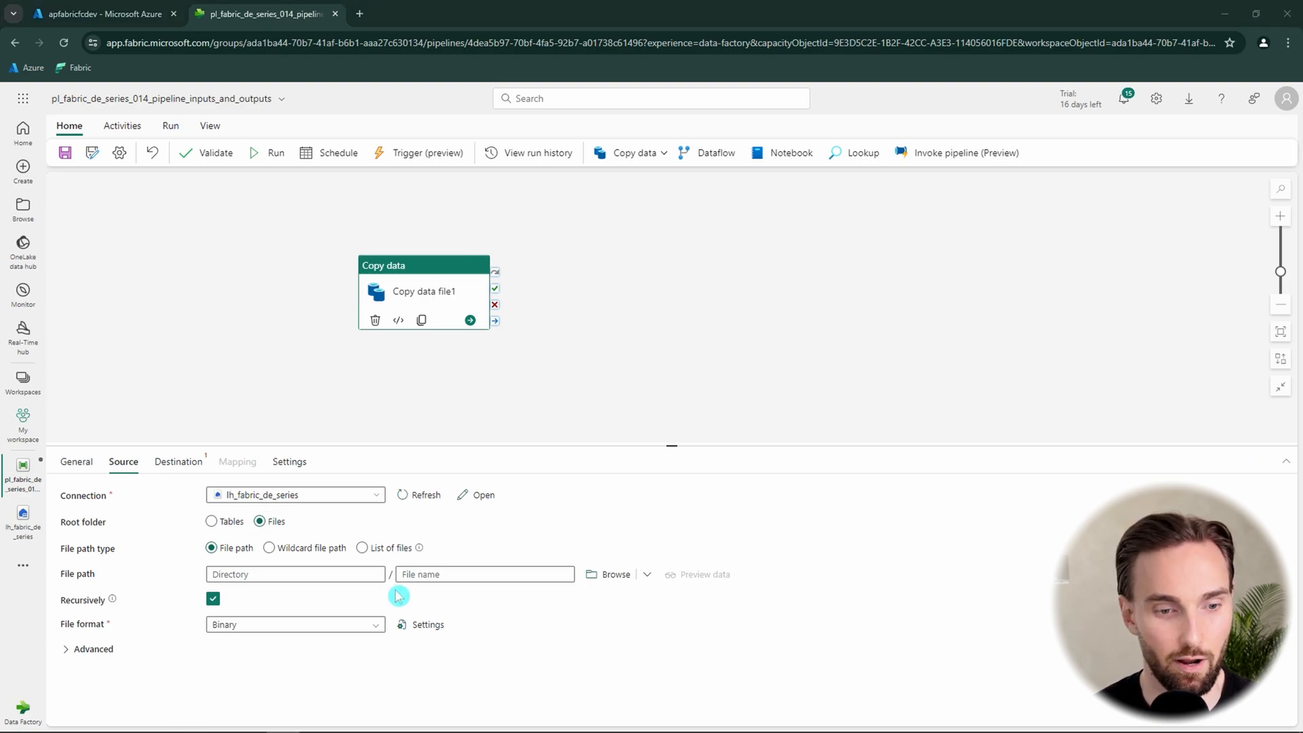
pyautogui.write('fabric_de_series_014/source')
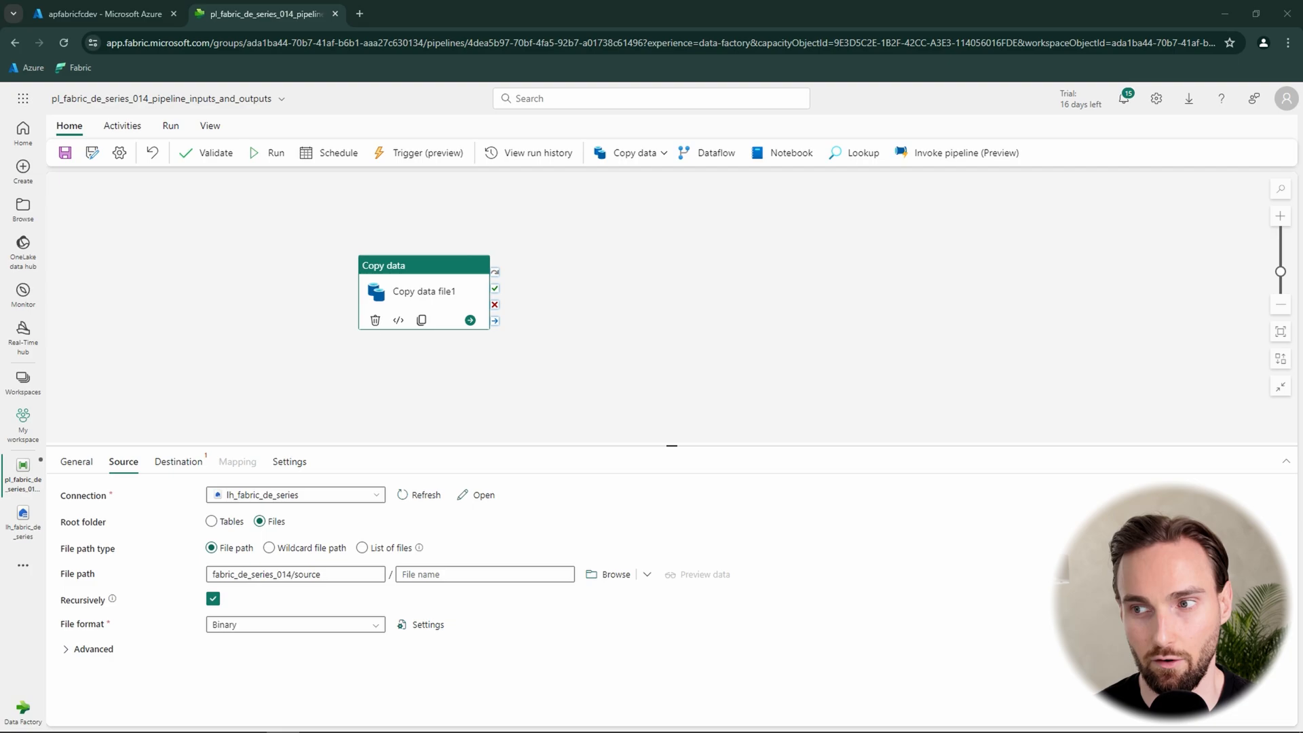
pyautogui.write('file1.txt')
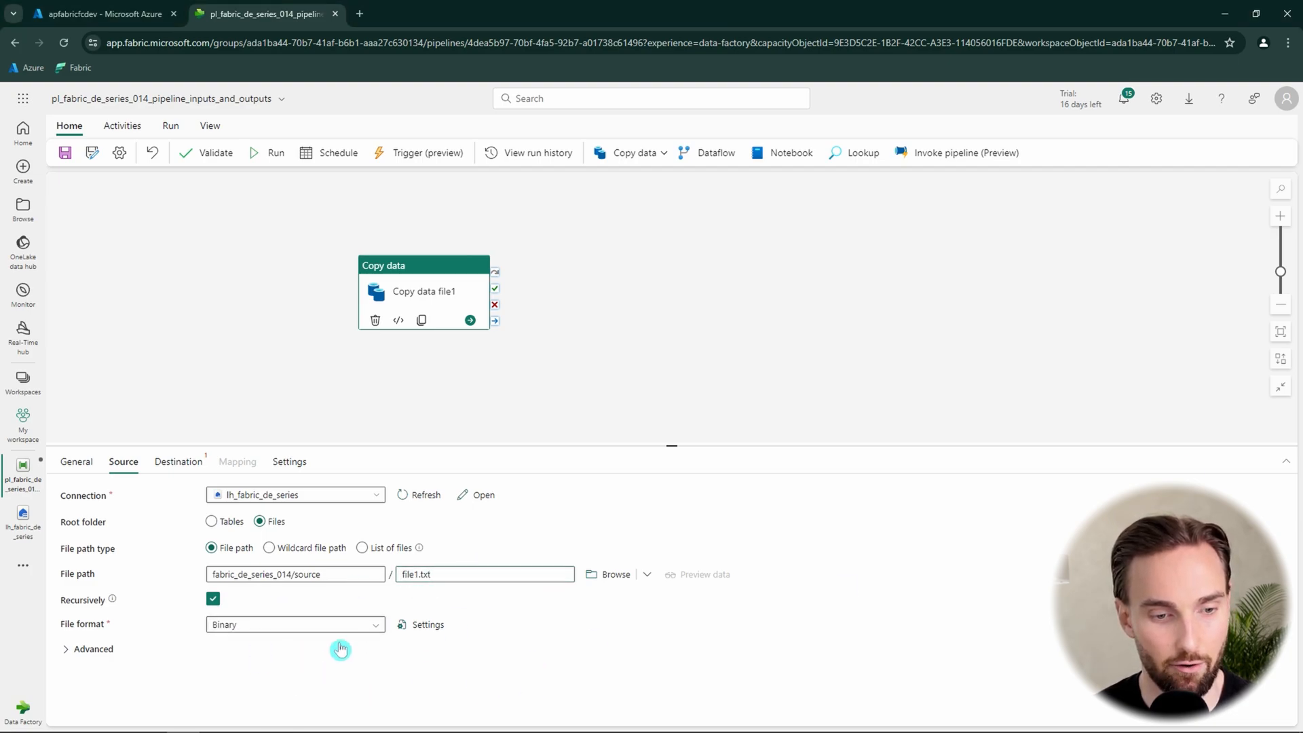
pyautogui.moveTo(196, 520)
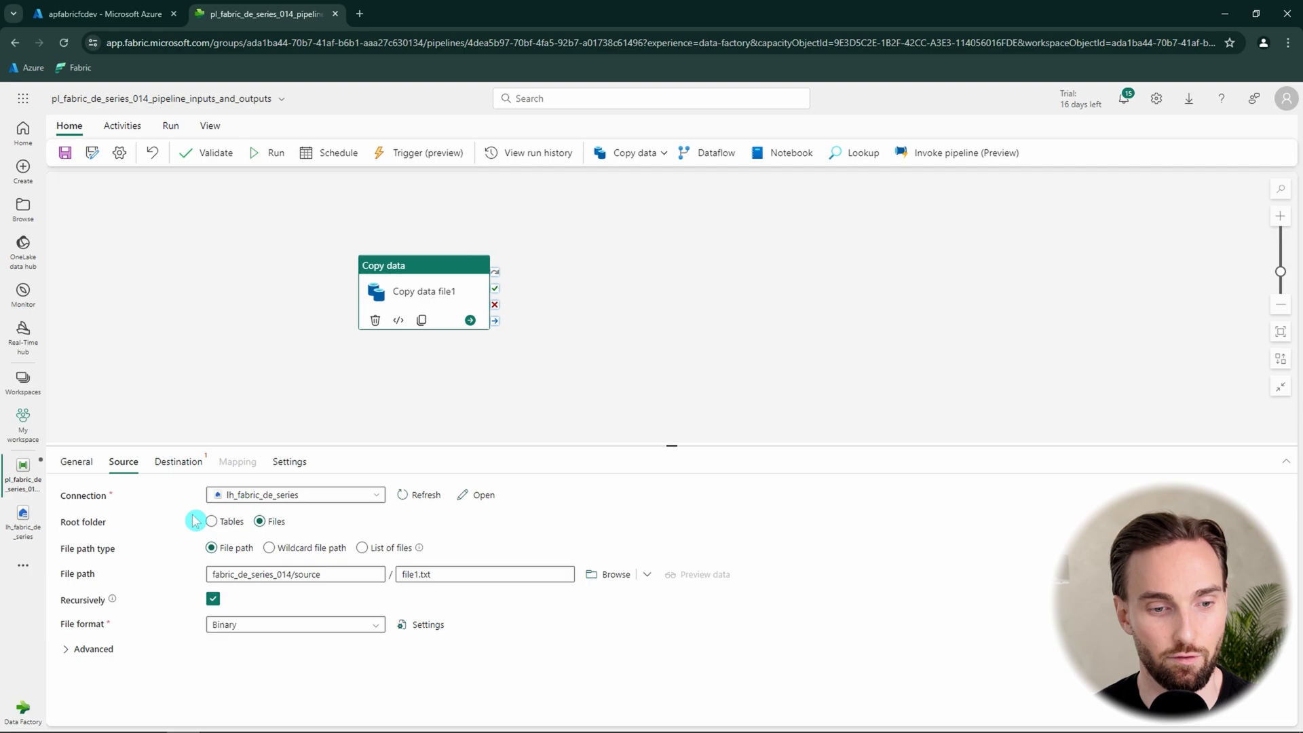
pyautogui.moveTo(178, 461)
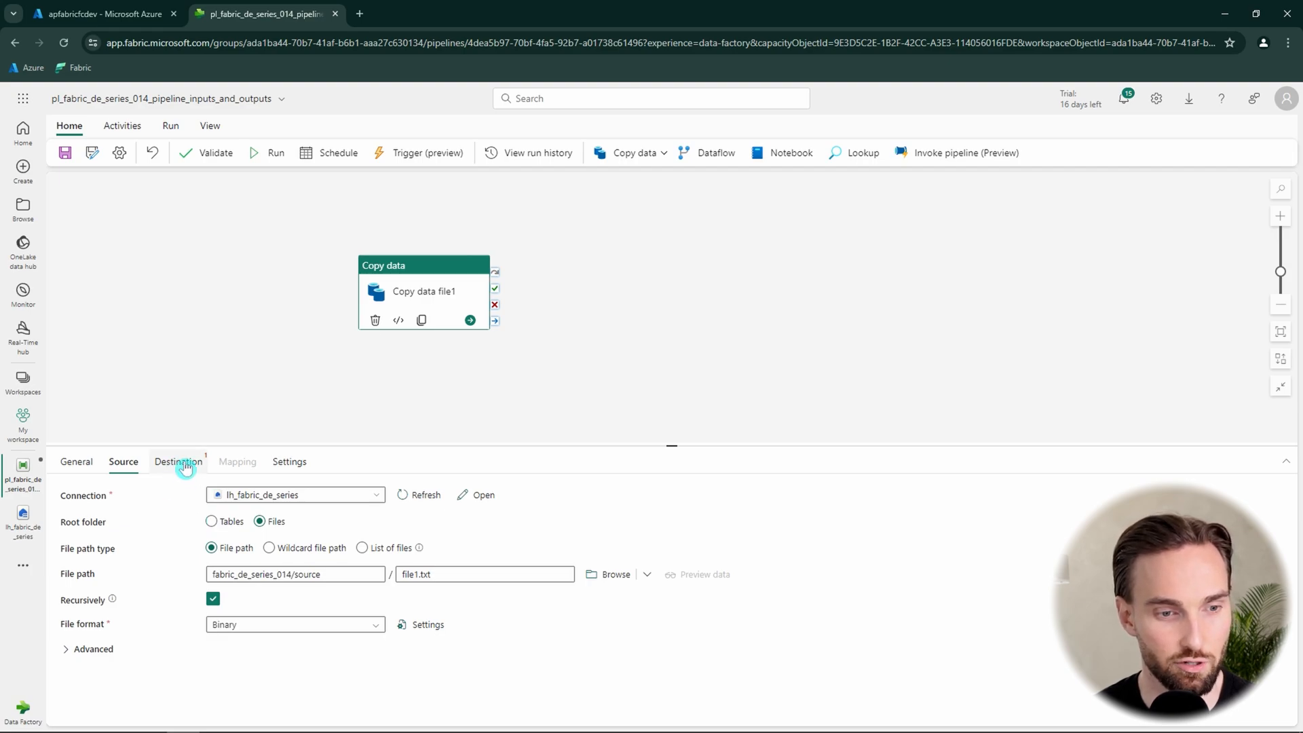
# Set the destination to lh_fabric_de_series Files, path fabric_de_series_014/destination, file file1.txt.
pyautogui.click(376, 494)
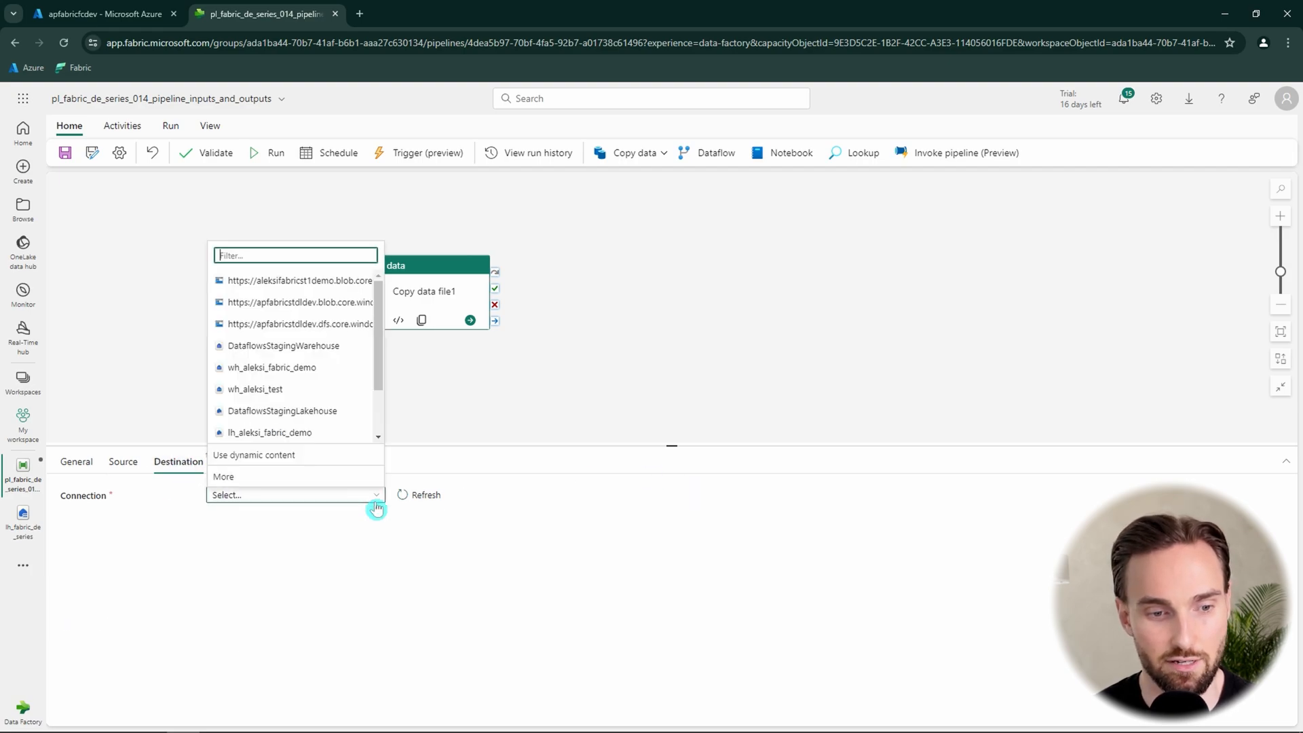
pyautogui.scroll(-3)
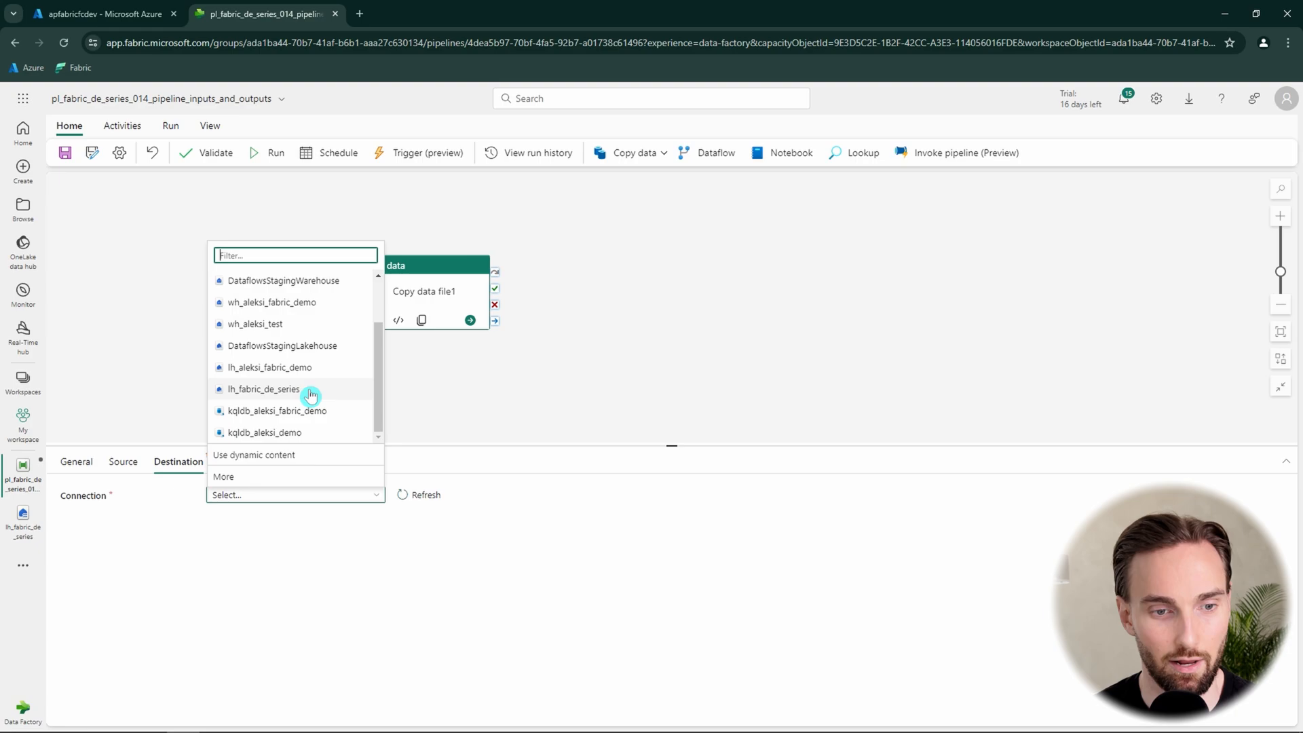
pyautogui.click(263, 389)
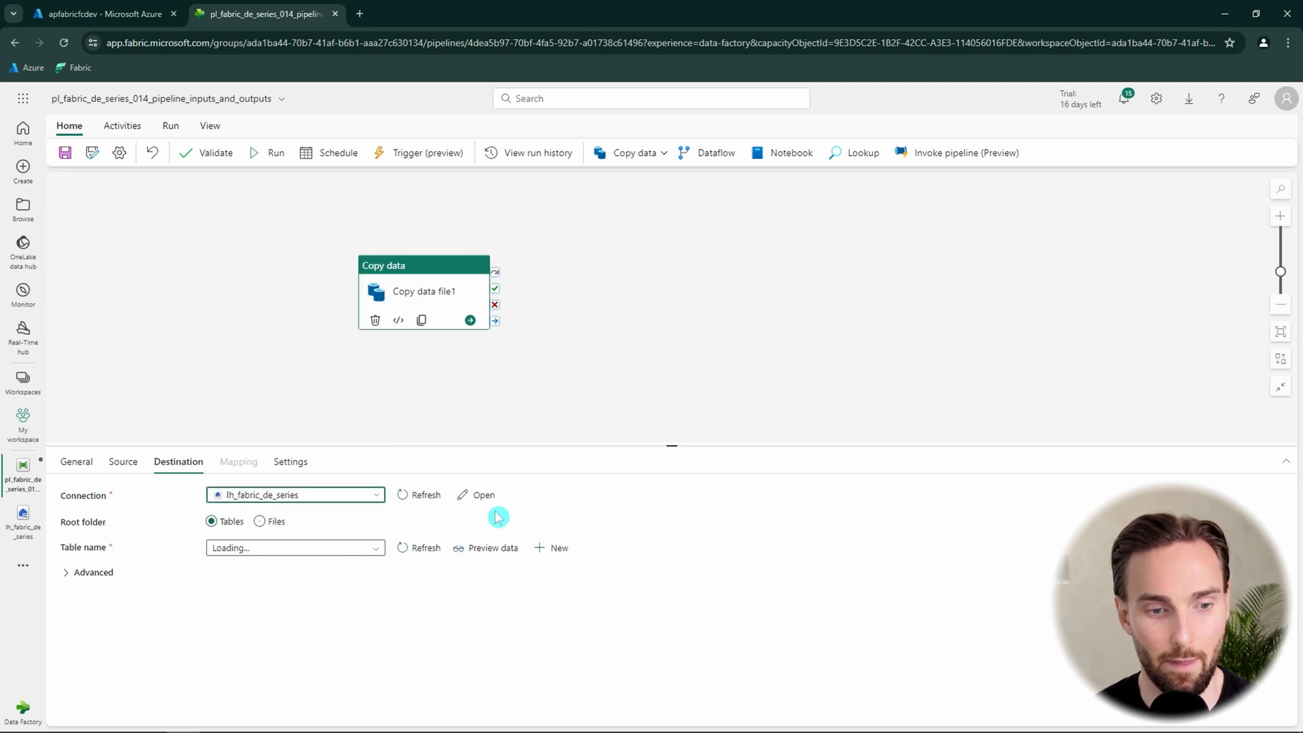
pyautogui.click(260, 521)
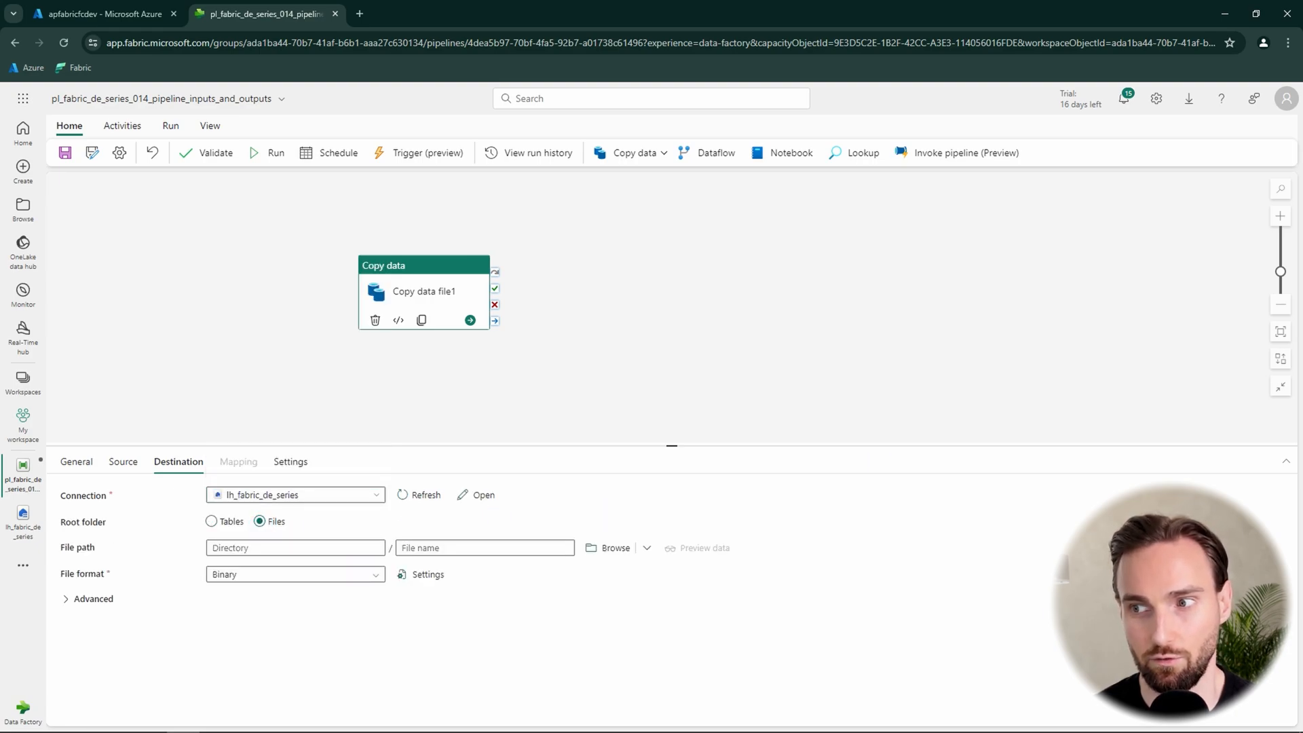
pyautogui.click(295, 547)
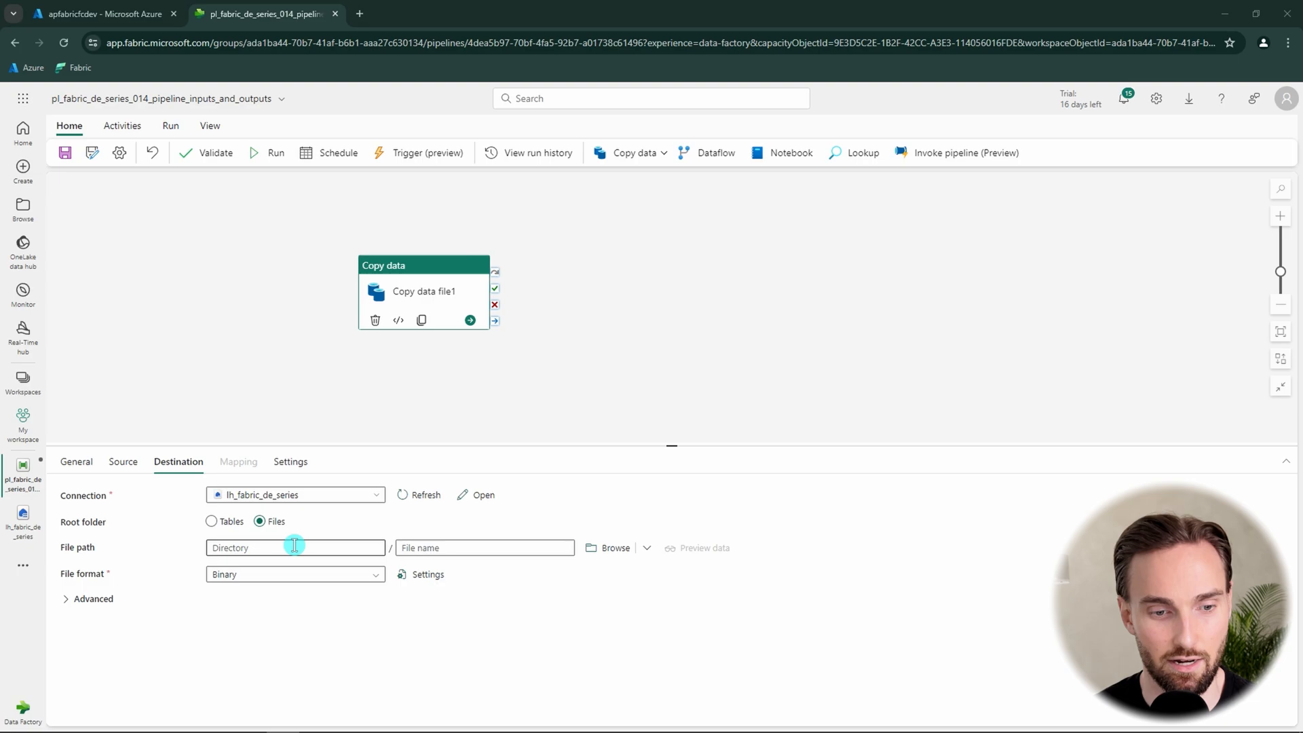
pyautogui.write('fabric_de_series_014/destination')
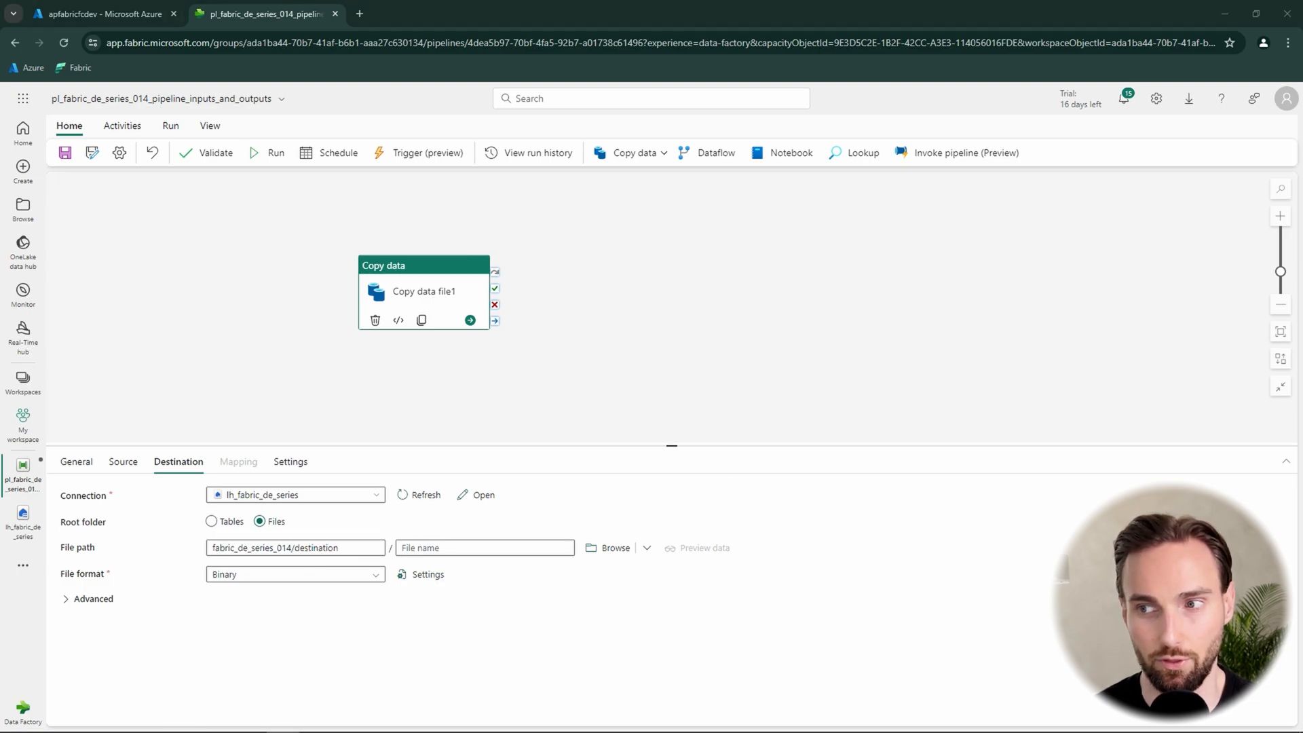
pyautogui.write('file1.txt')
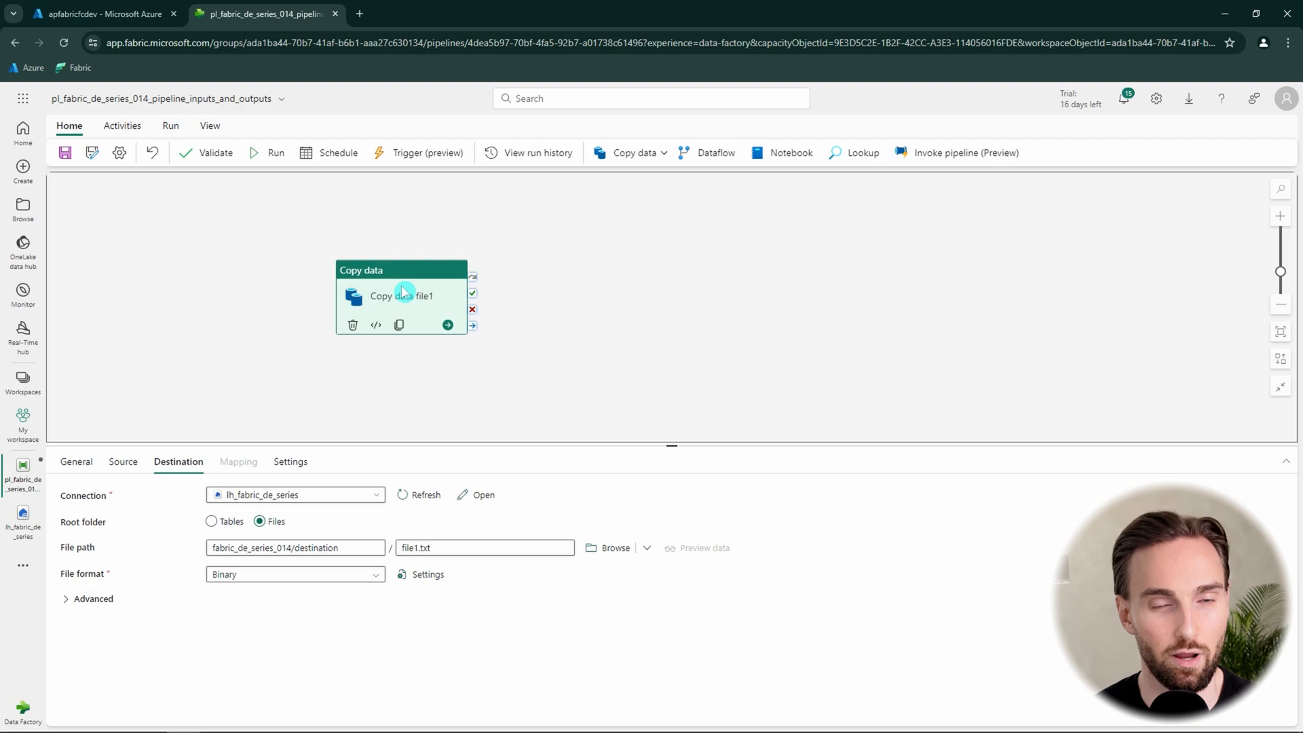
pyautogui.moveTo(402, 295); pyautogui.dragTo(357, 304)
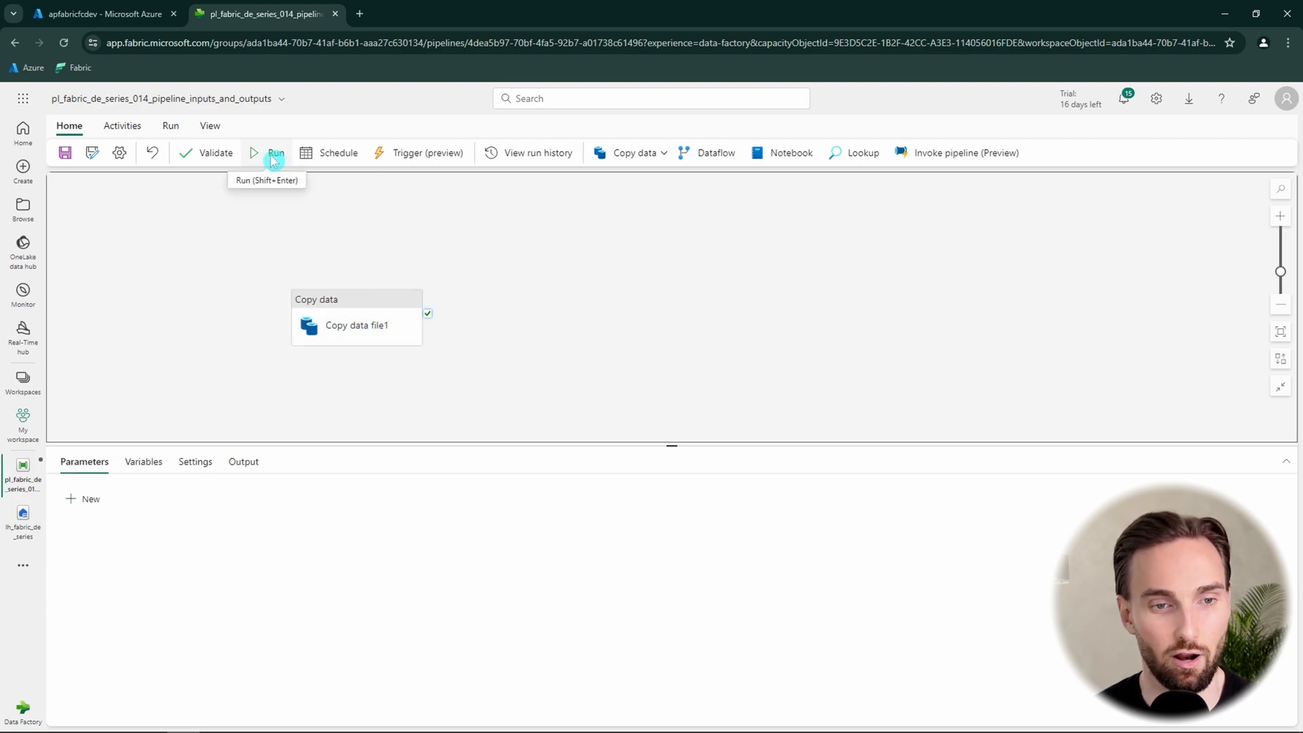
# Save and run the pipeline, watching Copy data file1 queue in the Output tab.
pyautogui.click(276, 154)
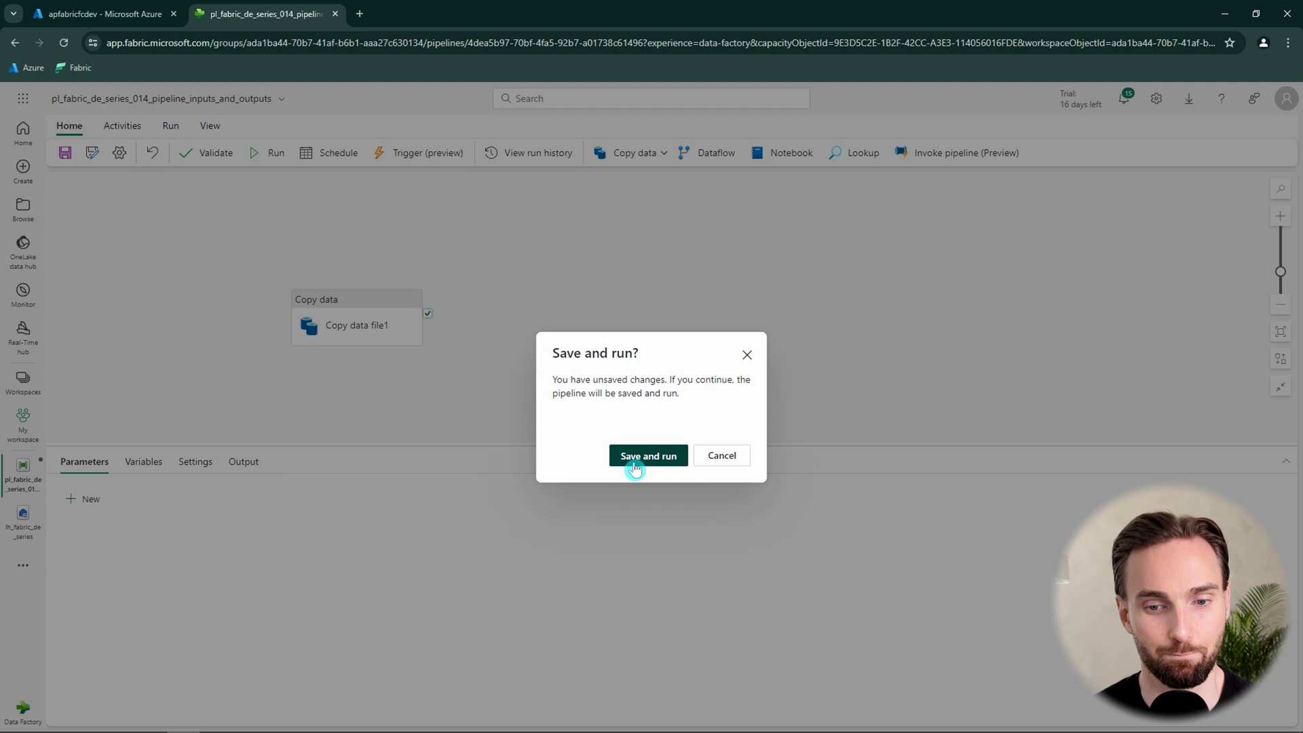
pyautogui.click(649, 456)
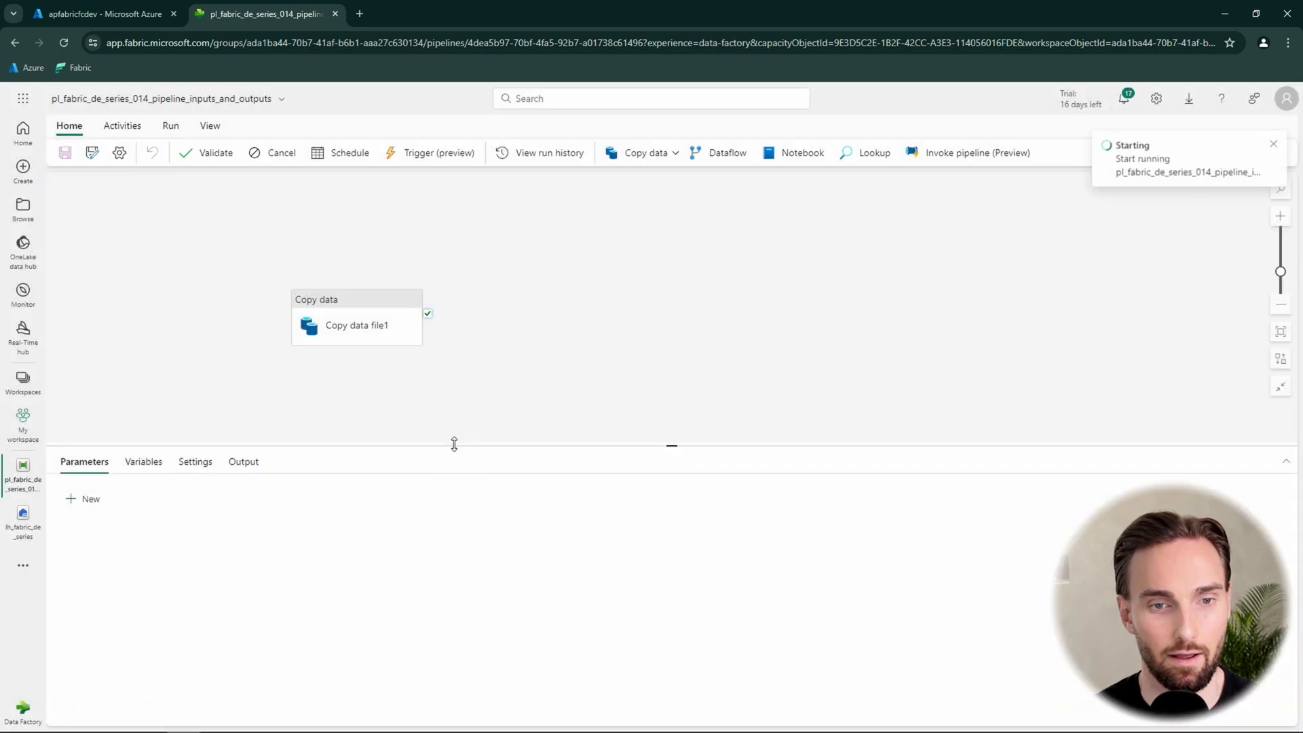
pyautogui.click(241, 462)
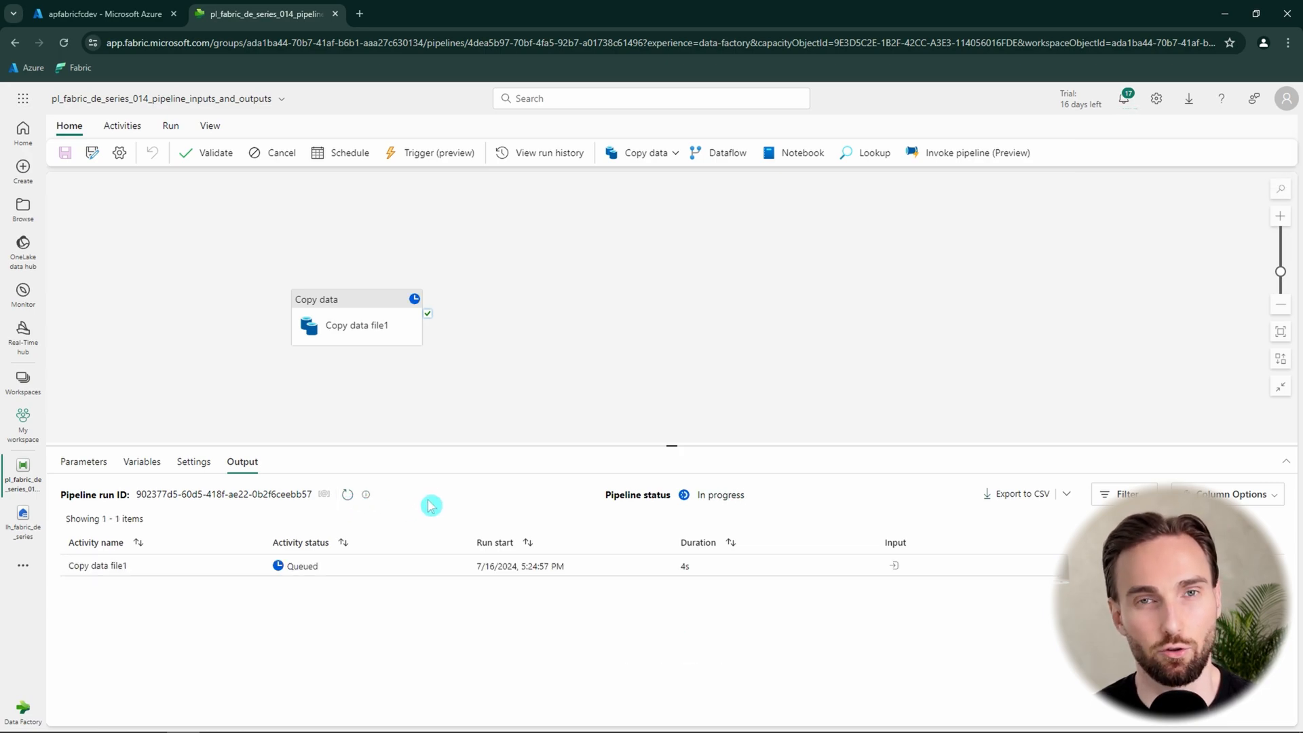
pyautogui.moveTo(348, 494)
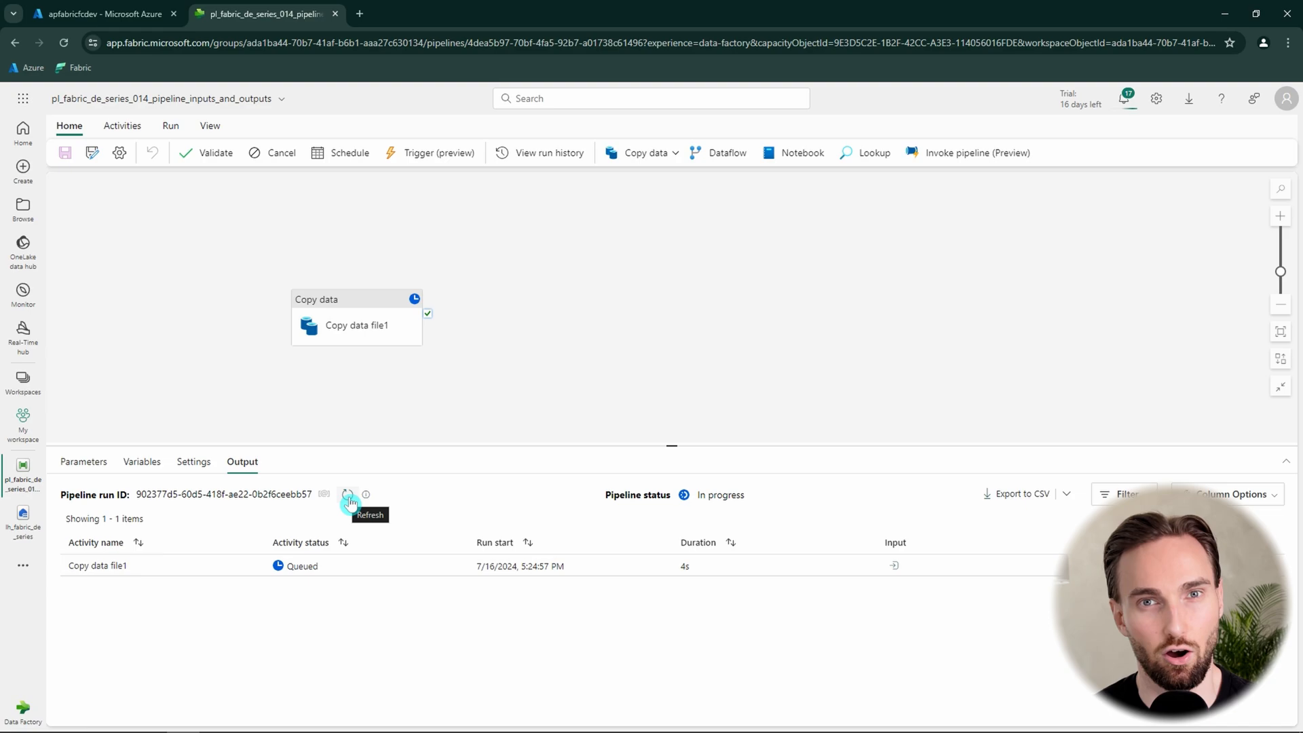
pyautogui.moveTo(372, 333)
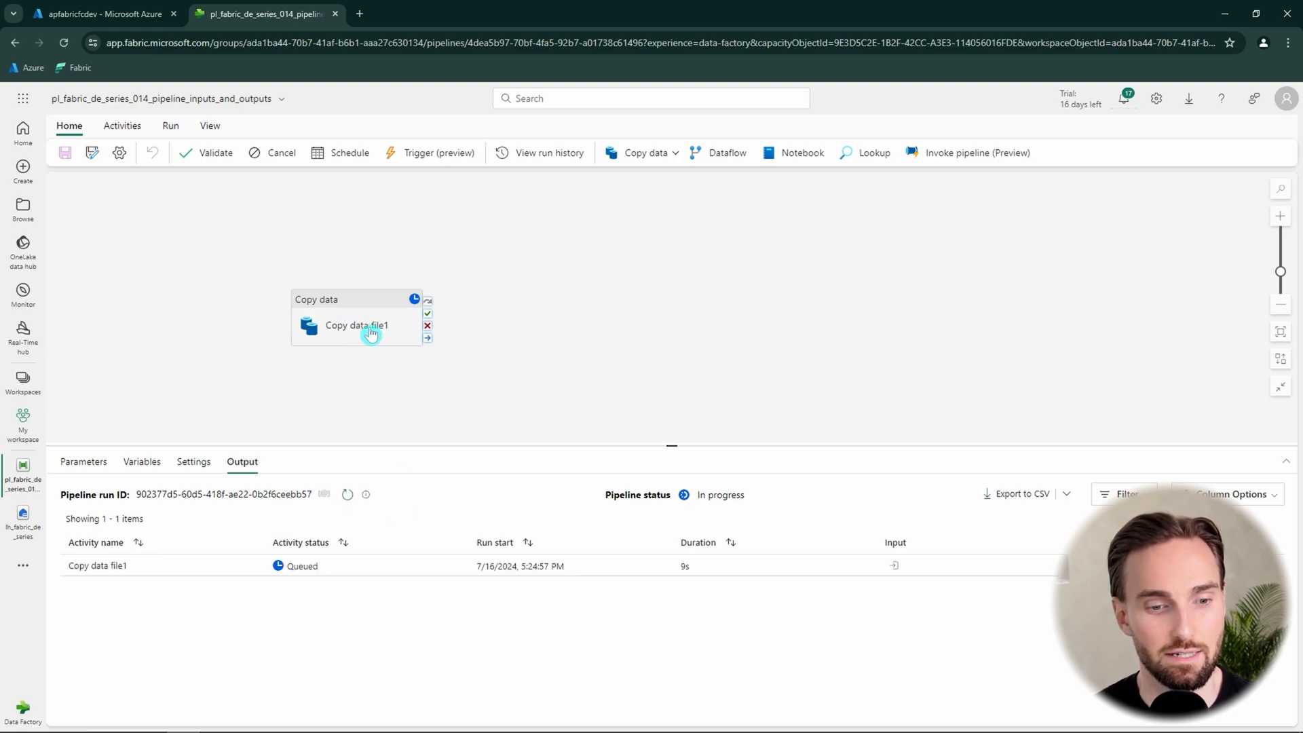
# Review Copy data file1's Source and Destination settings, then return to the run results showing Succeeded.
pyautogui.click(357, 324)
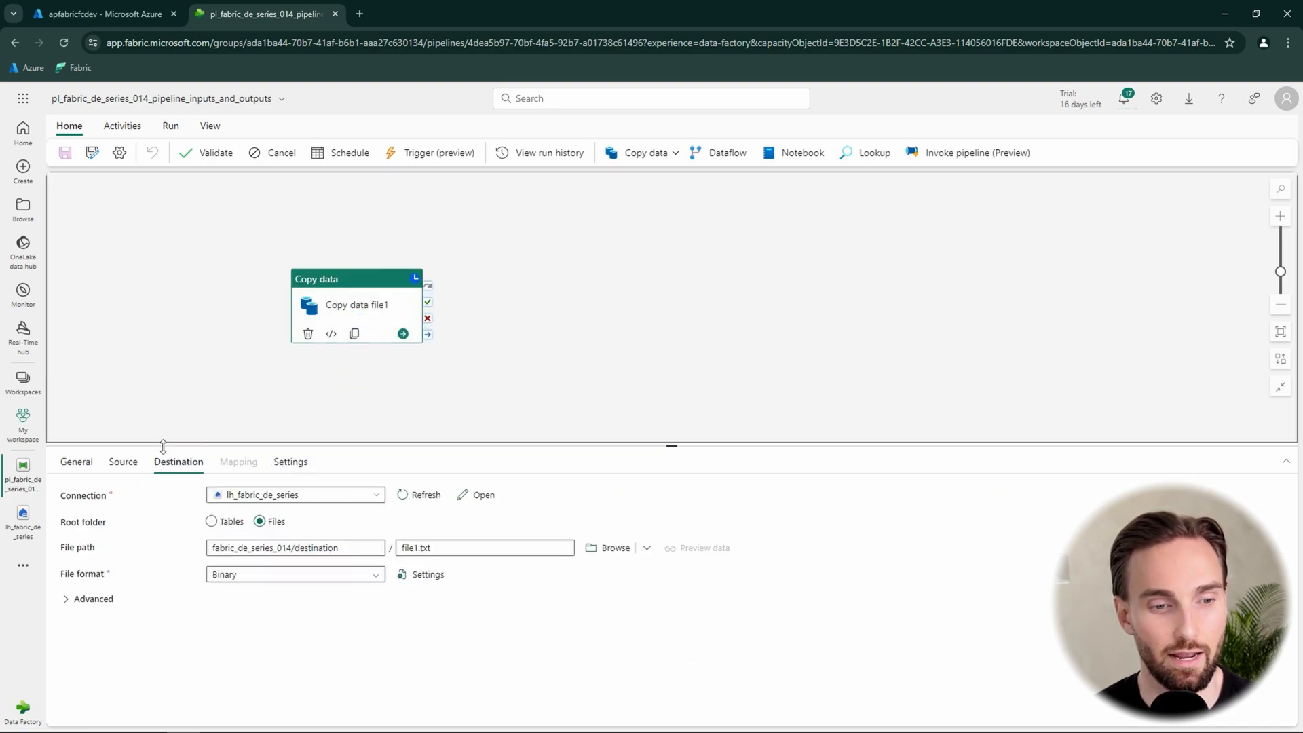
pyautogui.click(123, 462)
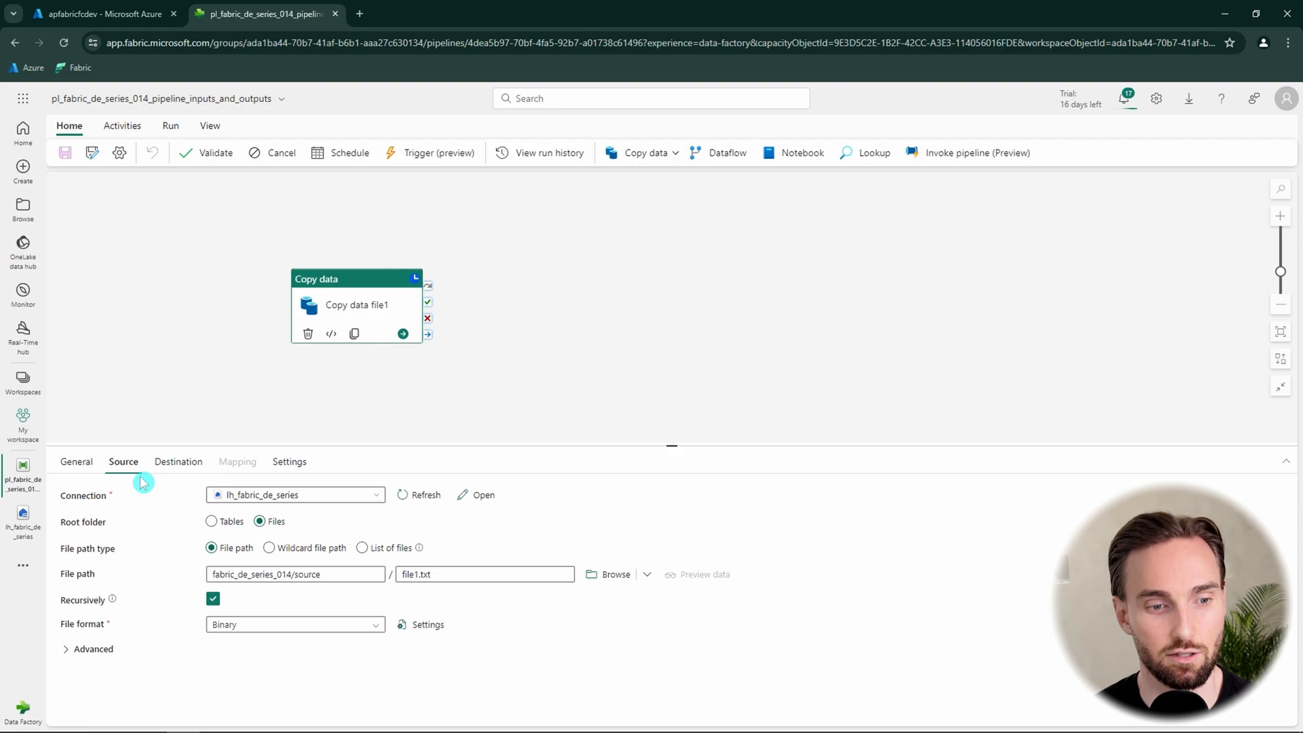
pyautogui.click(178, 462)
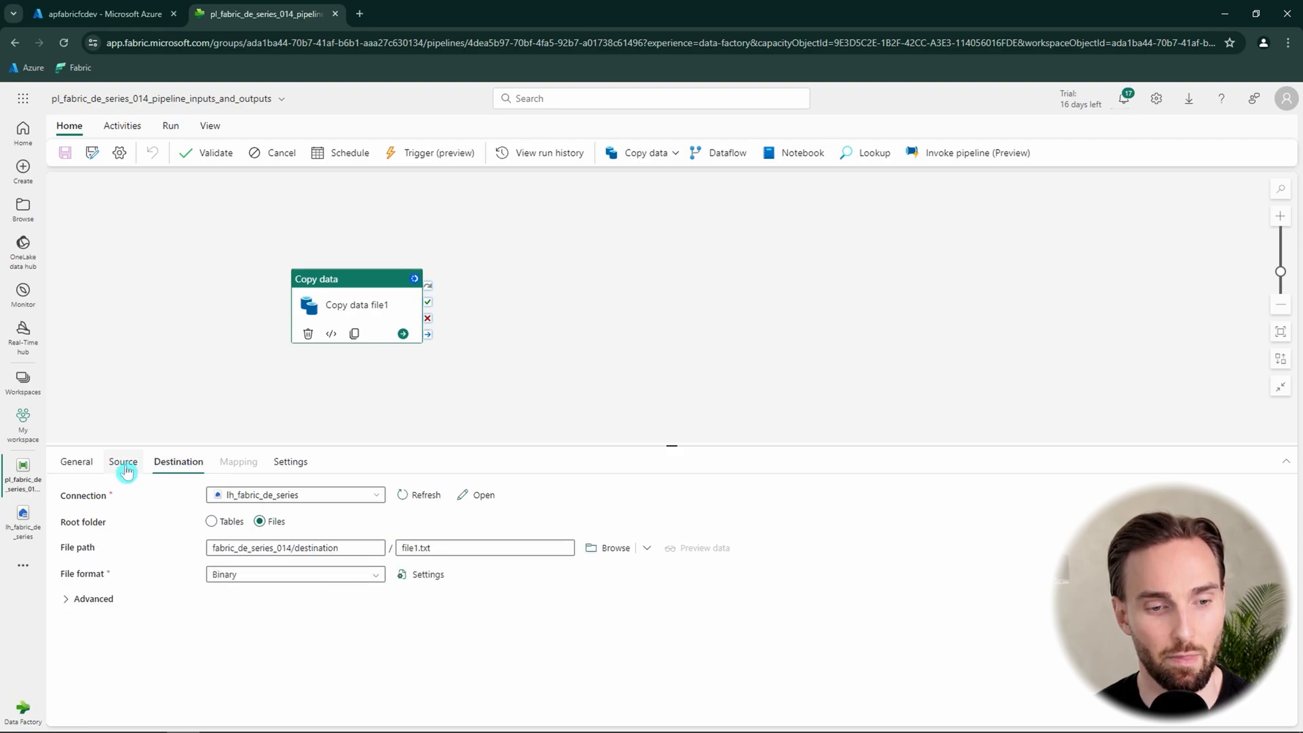
pyautogui.click(122, 461)
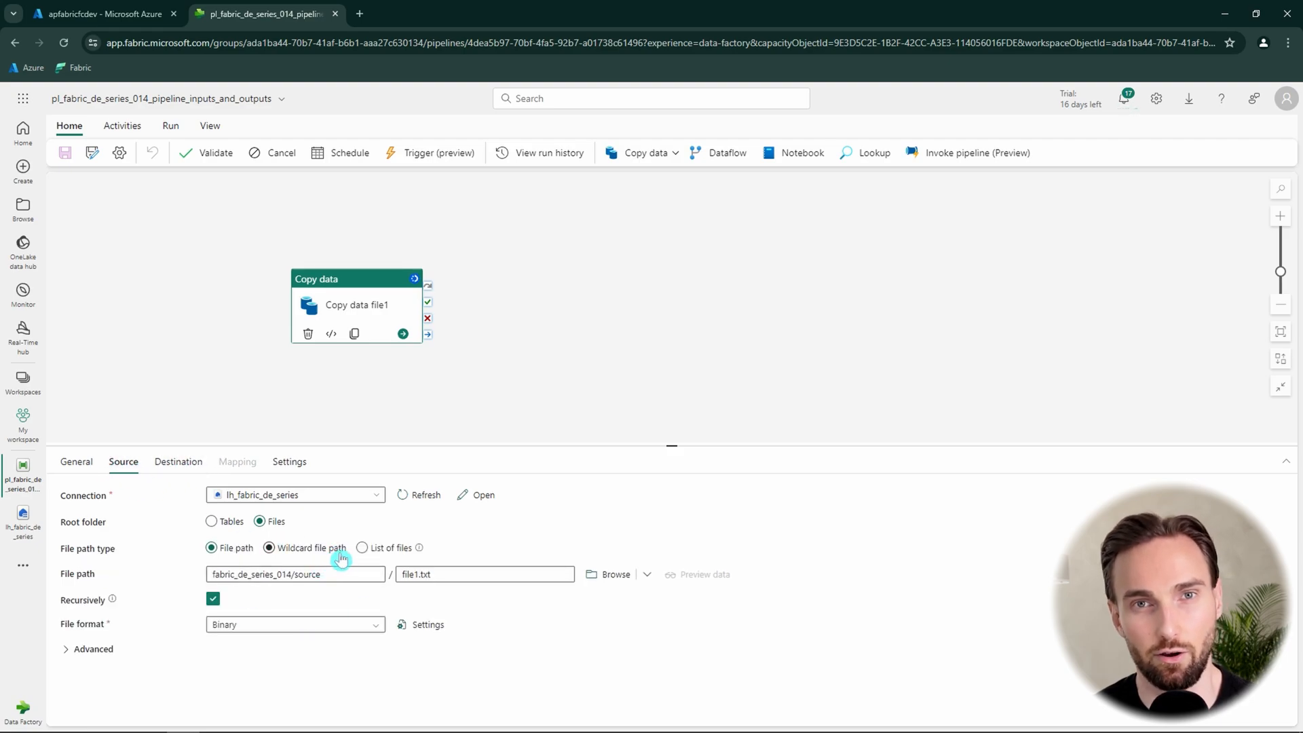
pyautogui.click(178, 462)
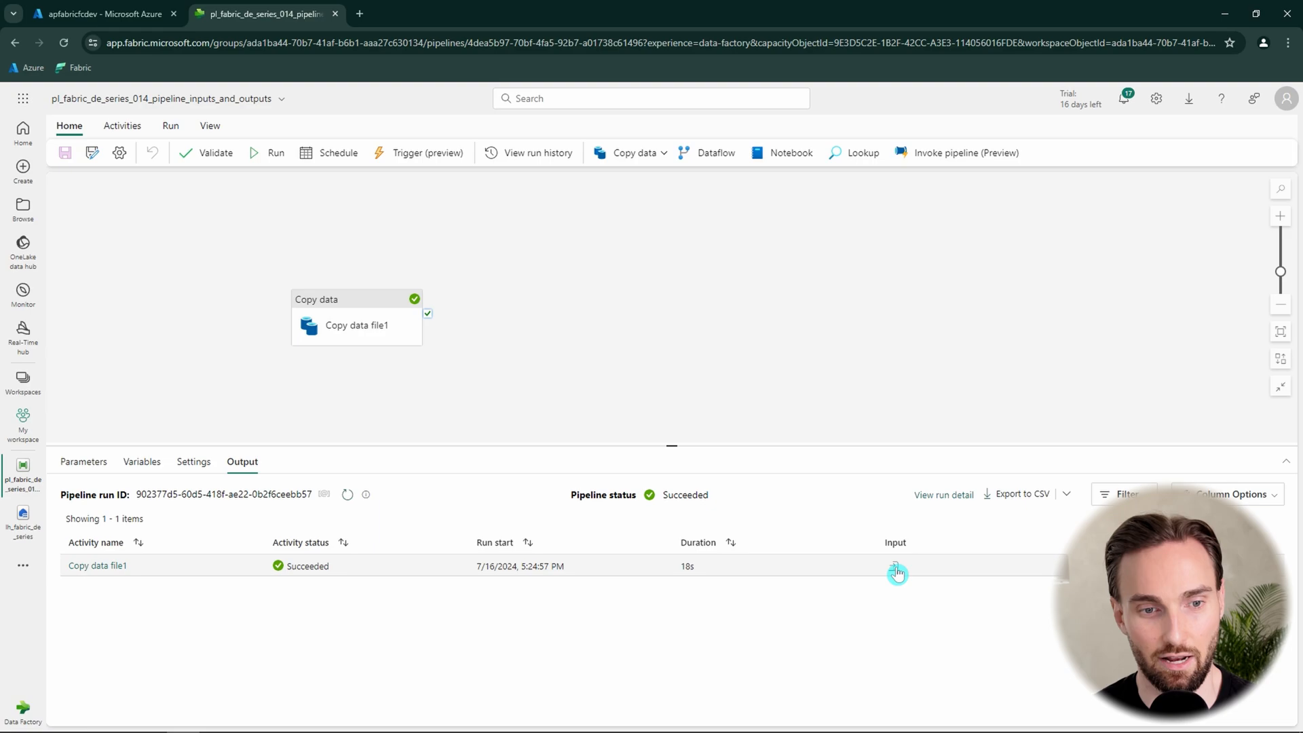
# Open Copy data file1's run Input full-size and inspect the BinarySource source type.
pyautogui.click(896, 573)
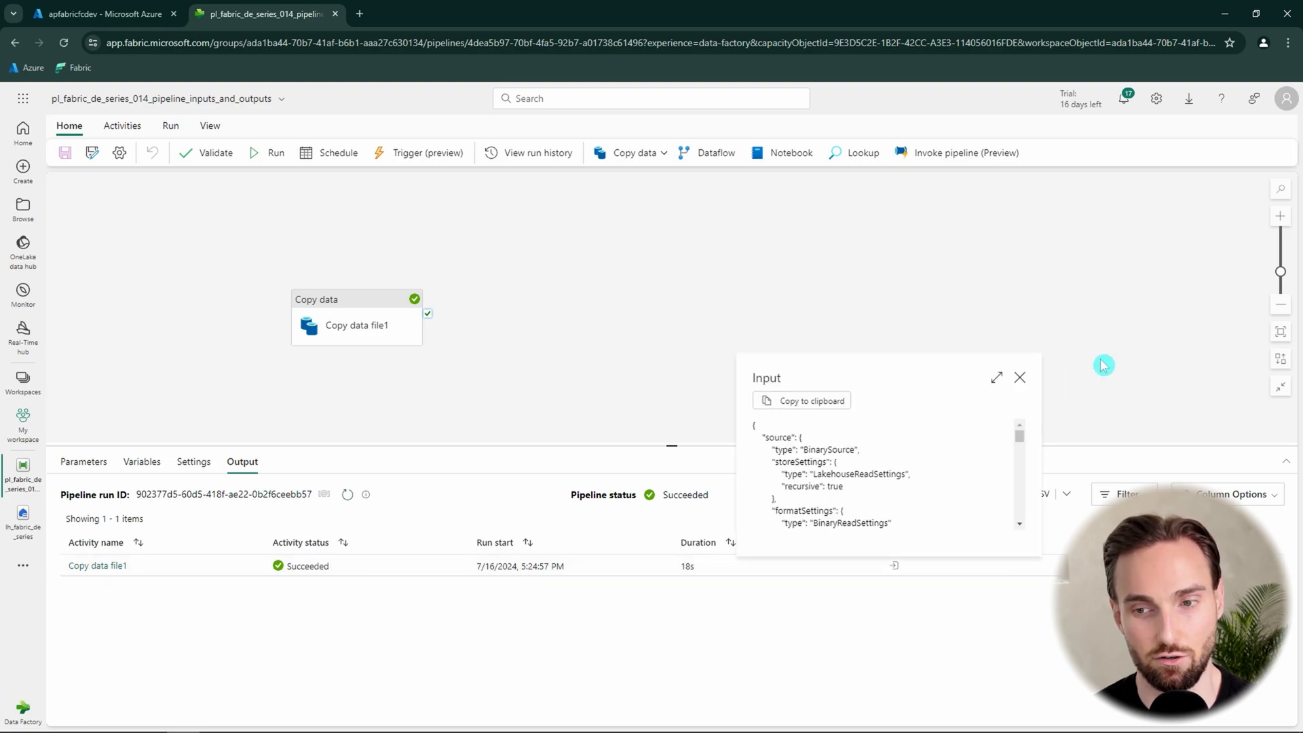
pyautogui.click(996, 376)
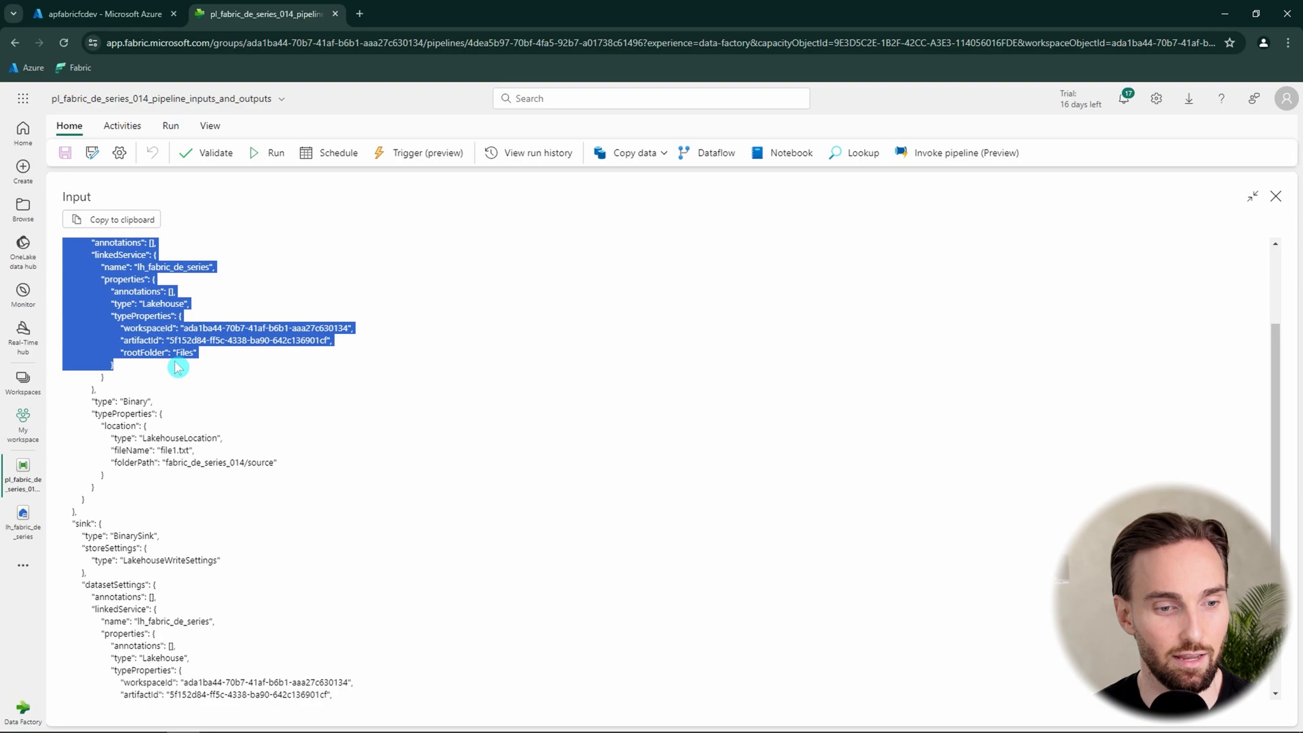
pyautogui.scroll(-3)
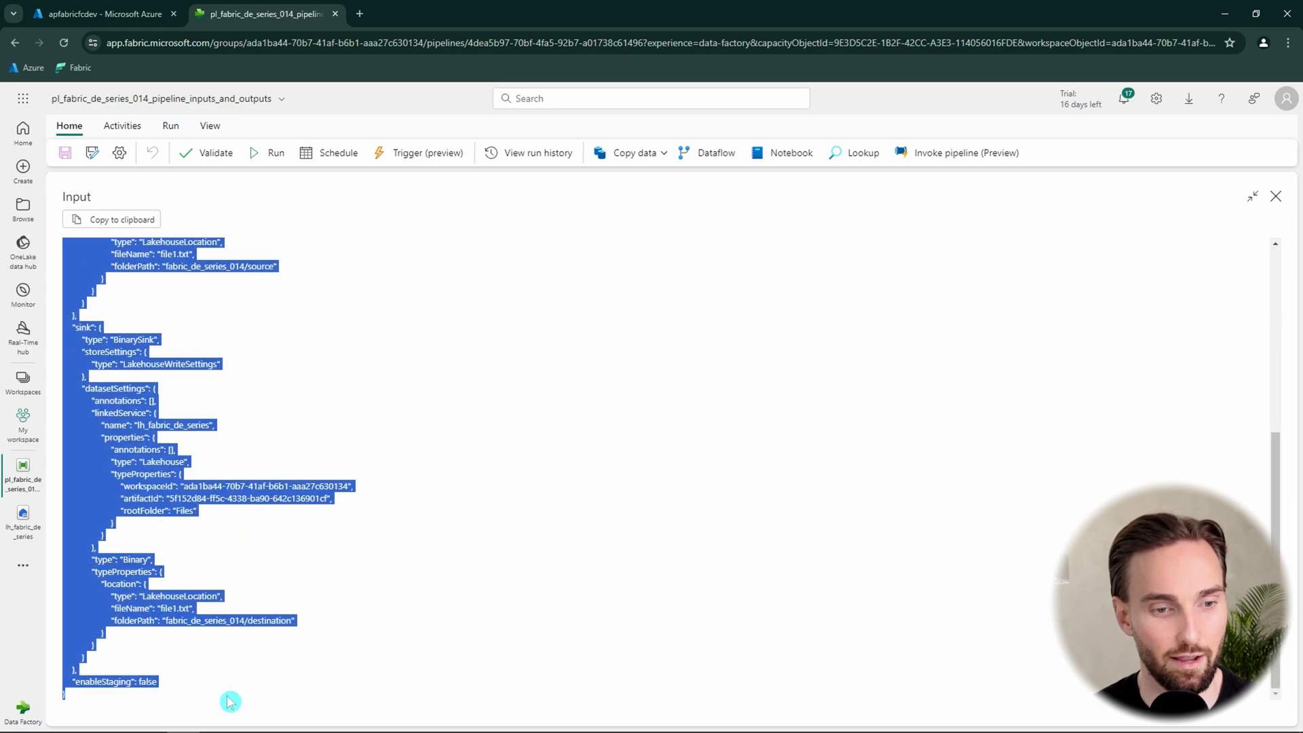
pyautogui.scroll(3)
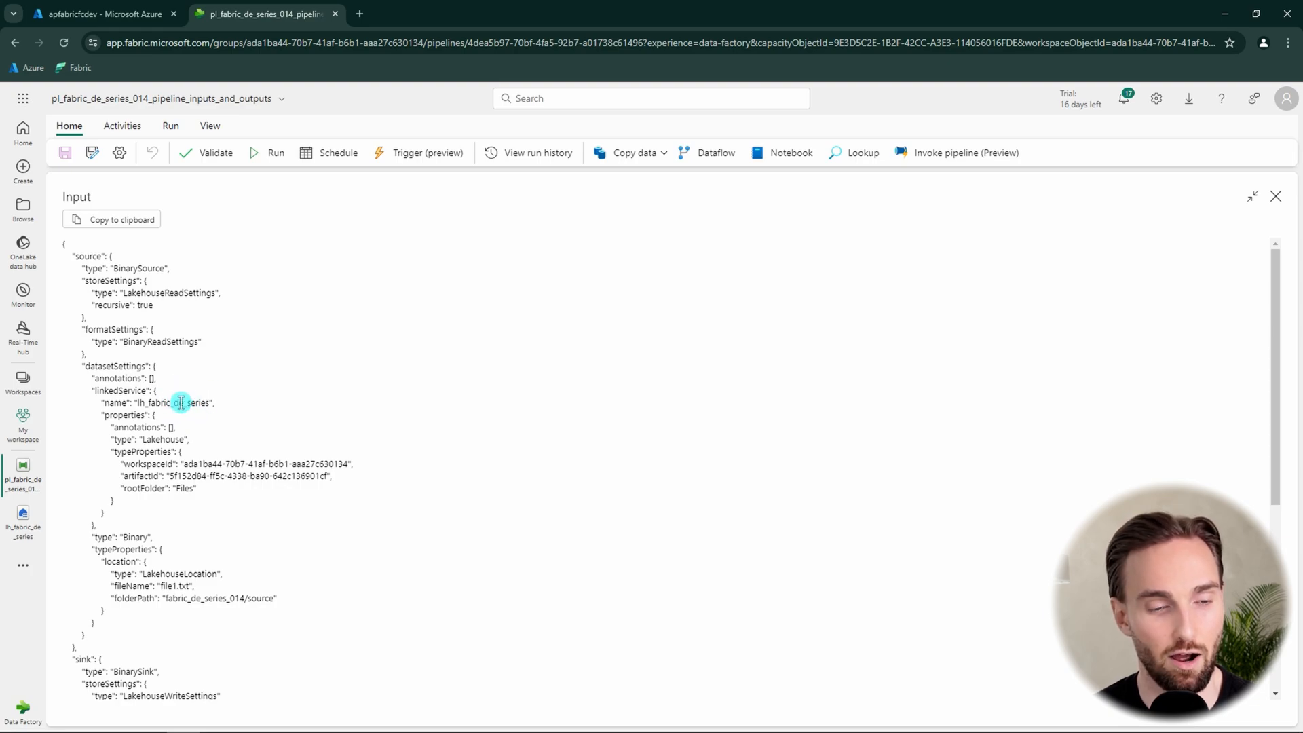
pyautogui.moveTo(171, 422)
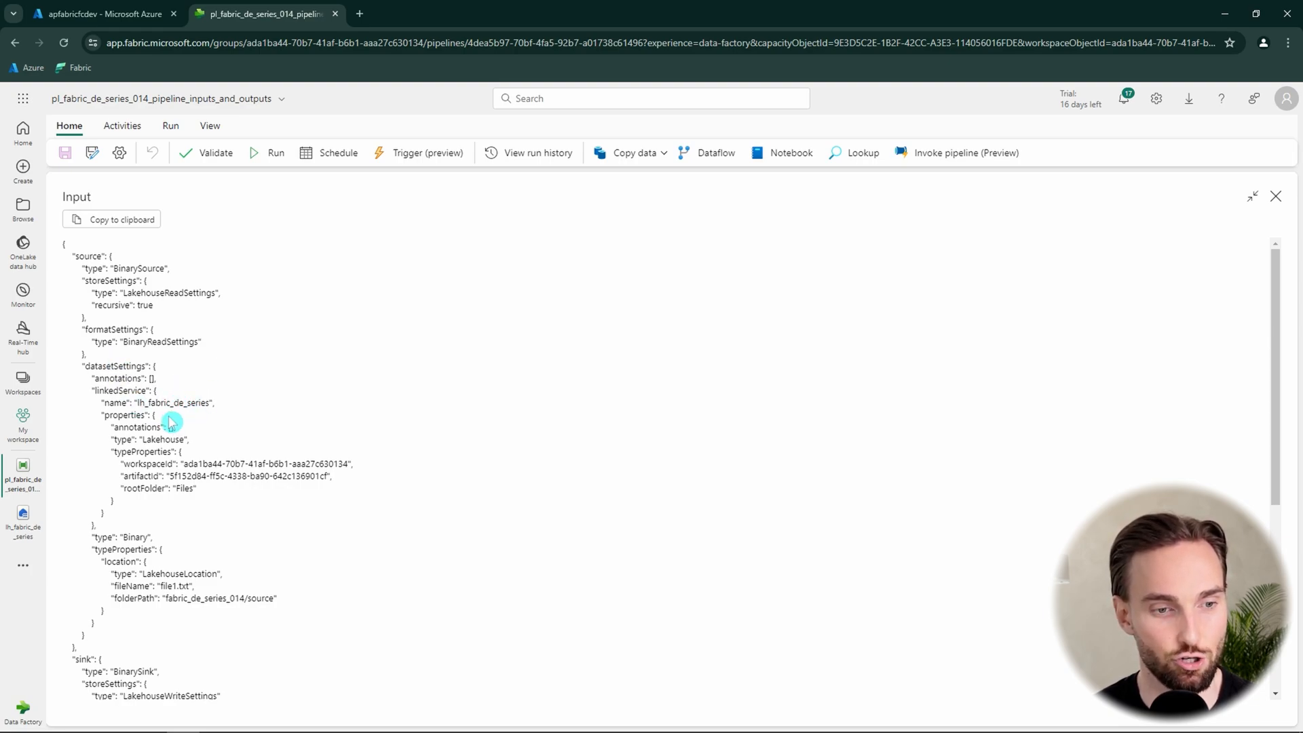
pyautogui.moveTo(165, 344)
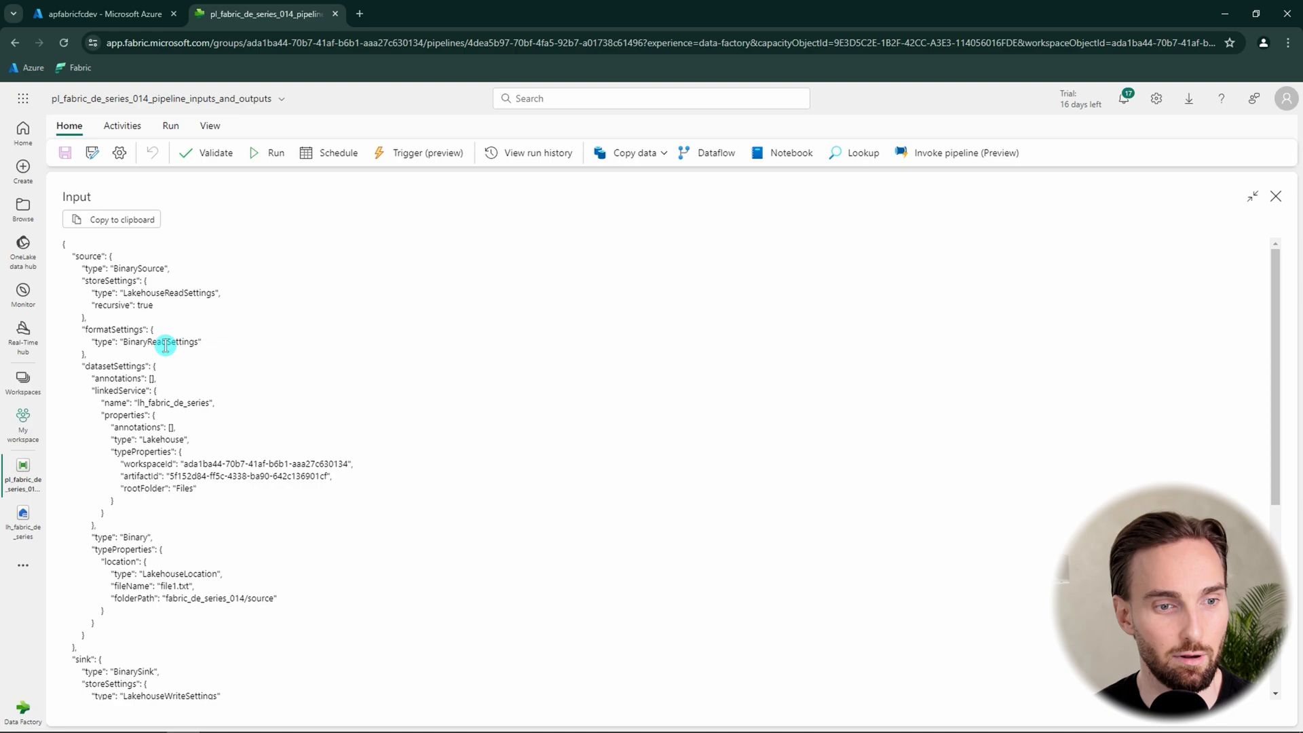
pyautogui.moveTo(162, 356)
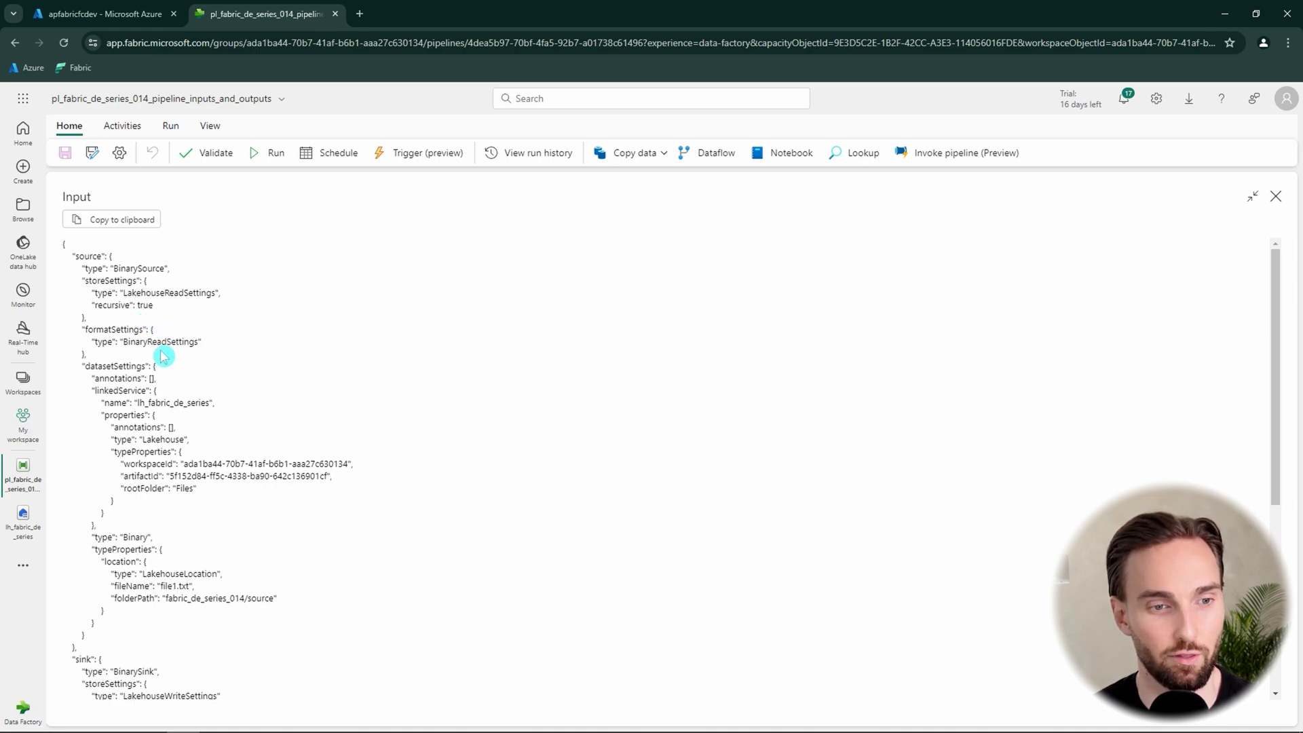
pyautogui.doubleClick(139, 269)
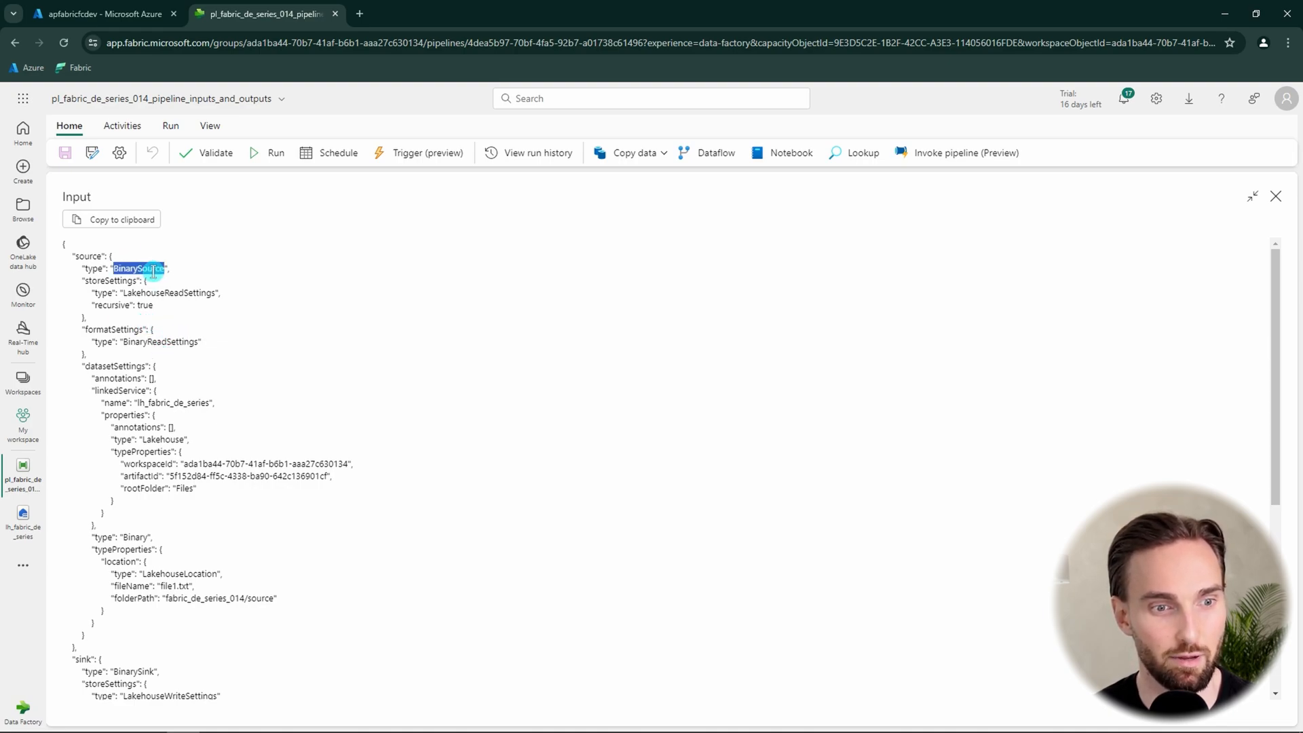
pyautogui.moveTo(212, 384)
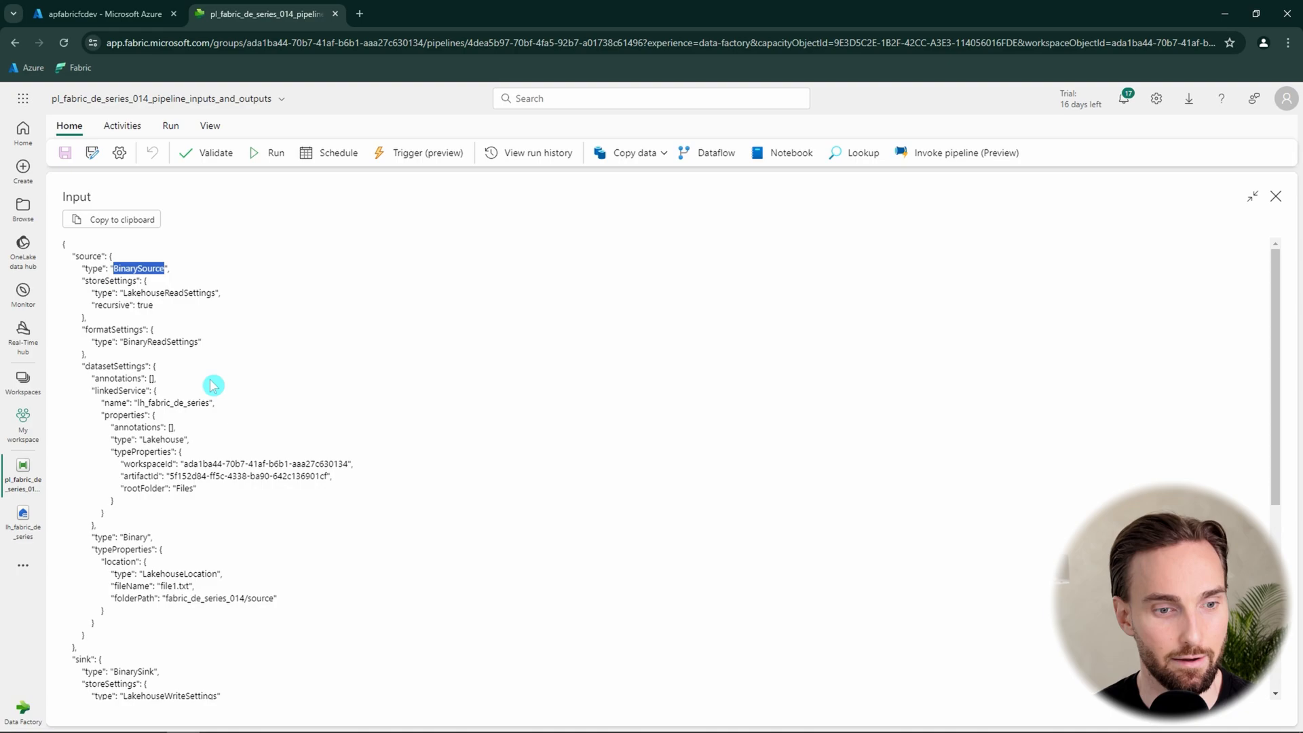
# Inspect the lh_fabric_de_series lakehouse reference in the input JSON, then close the expanded view.
pyautogui.scroll(-3)
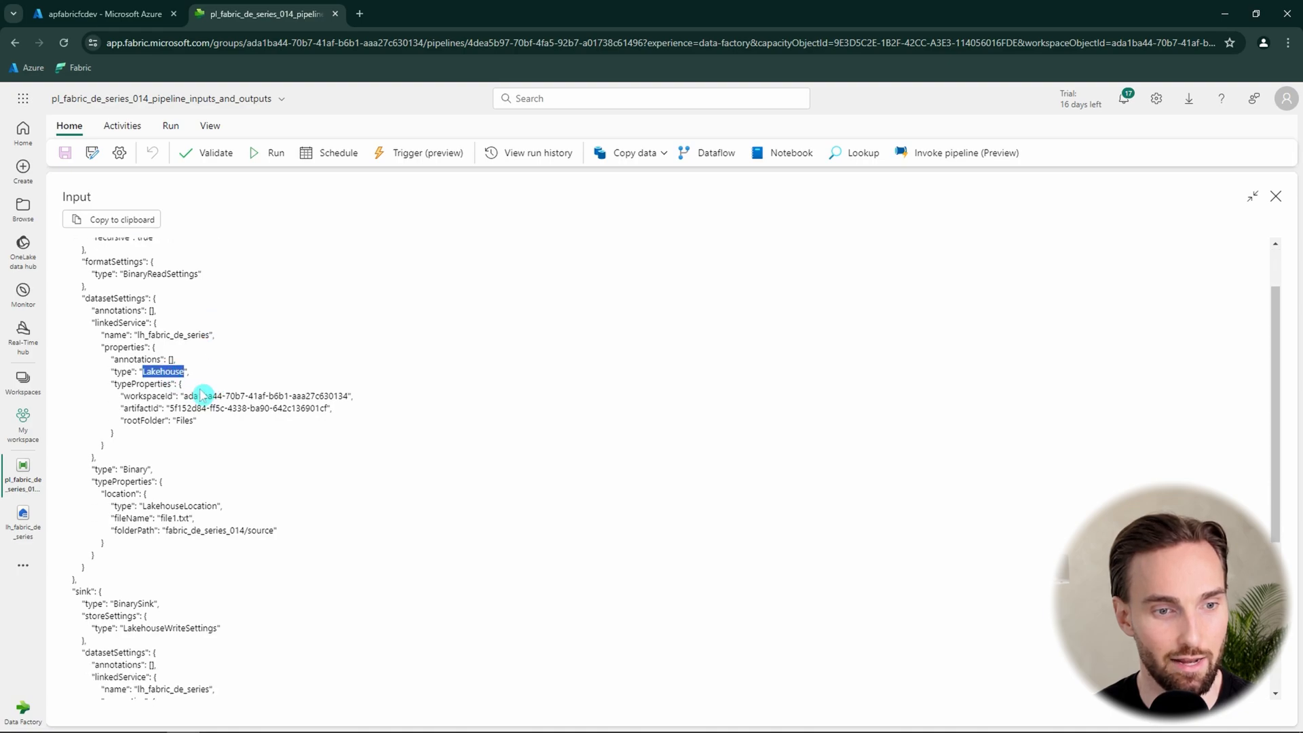
pyautogui.doubleClick(175, 334)
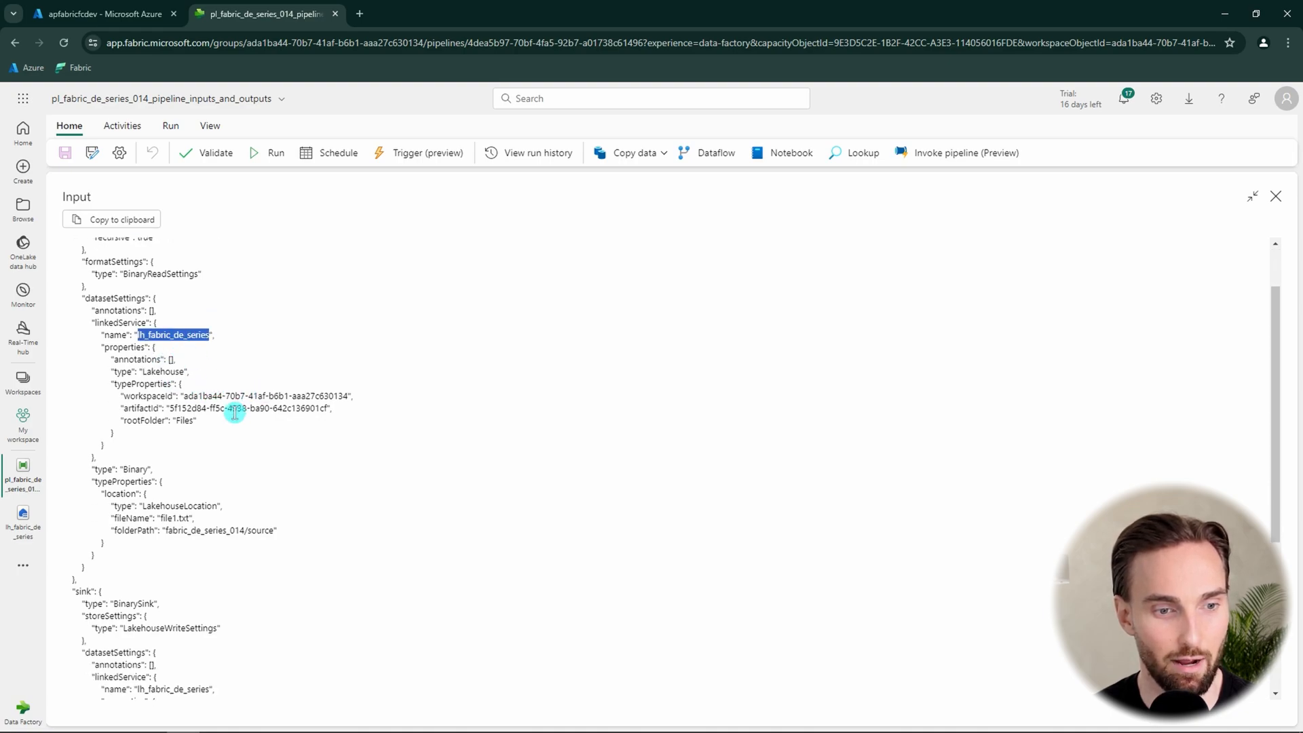
pyautogui.moveTo(198, 454)
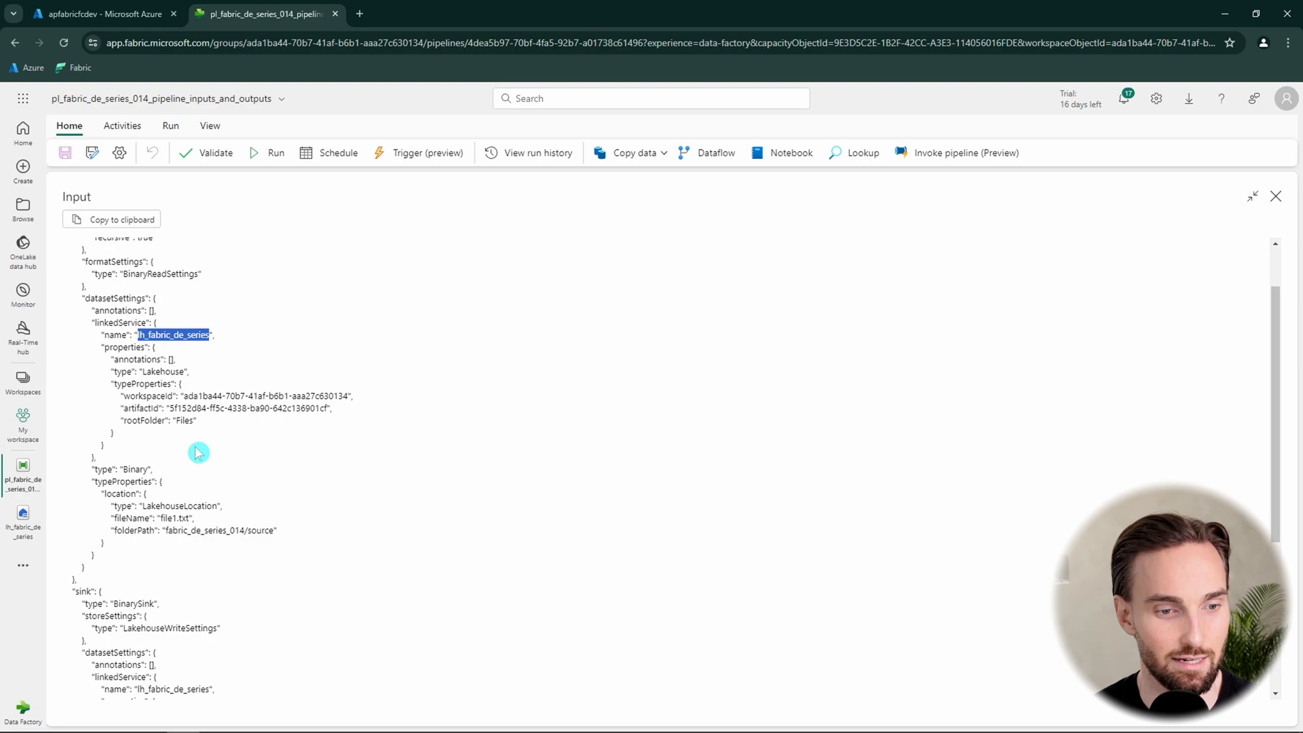
pyautogui.scroll(-3)
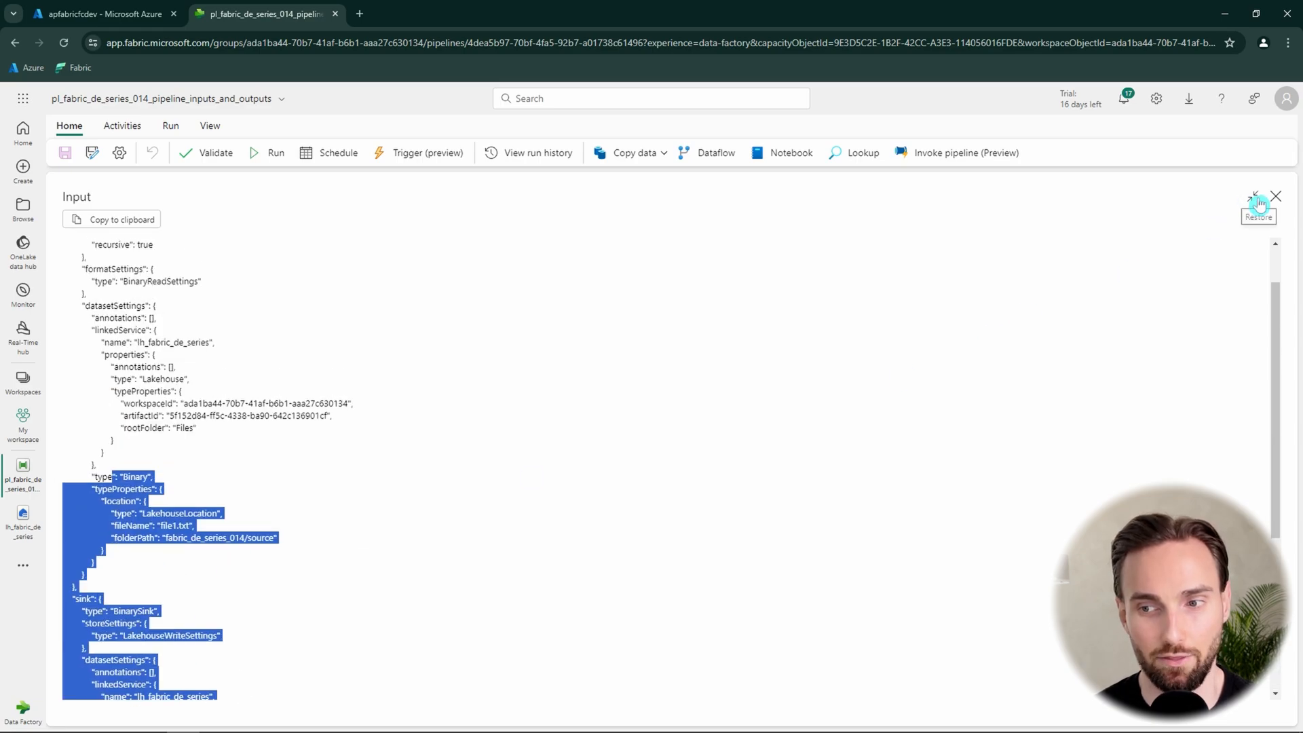
pyautogui.click(1276, 197)
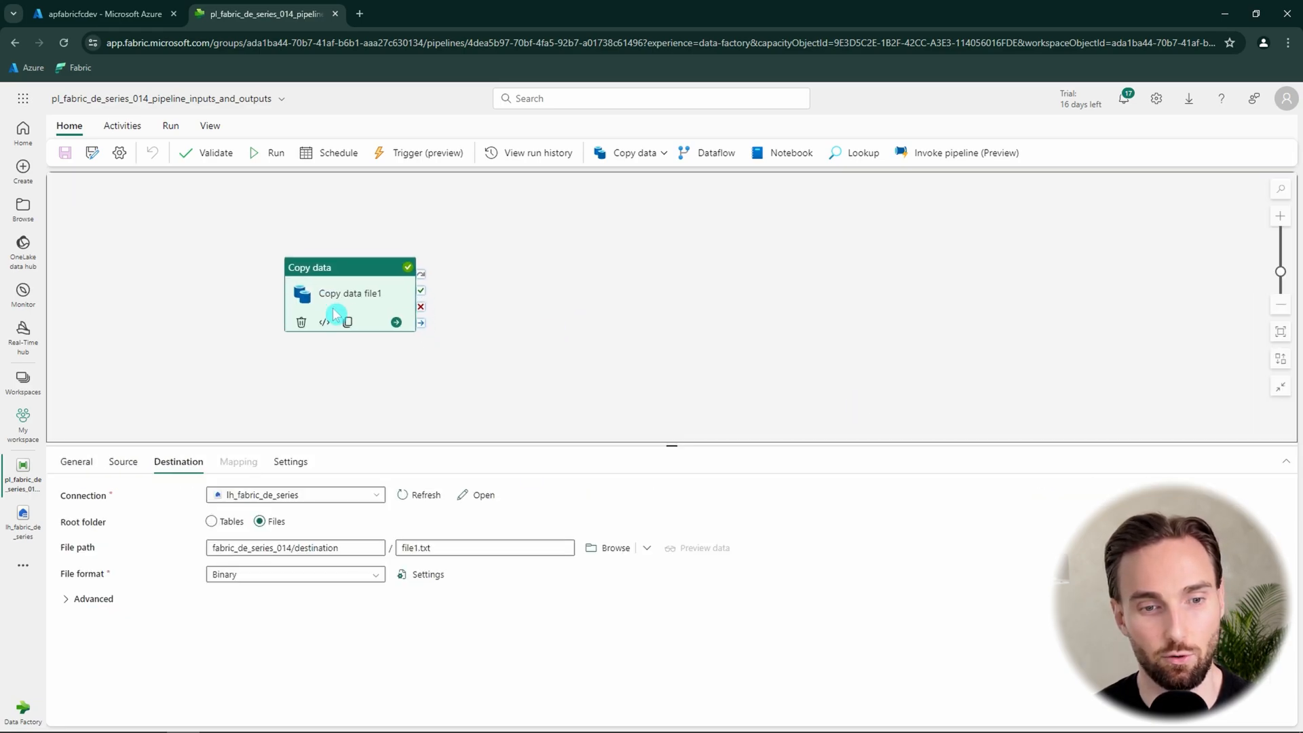
# Open Copy data file1's run Output full-size and scroll to the filesWritten and bytes counts.
pyautogui.click(276, 154)
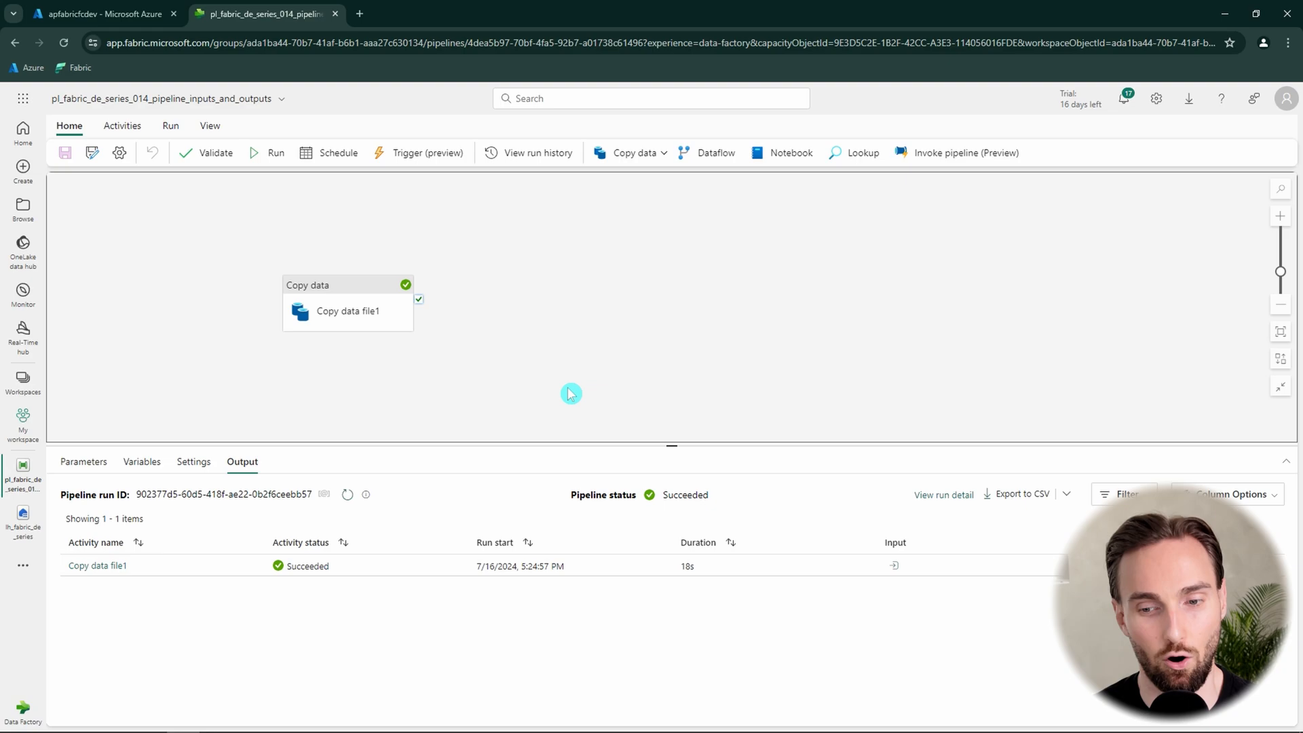
pyautogui.moveTo(655, 401)
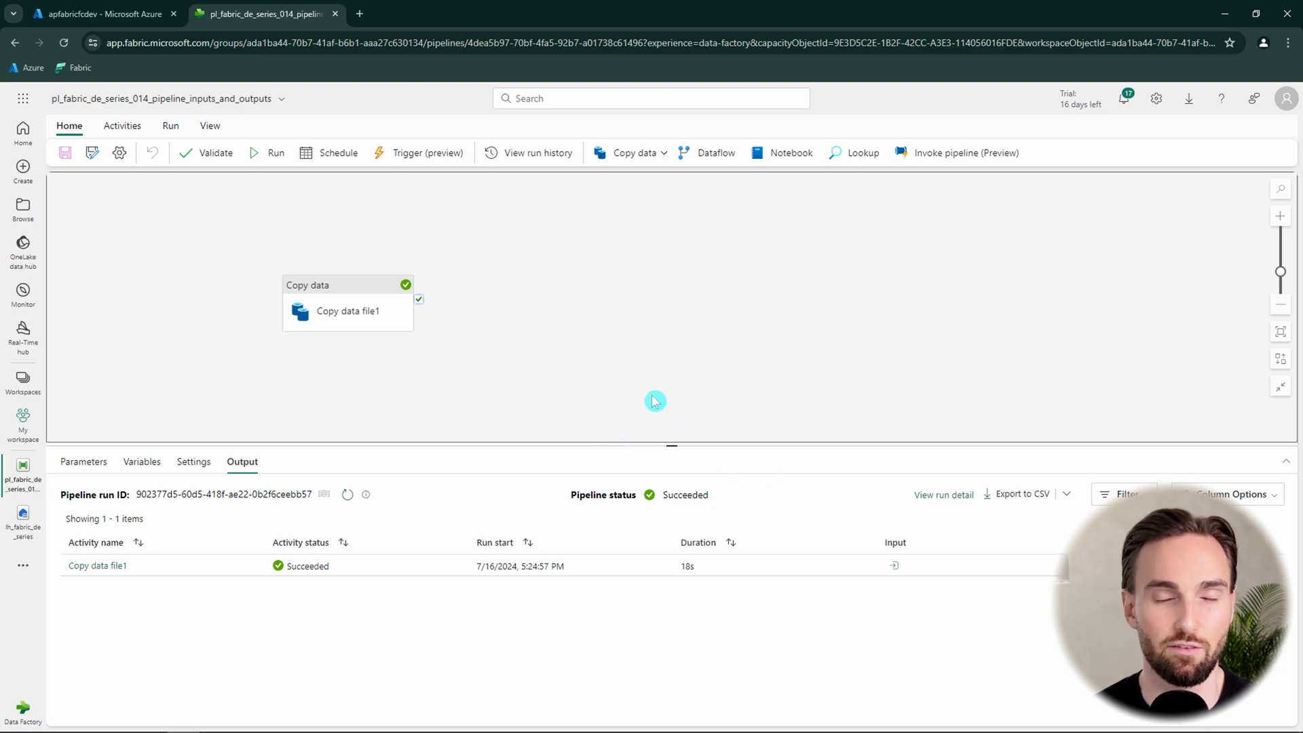
pyautogui.moveTo(489, 260)
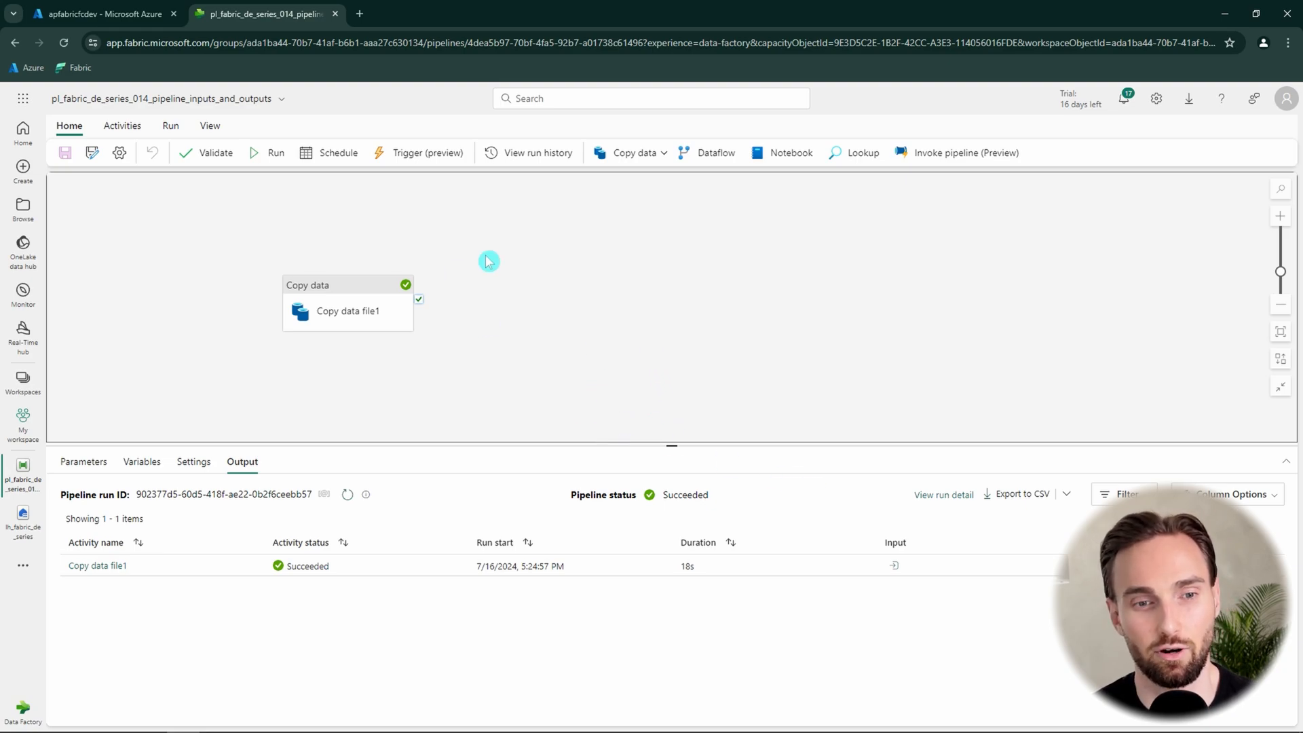
pyautogui.moveTo(524, 375)
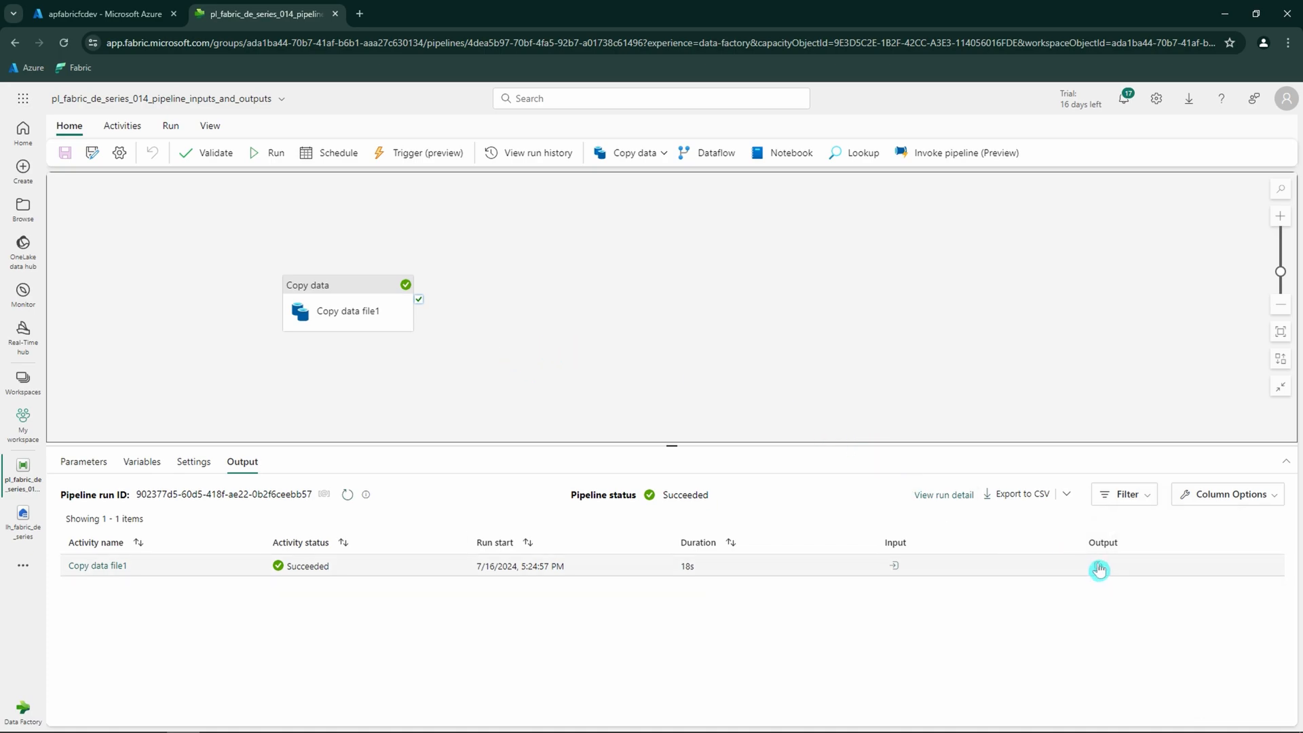
pyautogui.click(1098, 566)
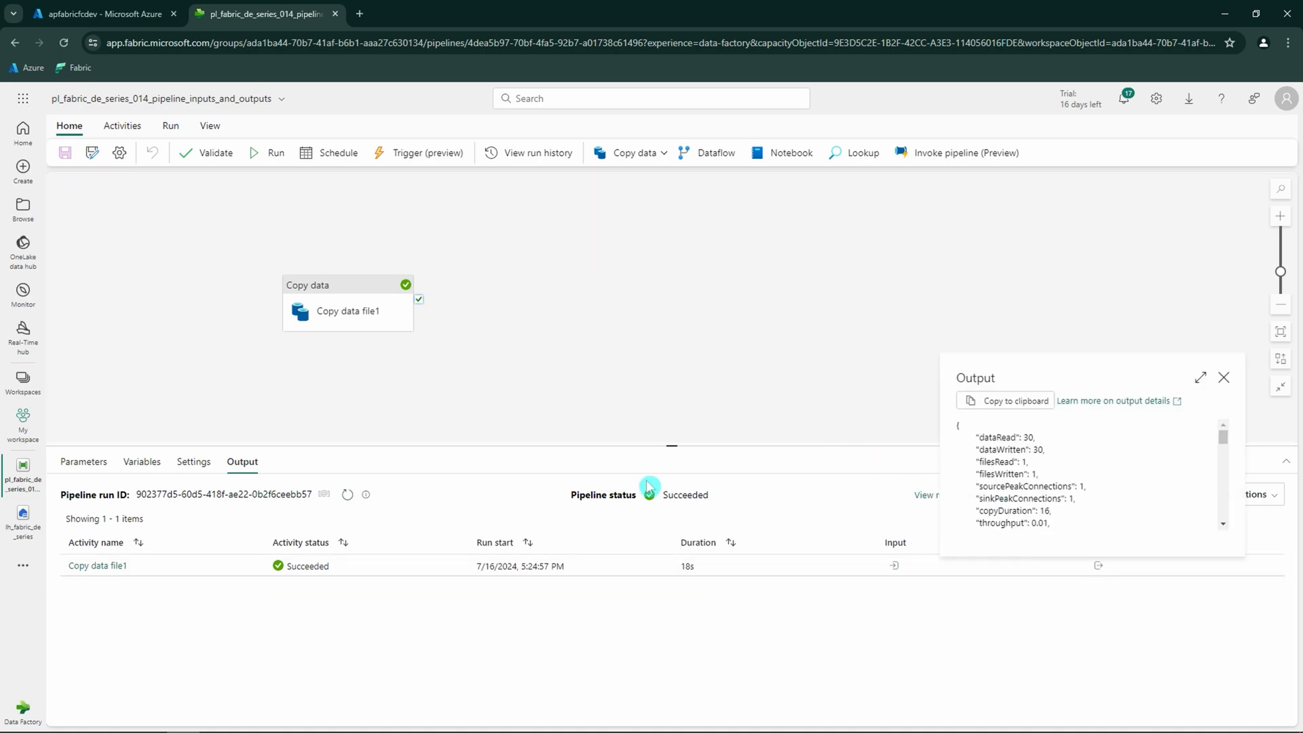
pyautogui.click(1200, 376)
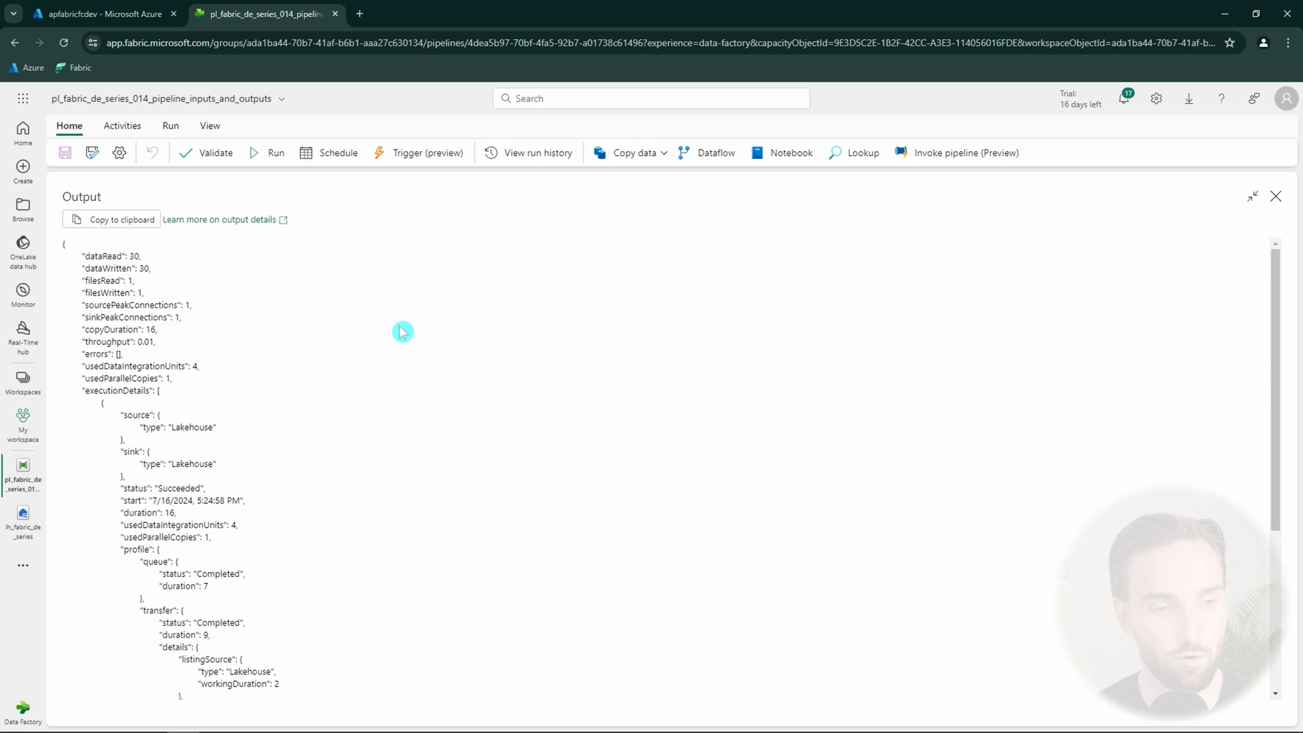
pyautogui.moveTo(65, 247)
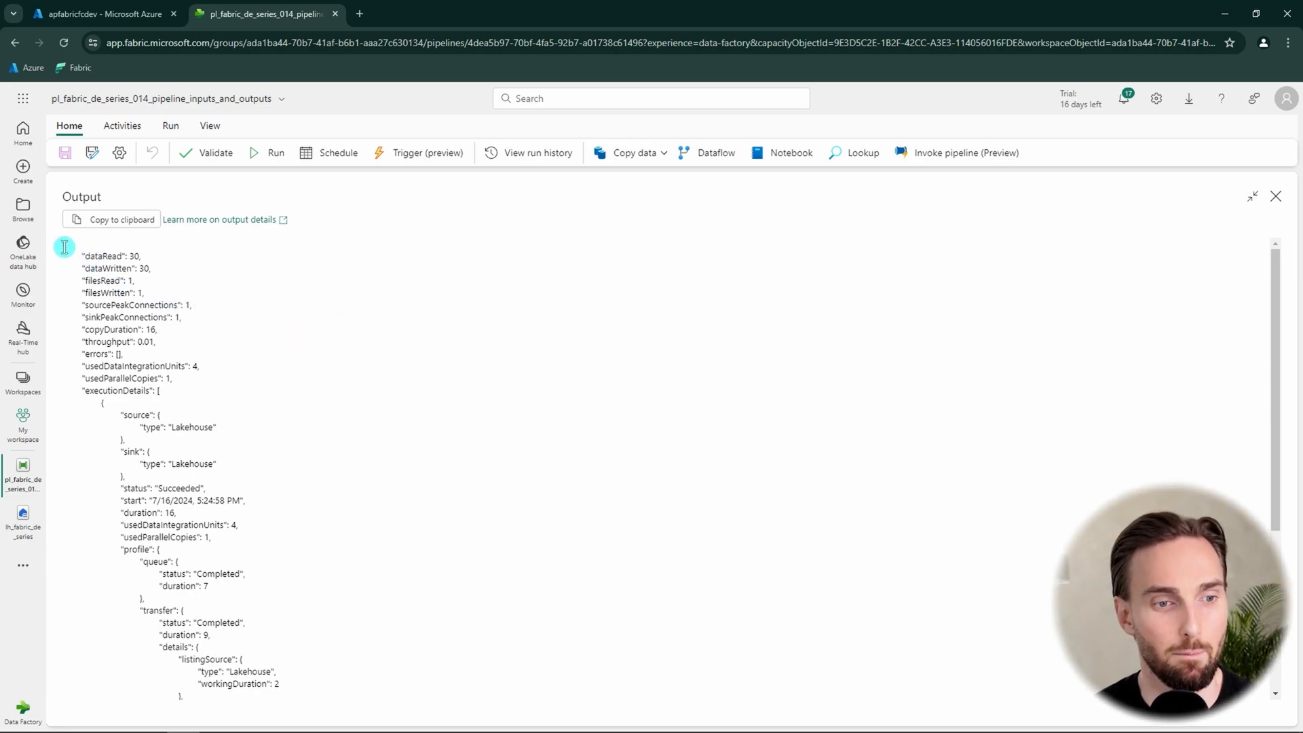
pyautogui.moveTo(180, 299)
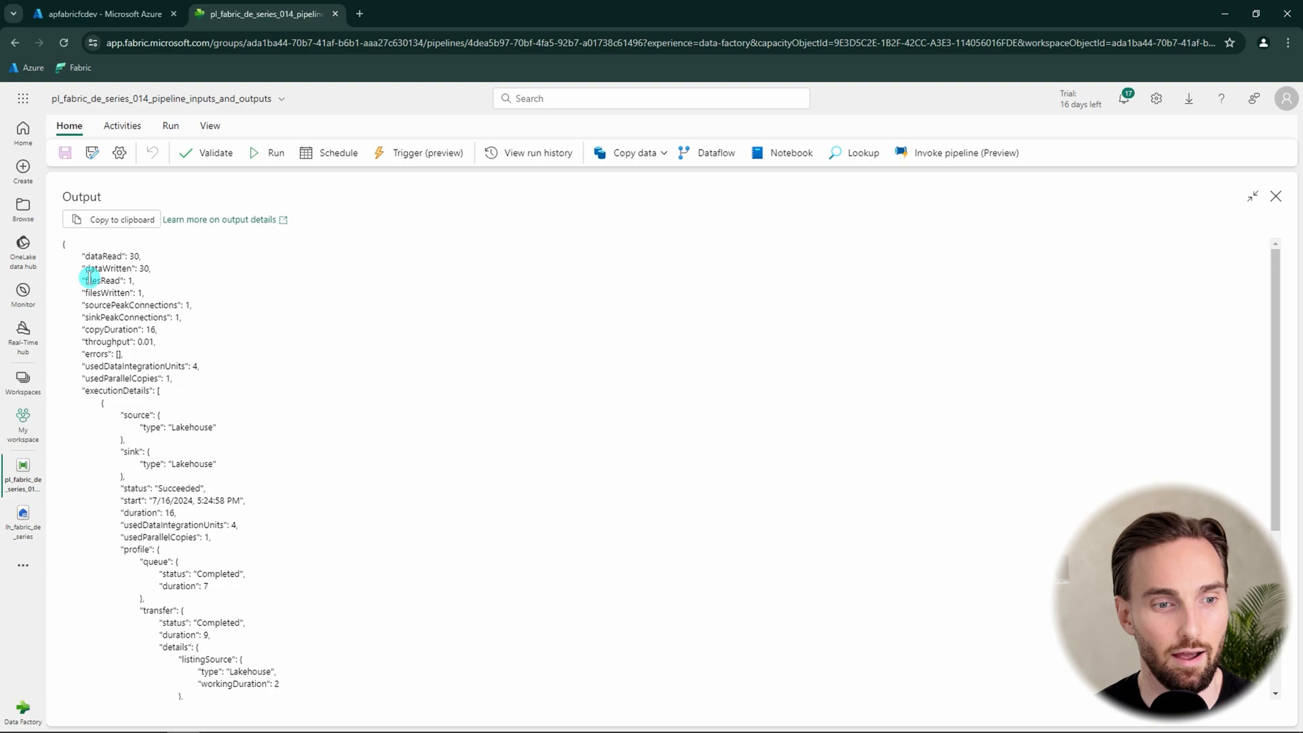
pyautogui.scroll(-3)
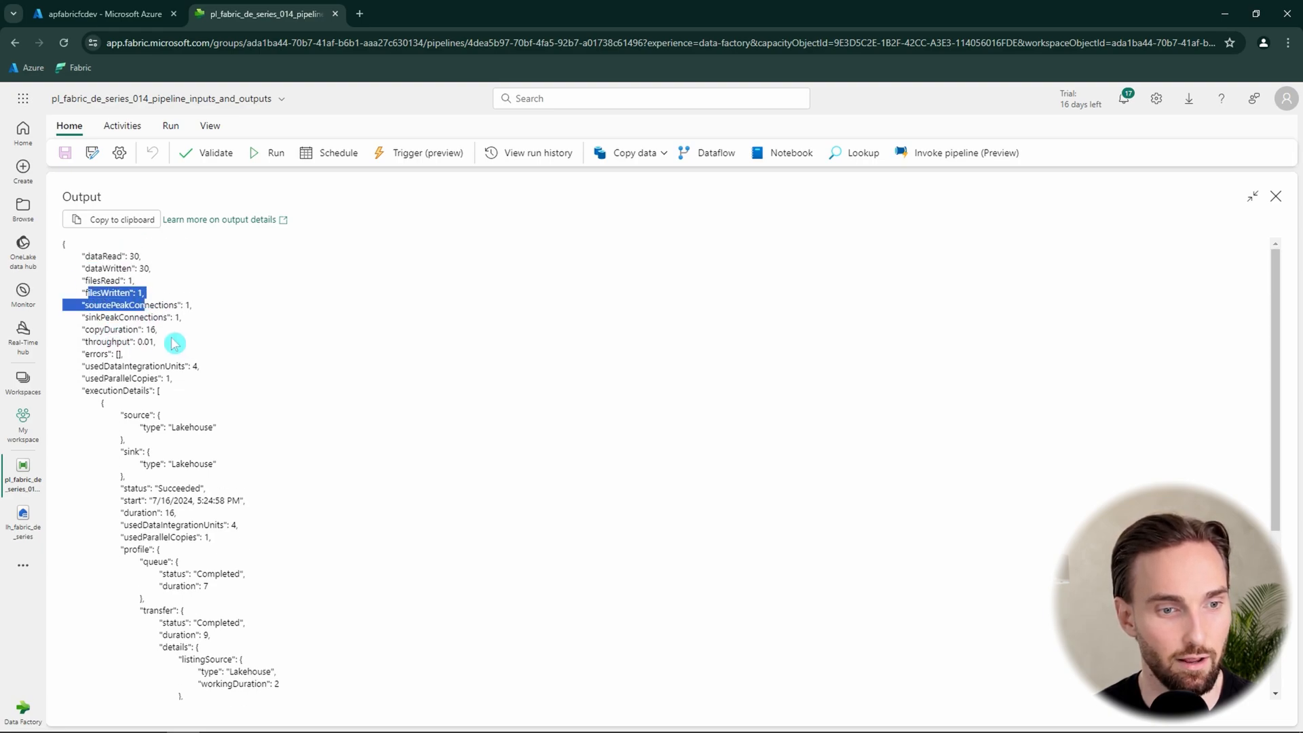
pyautogui.scroll(-3)
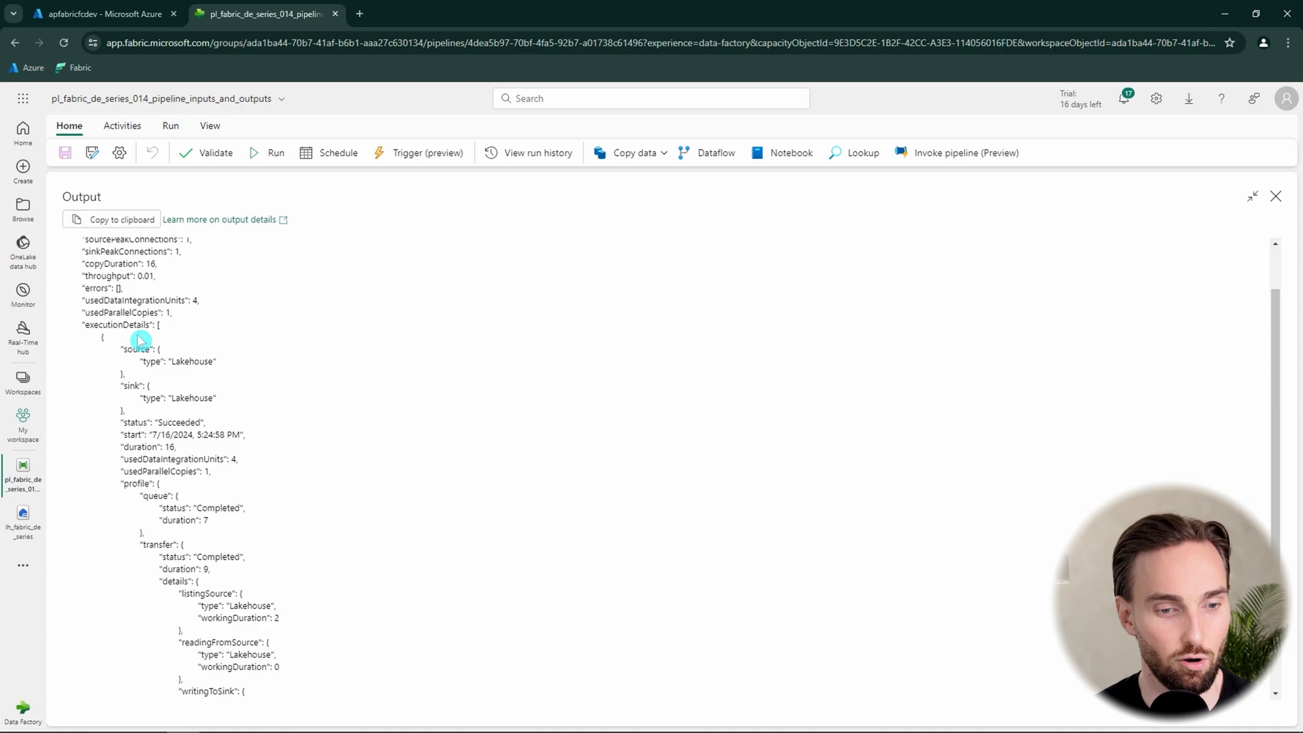
pyautogui.scroll(-3)
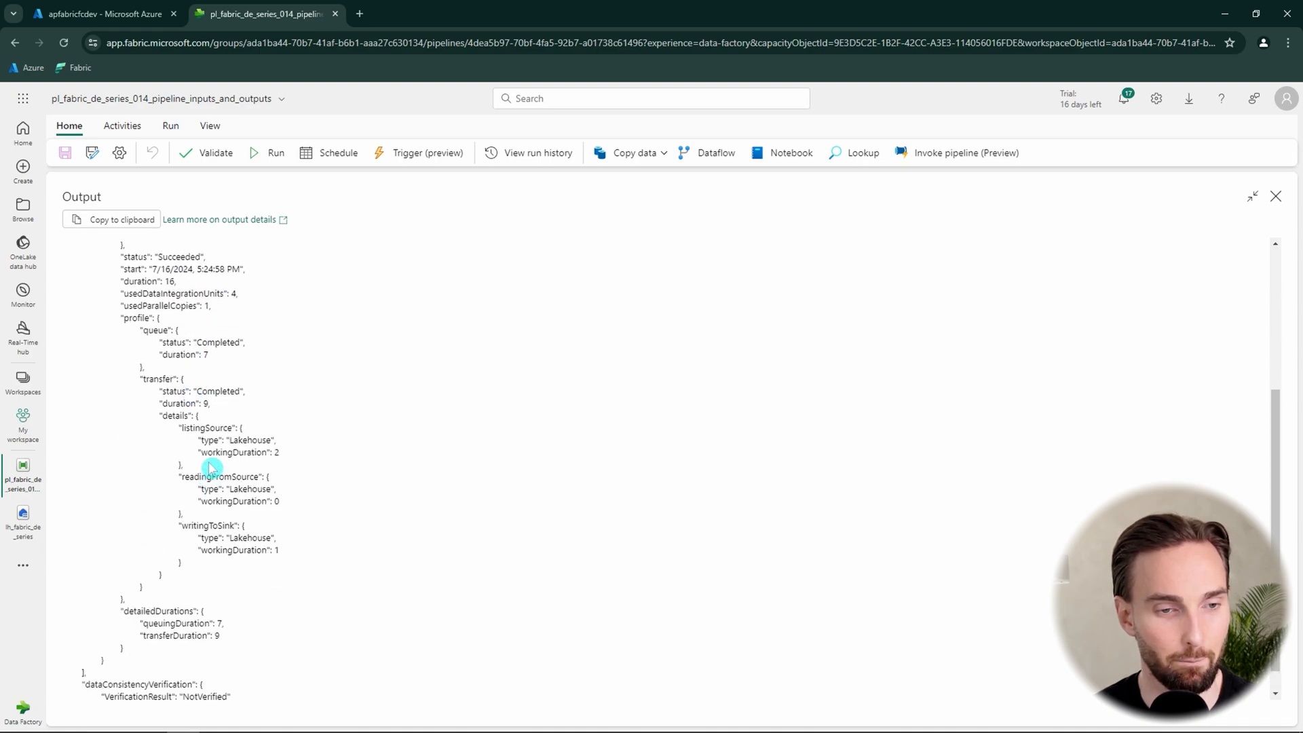
pyautogui.scroll(3)
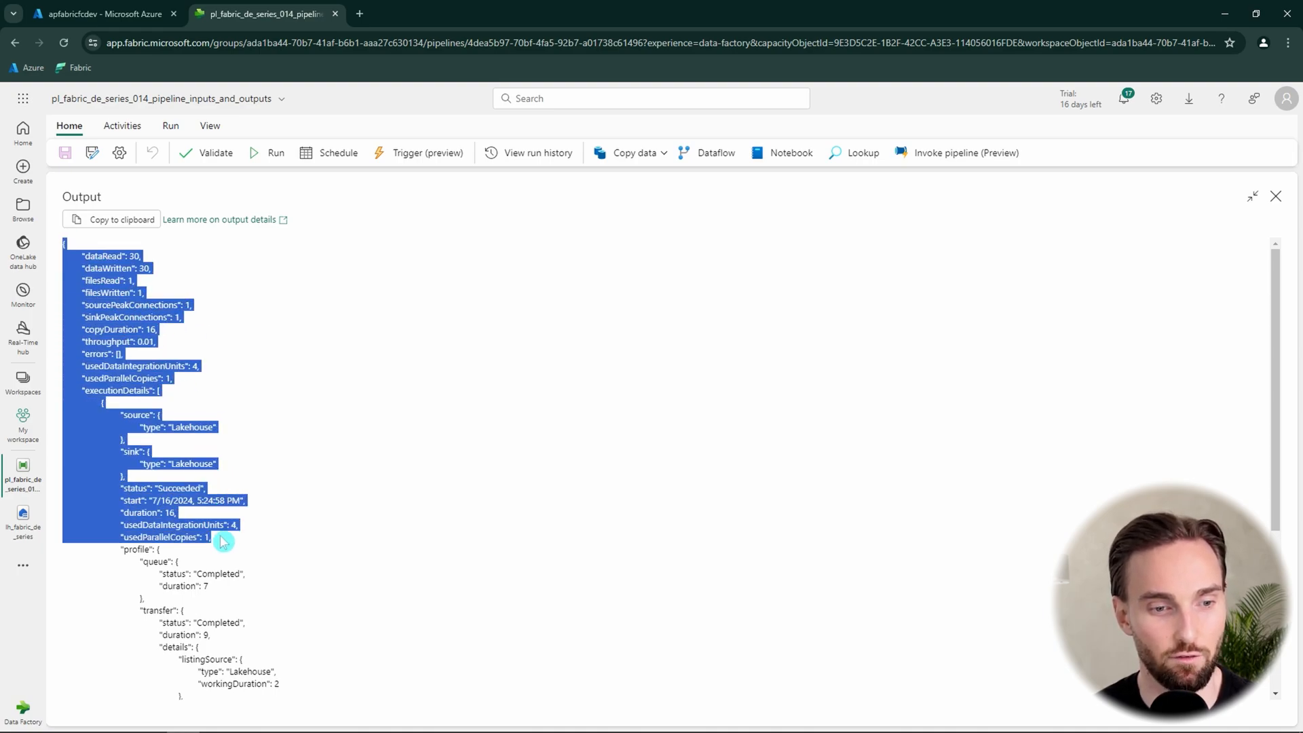
pyautogui.click(181, 483)
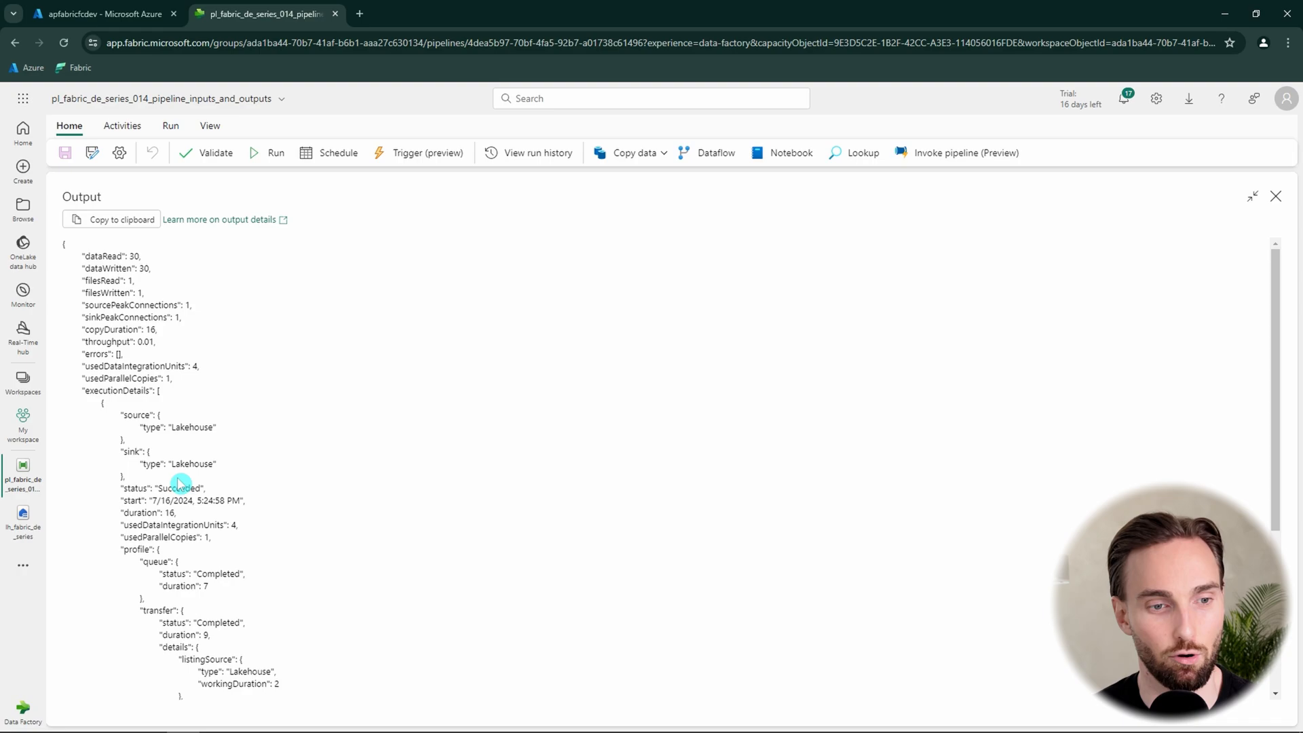
pyautogui.moveTo(159, 304)
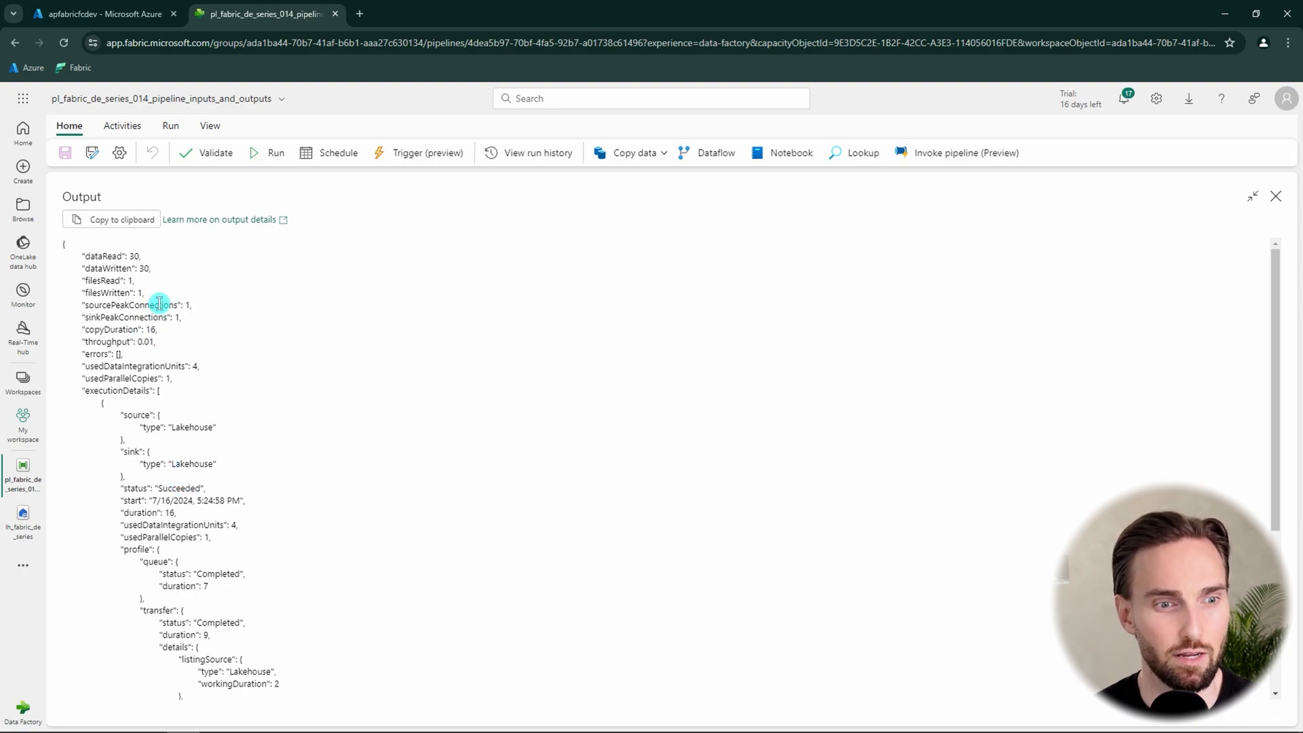
pyautogui.moveTo(150, 293)
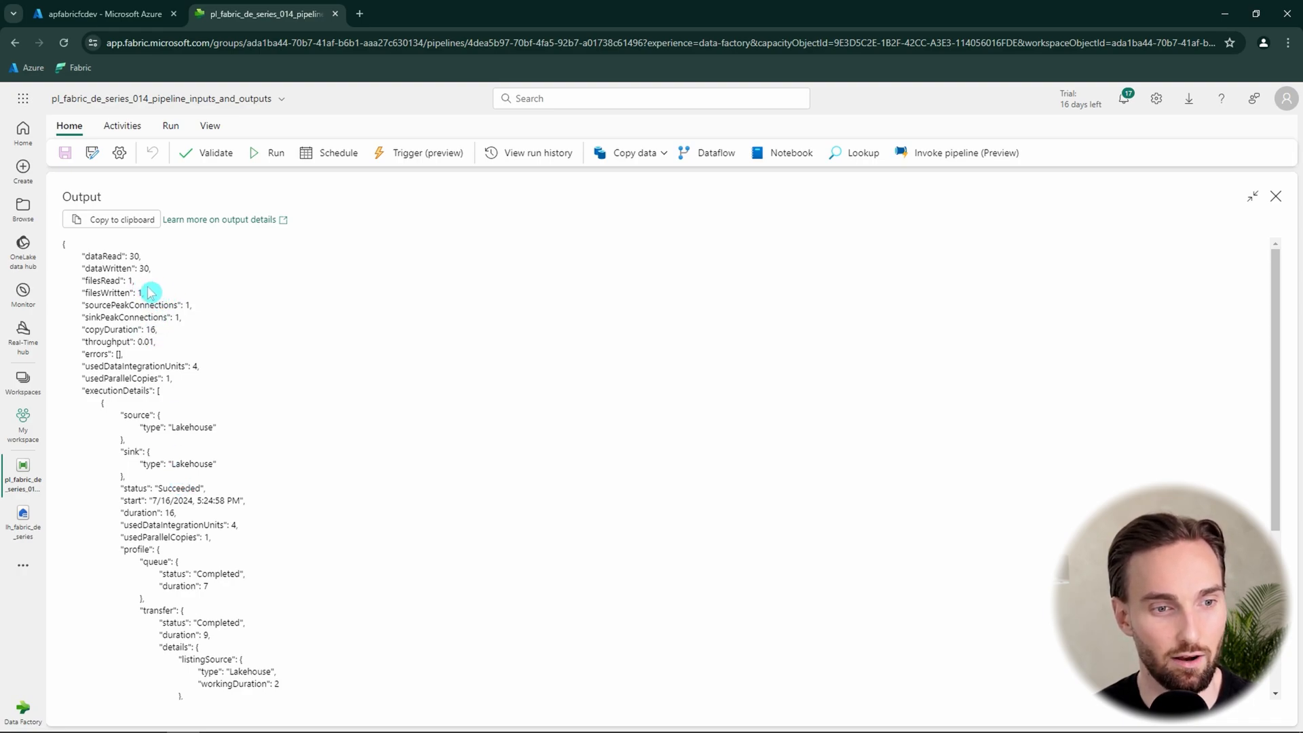
pyautogui.doubleClick(106, 293)
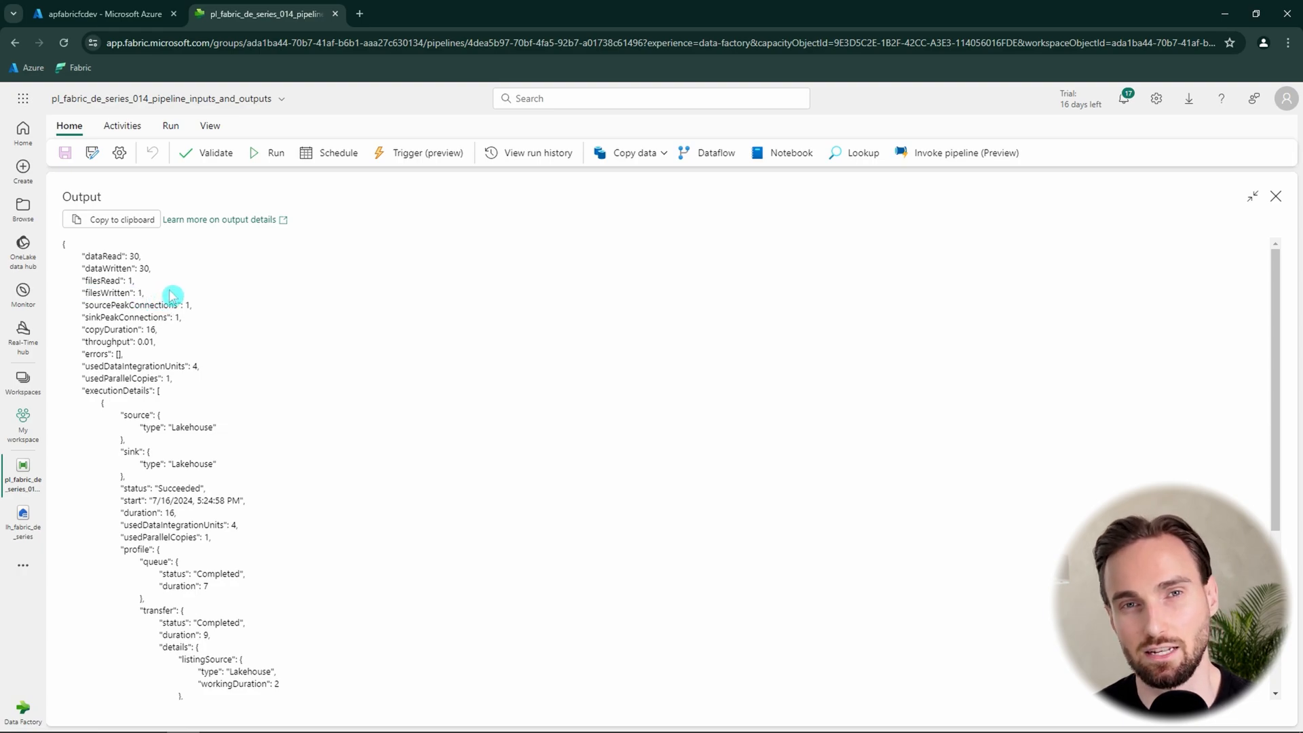
pyautogui.moveTo(165, 278)
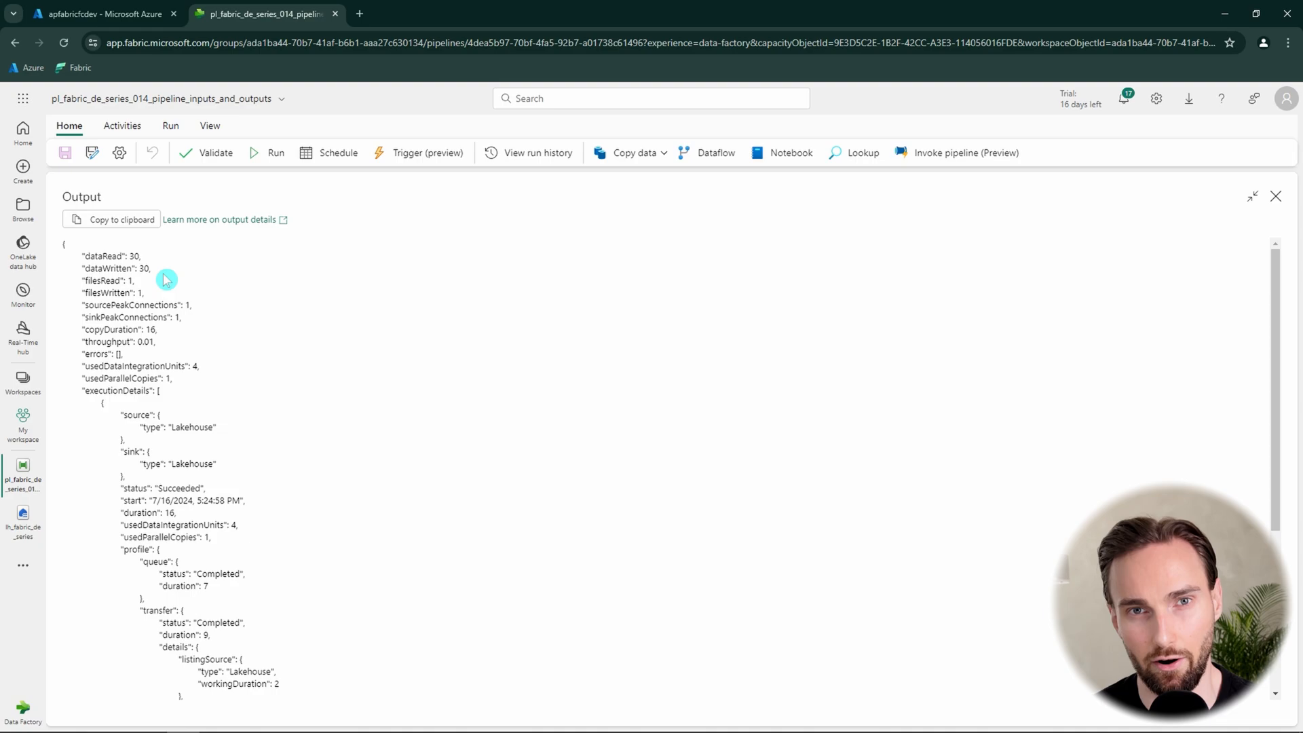
pyautogui.doubleClick(109, 293)
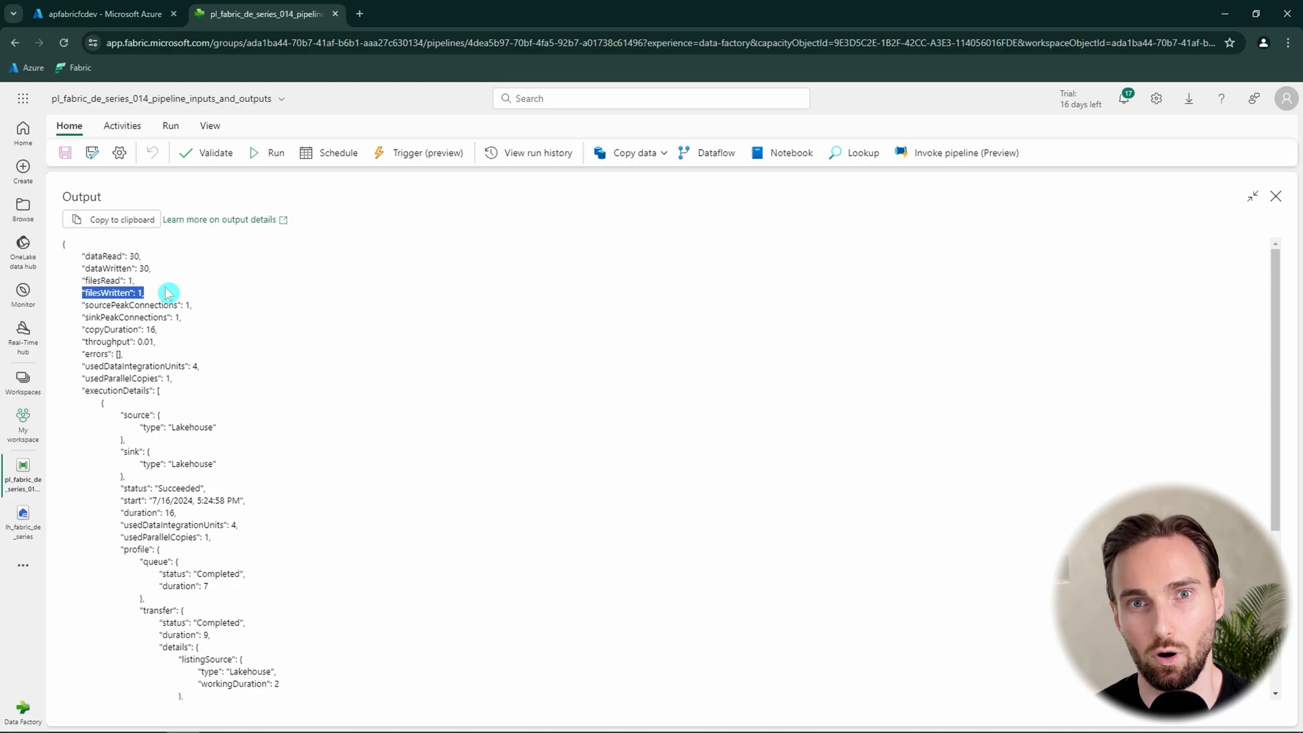
pyautogui.moveTo(176, 299)
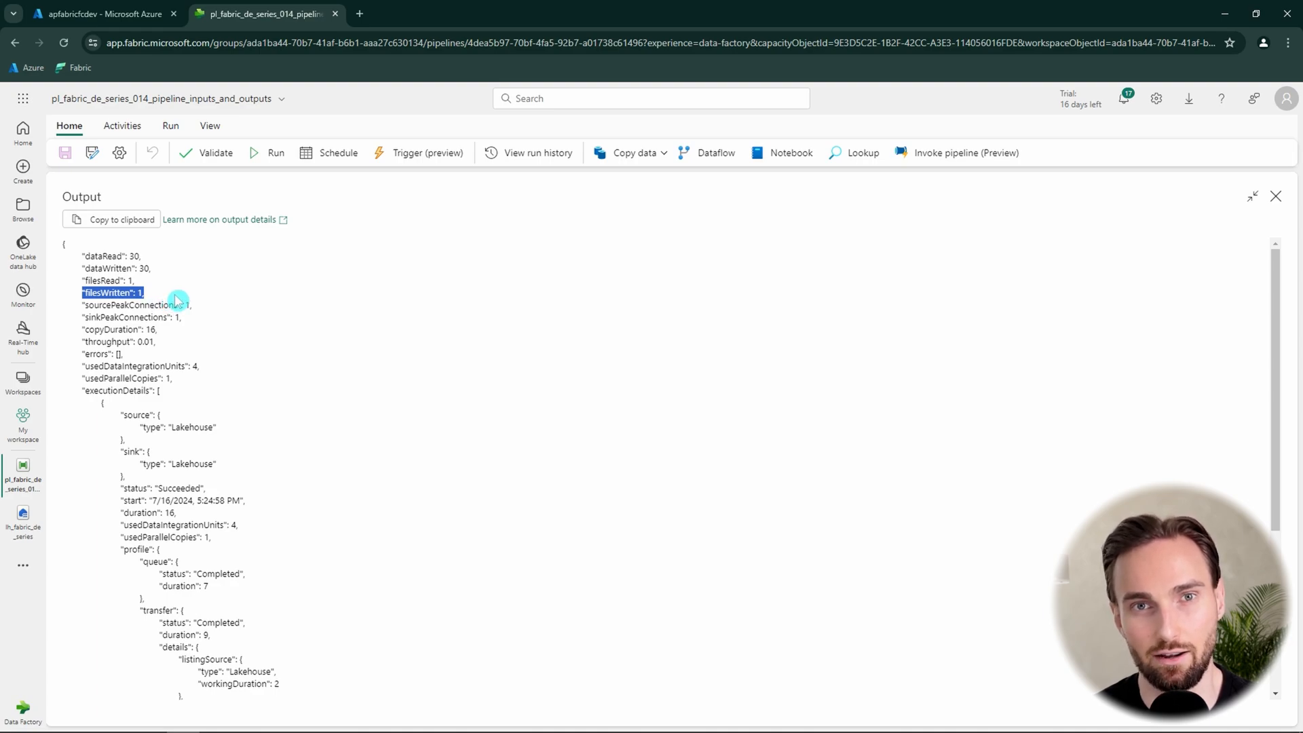
pyautogui.moveTo(239, 318)
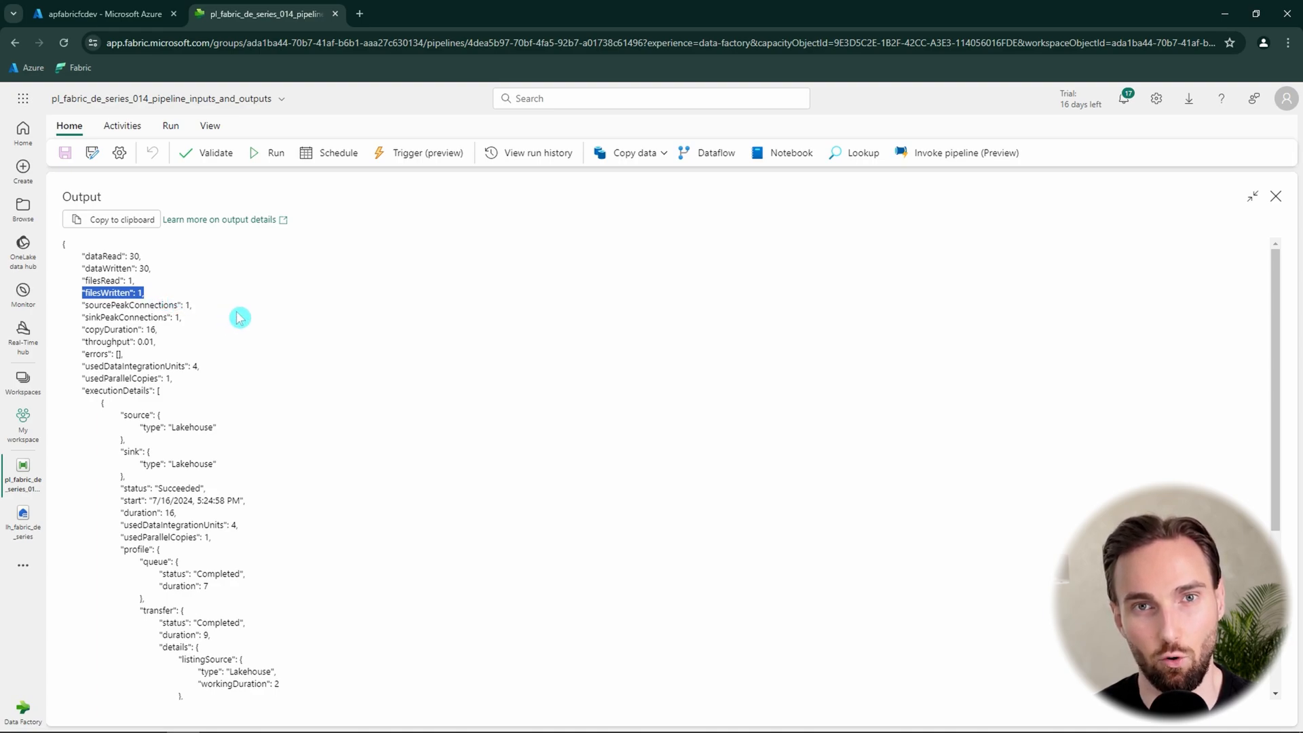
pyautogui.moveTo(254, 317)
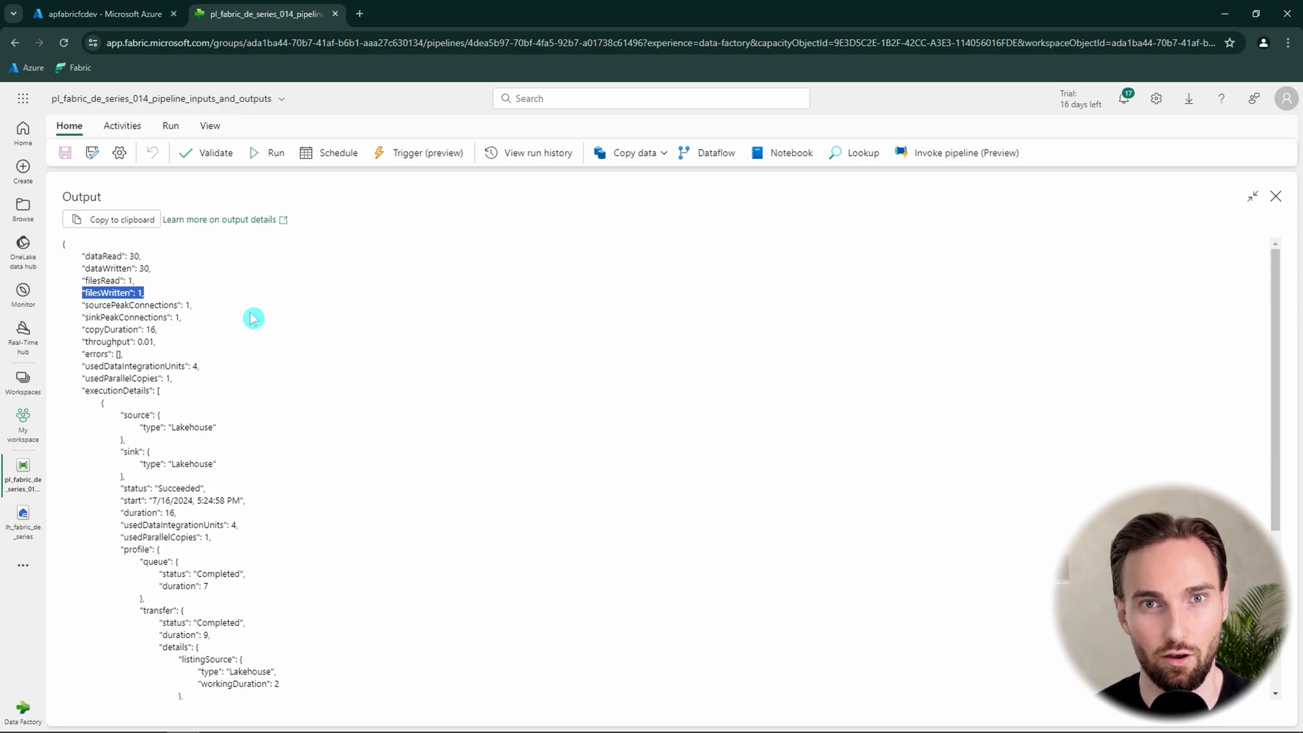
pyautogui.moveTo(1278, 224)
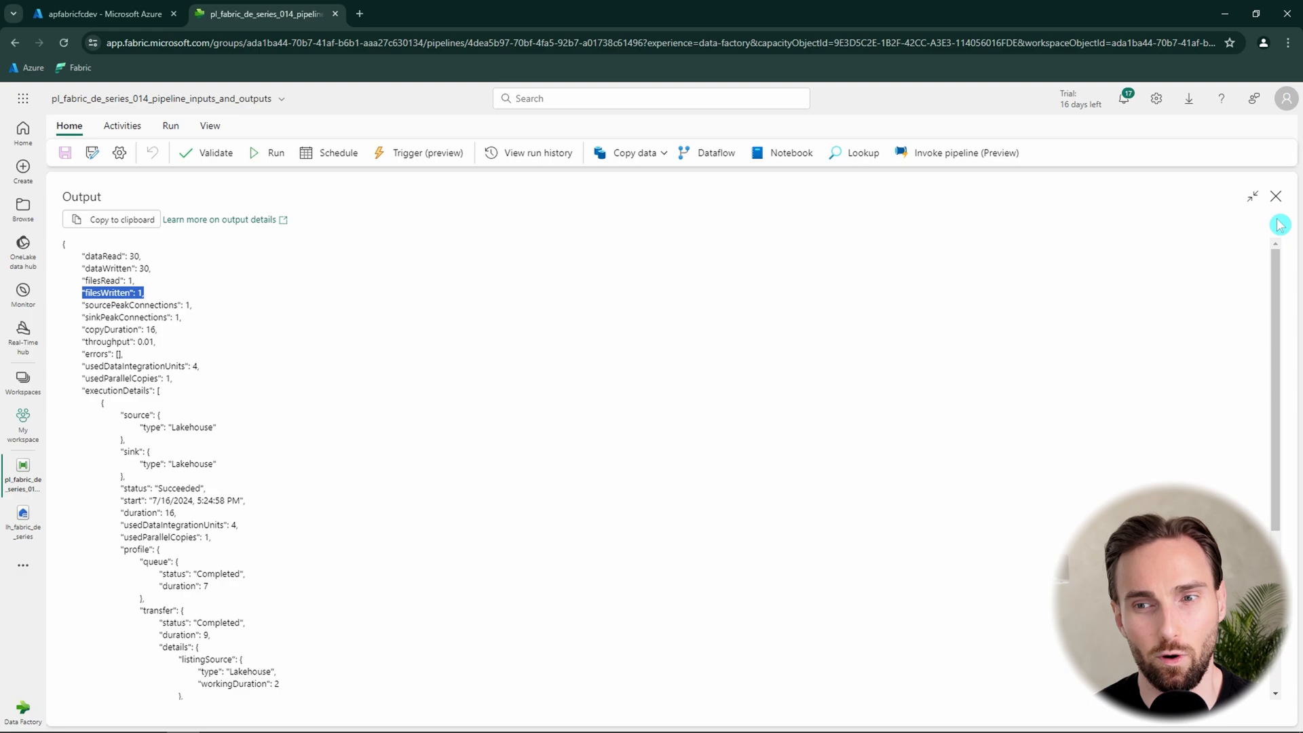
# Close the output details and add a Wait activity named true to If Condition1's True branch.
pyautogui.click(1276, 197)
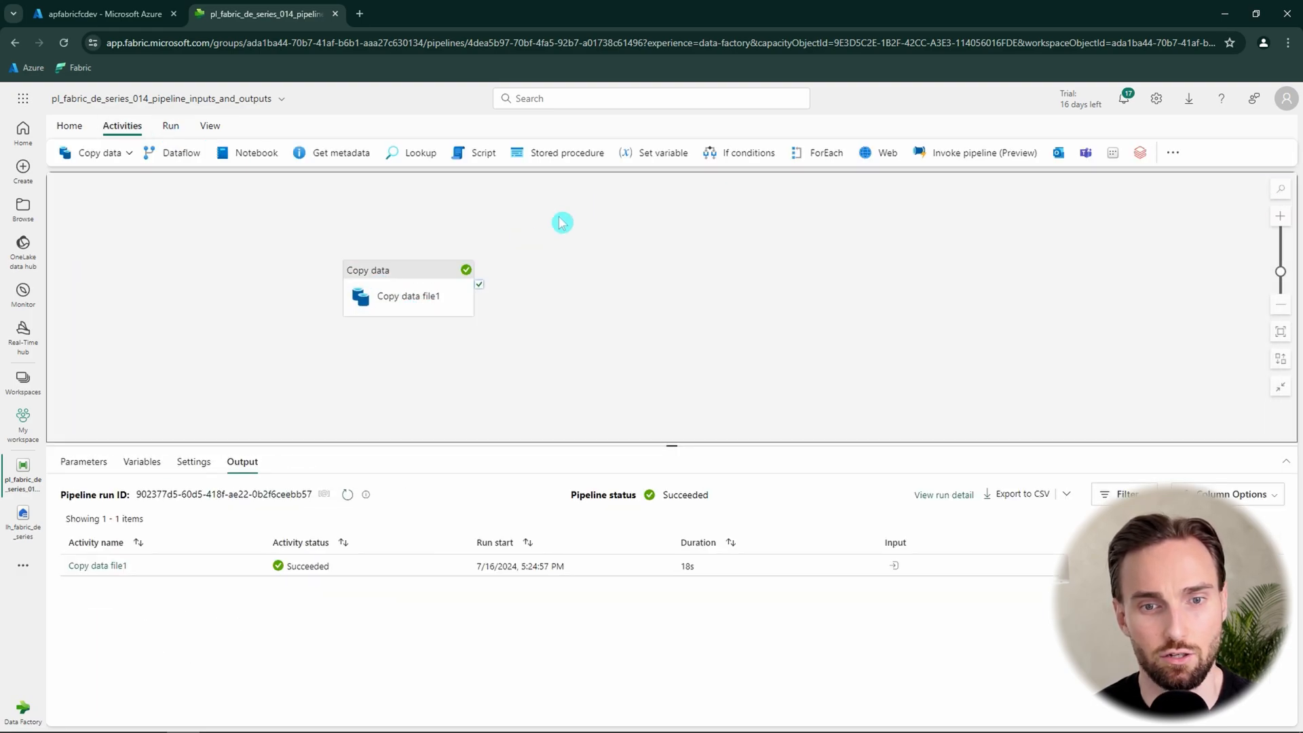
pyautogui.moveTo(781, 177)
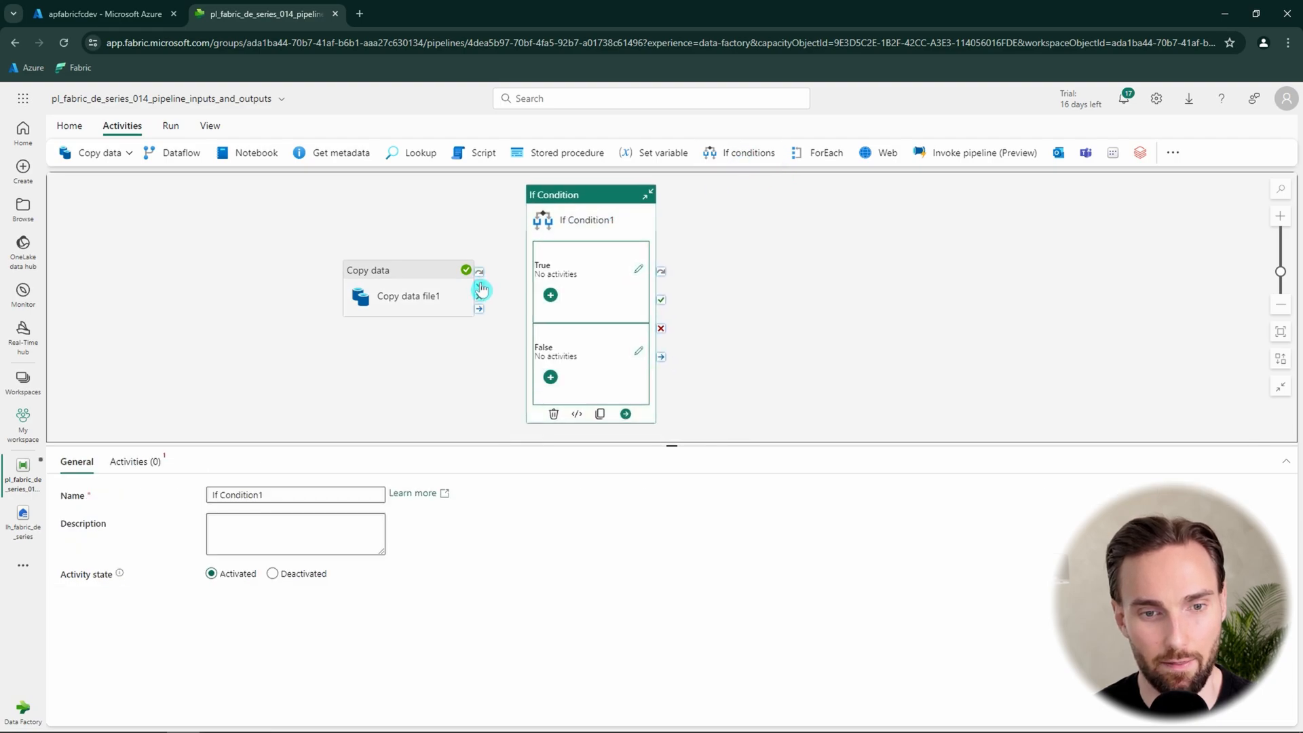
pyautogui.click(550, 295)
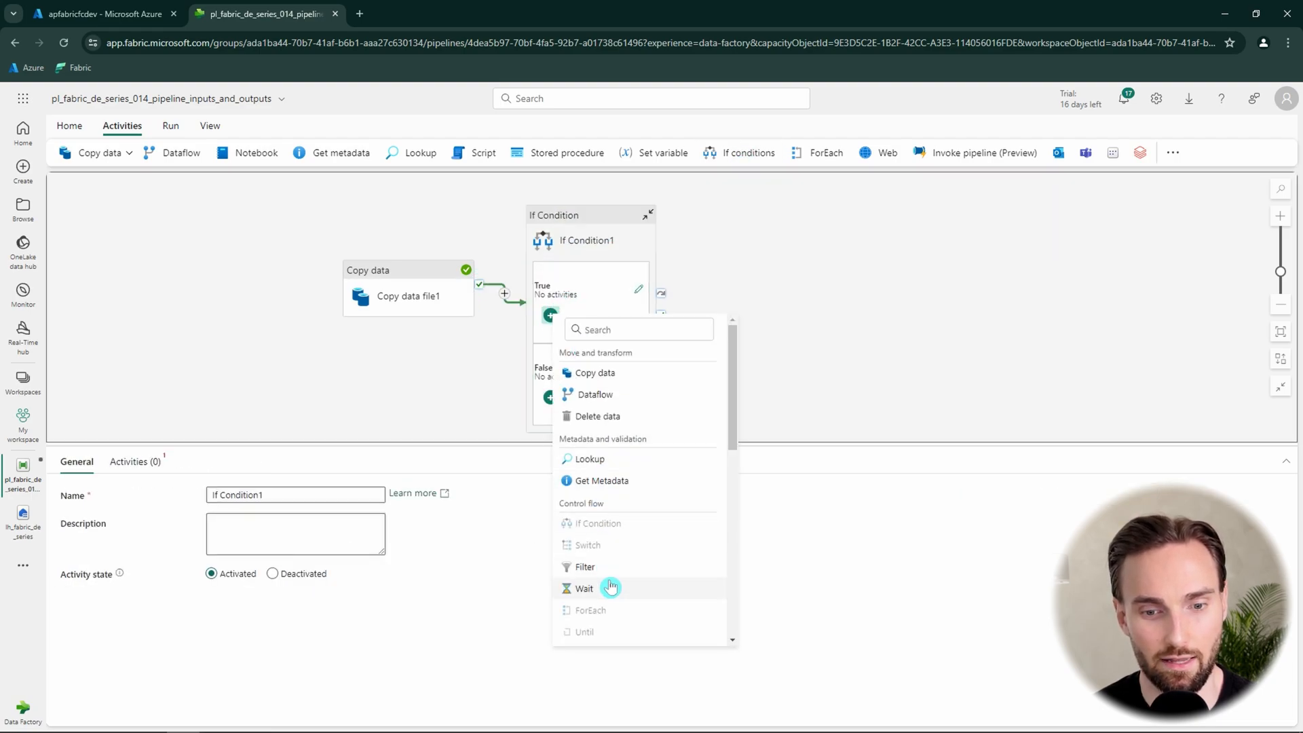
pyautogui.click(583, 588)
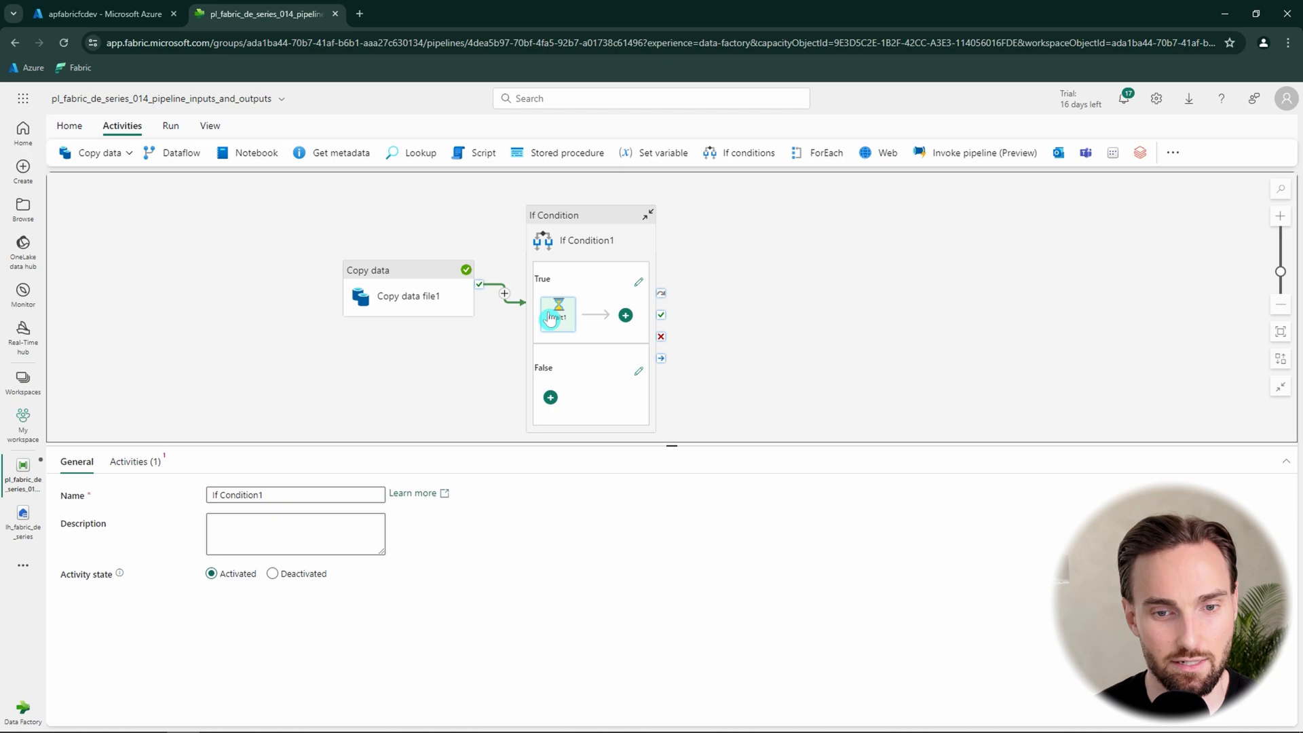
pyautogui.click(556, 314)
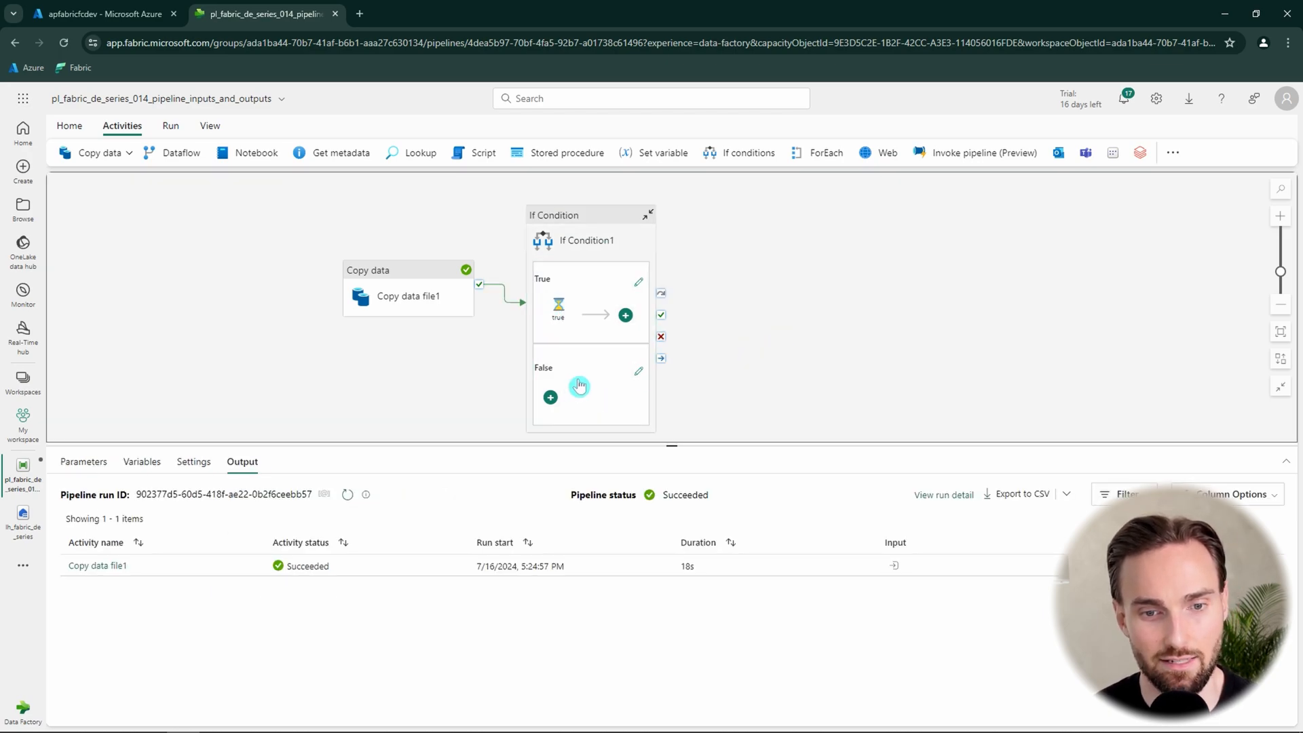
# Add a Wait named false to the False branch and start editing If Condition1's expression.
pyautogui.click(550, 397)
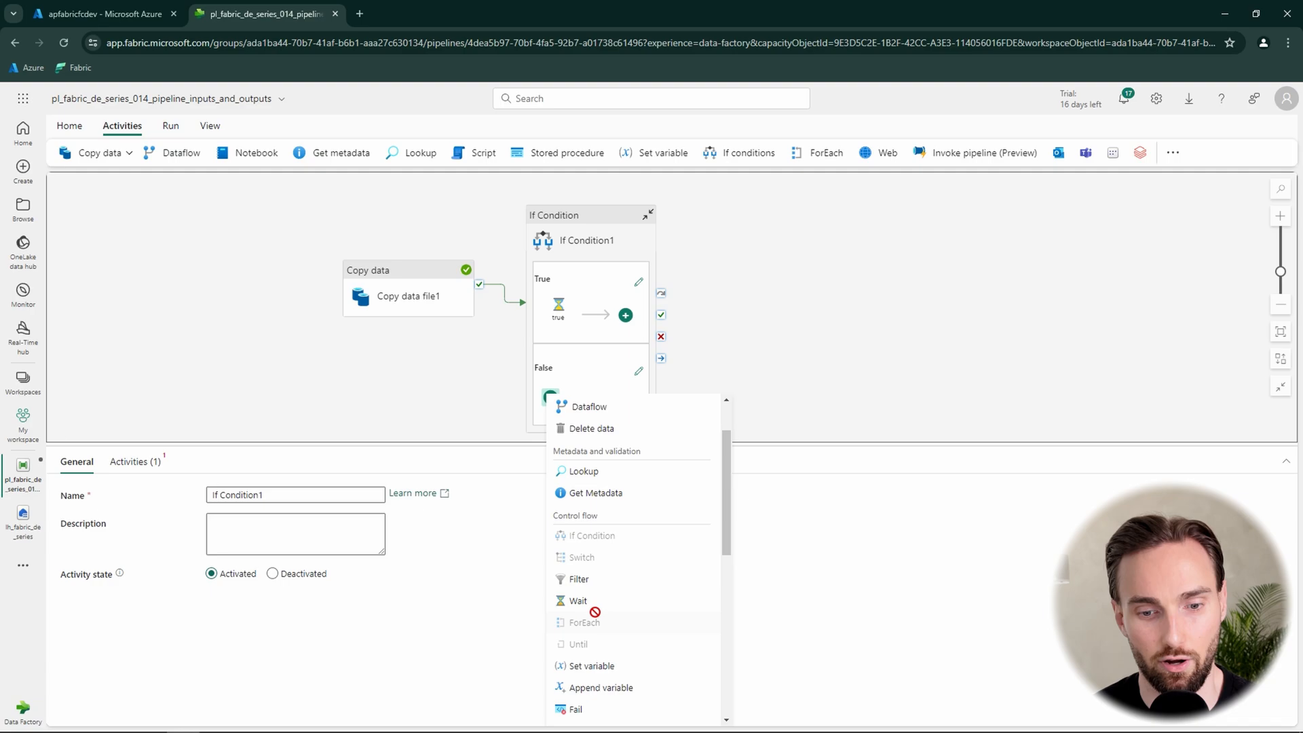
pyautogui.click(578, 601)
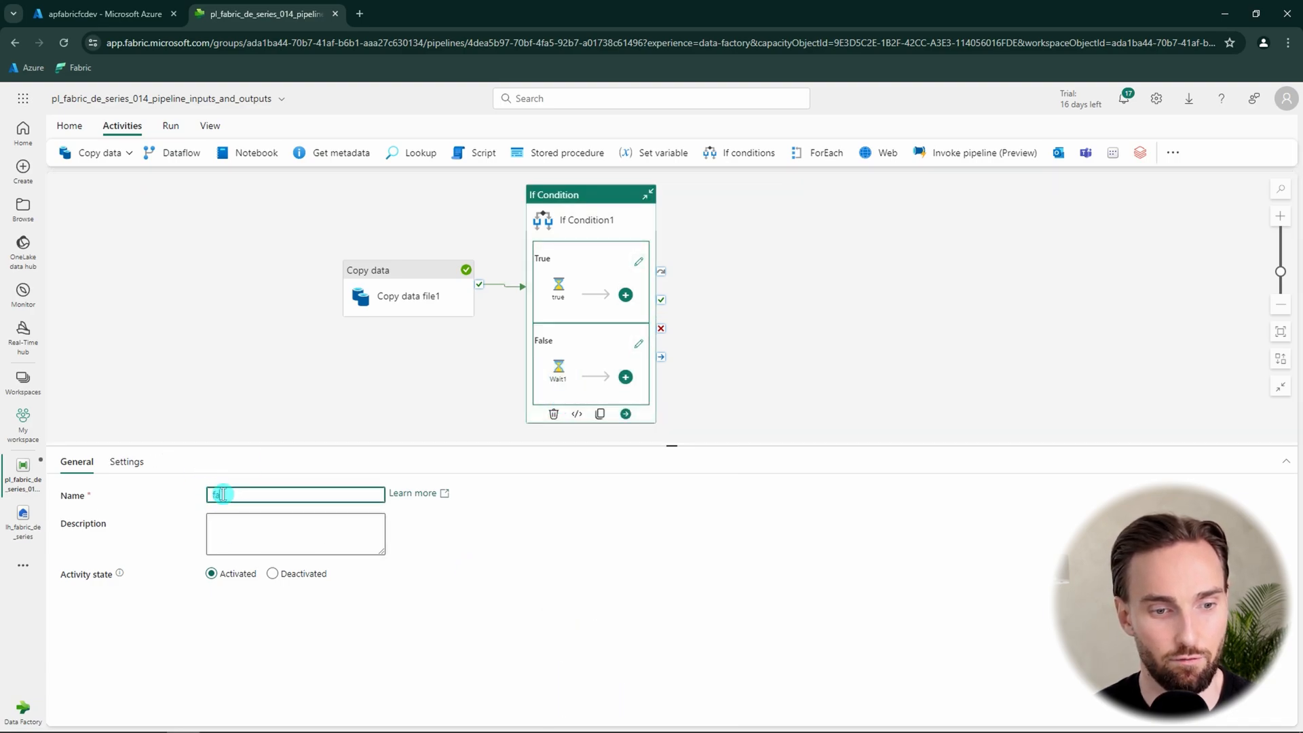
pyautogui.click(132, 462)
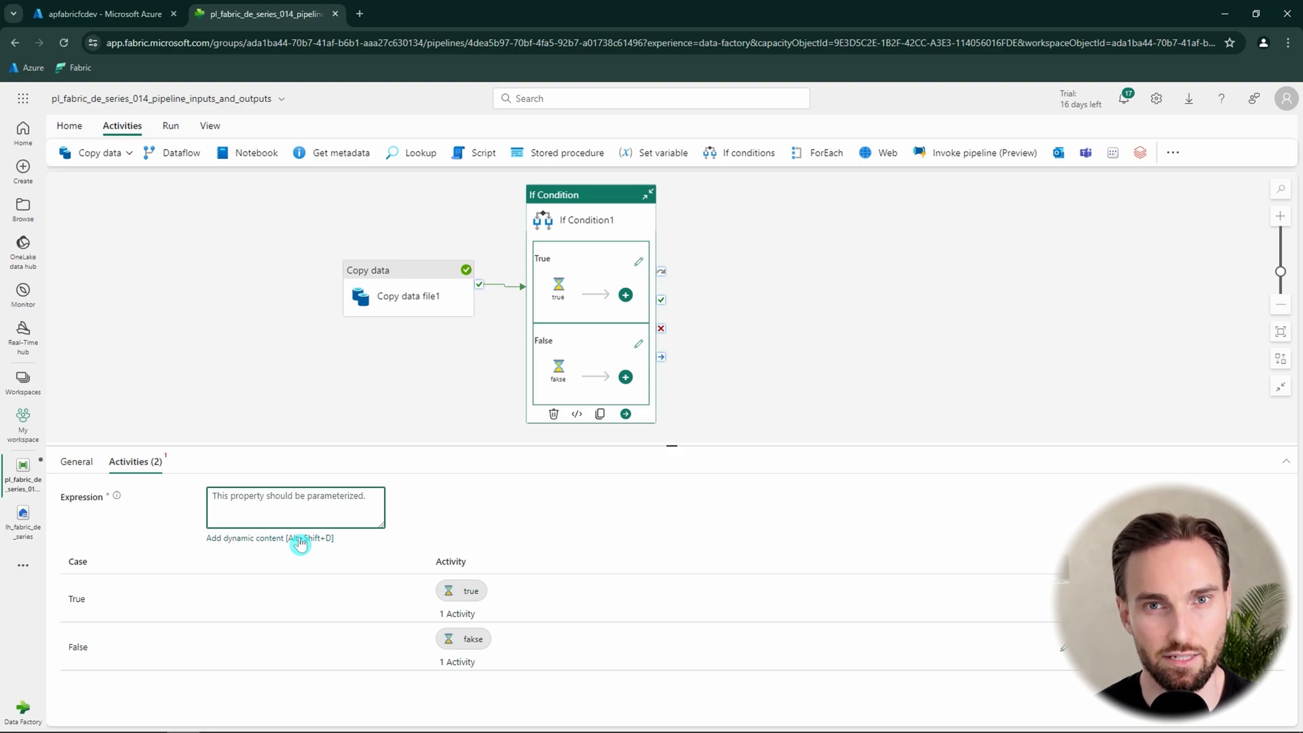
pyautogui.click(268, 537)
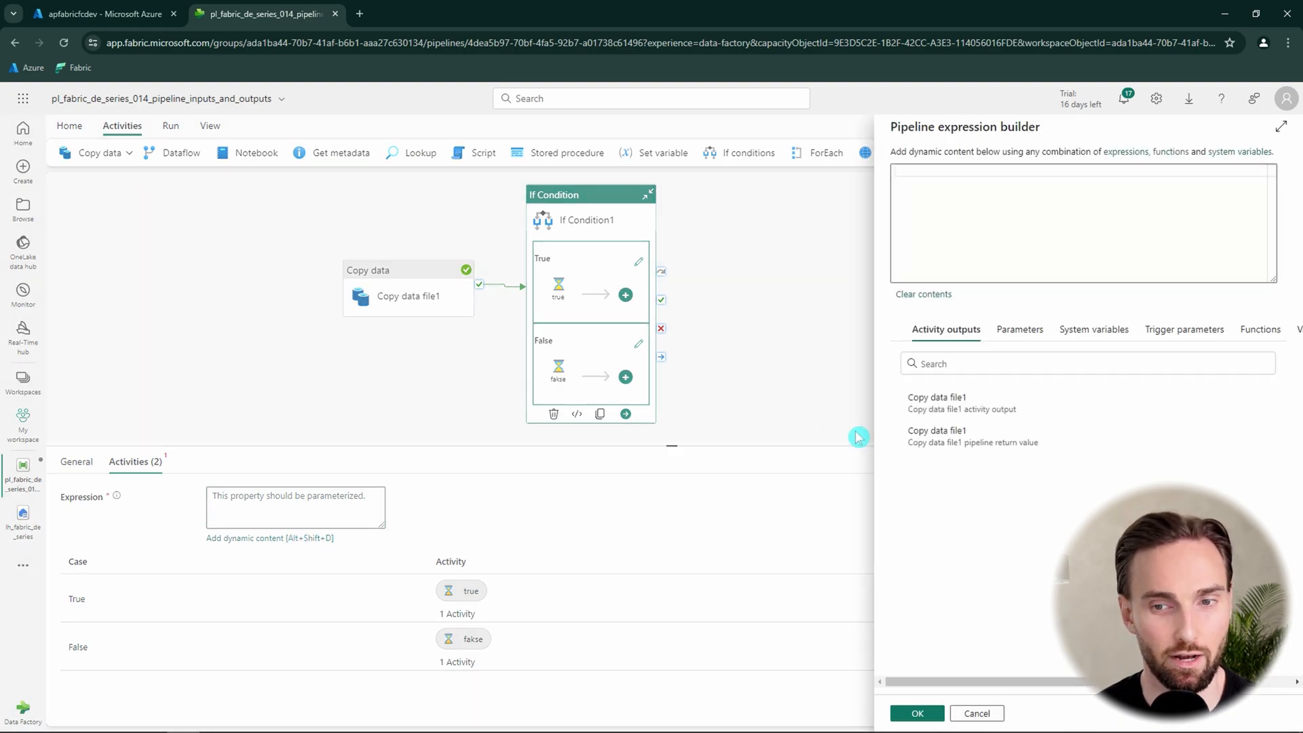
# Start entering the condition expression for If Condition1 in the expression builder.
pyautogui.click(1081, 223)
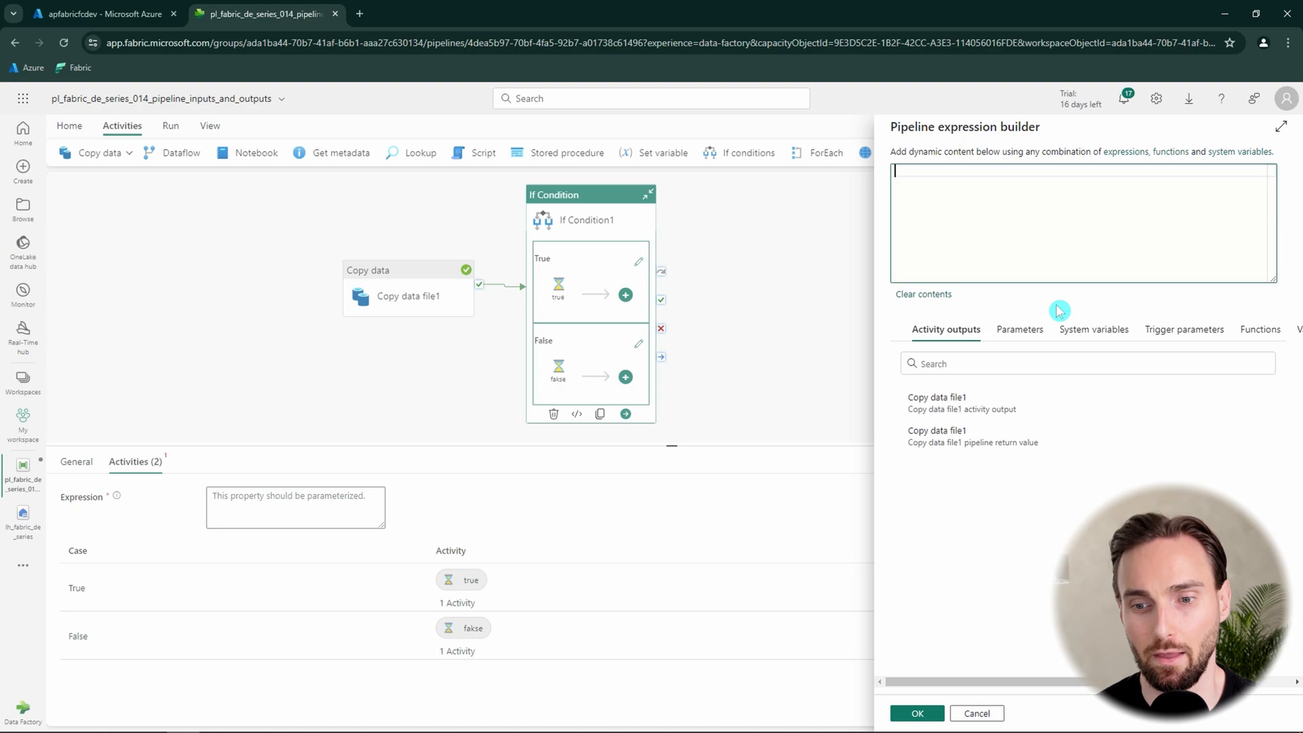
pyautogui.moveTo(1062, 402)
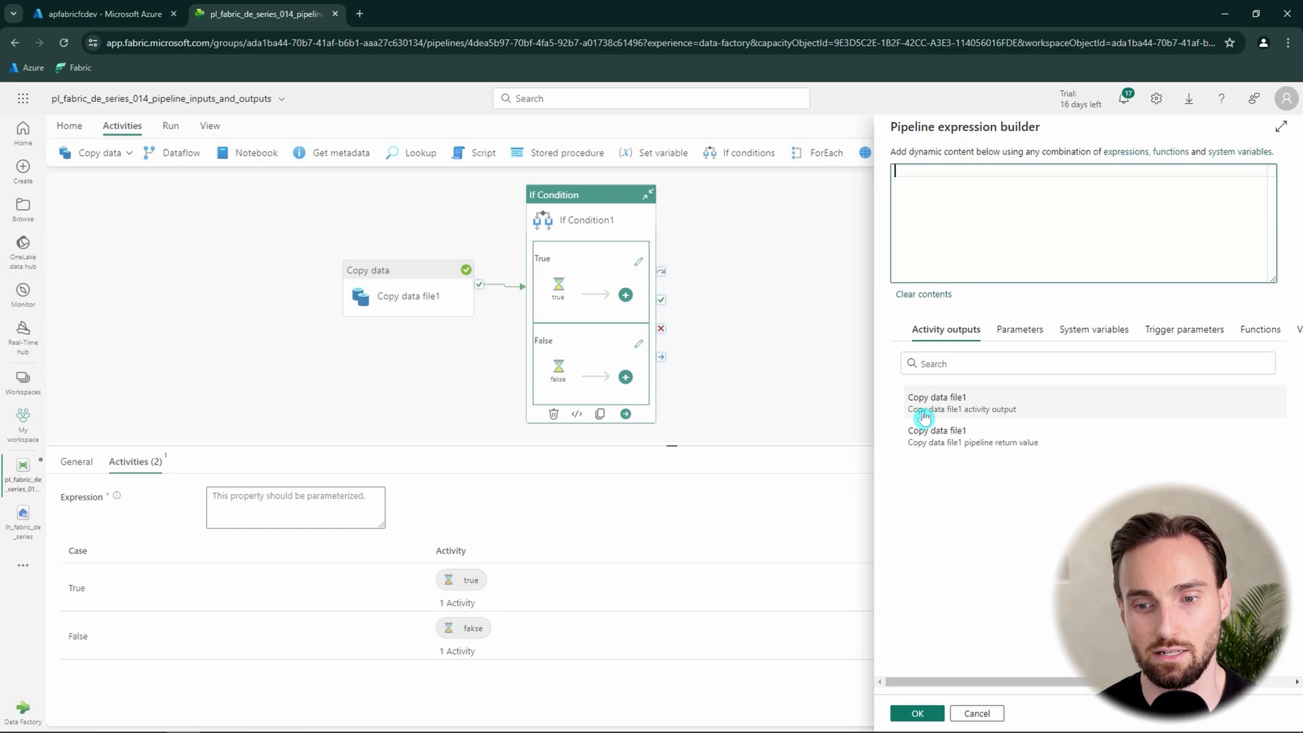
pyautogui.moveTo(974, 418)
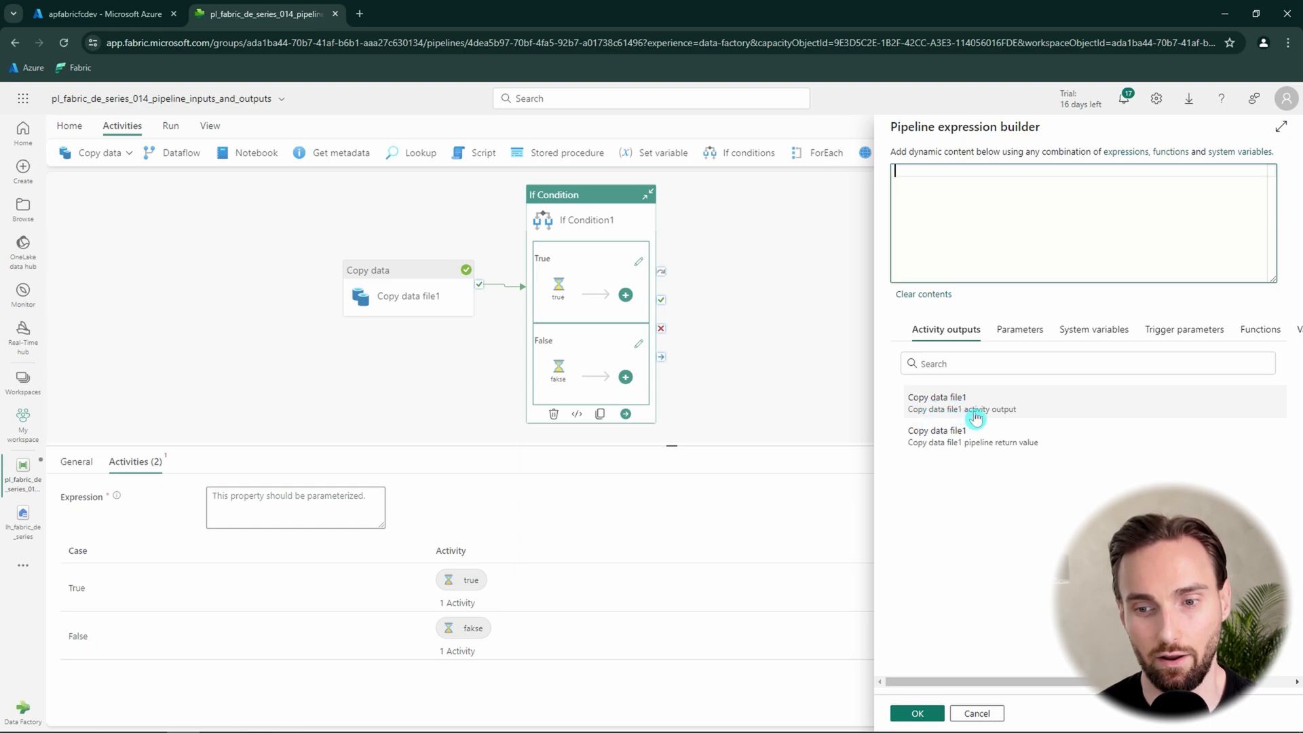
pyautogui.moveTo(938, 415)
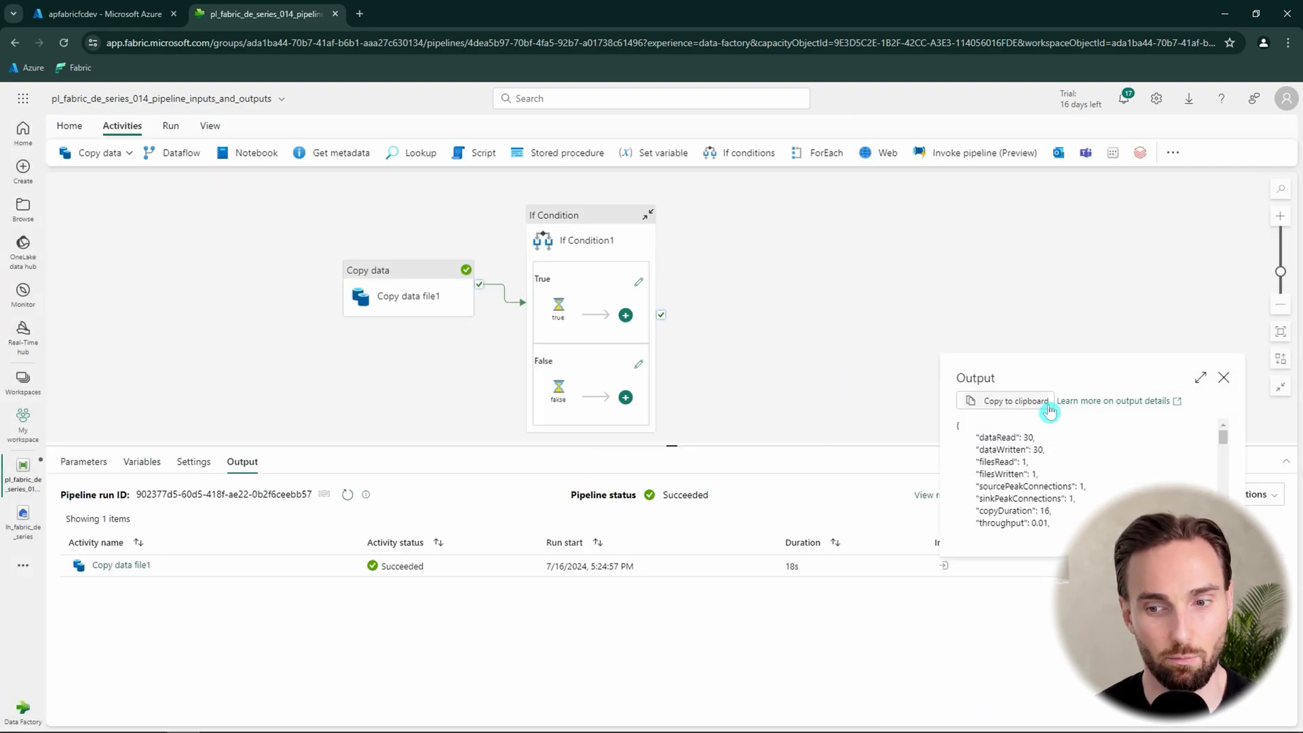
# Expand Copy data file1's output, highlight the filesWritten property showing 1, and close the details.
pyautogui.click(1199, 379)
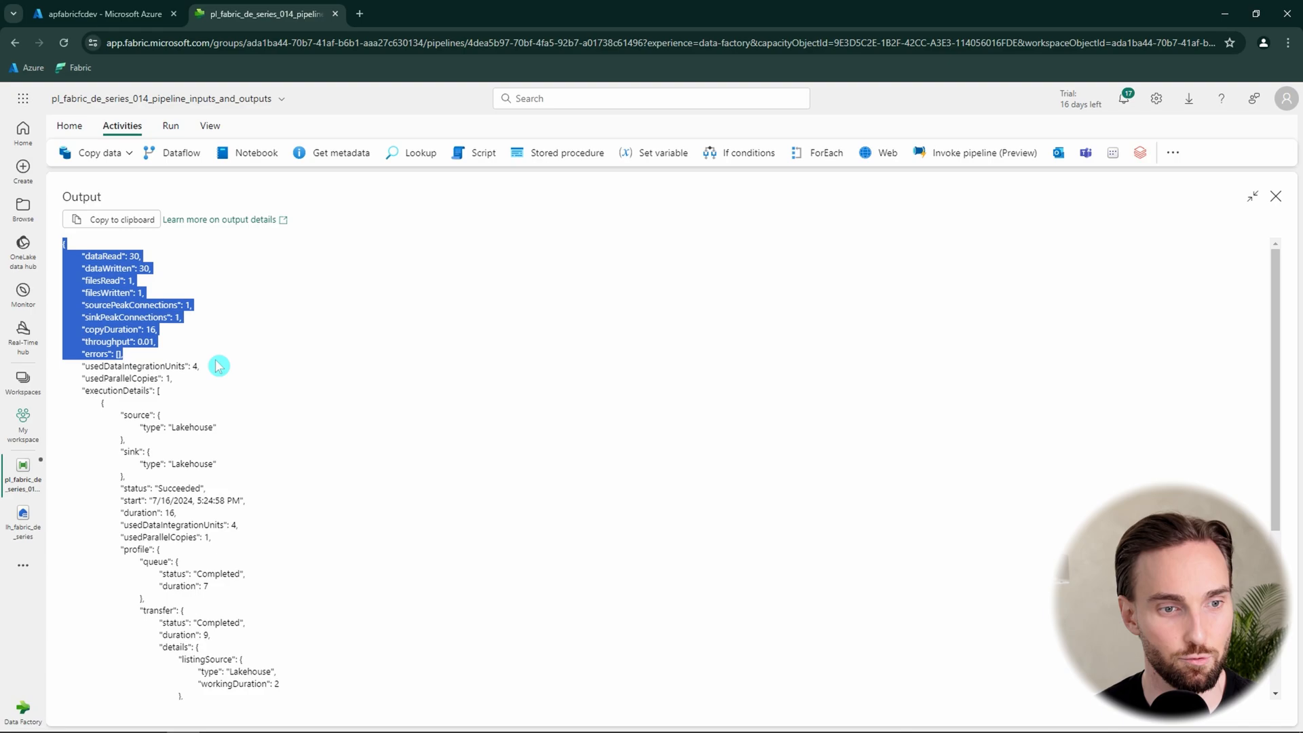
pyautogui.click(141, 267)
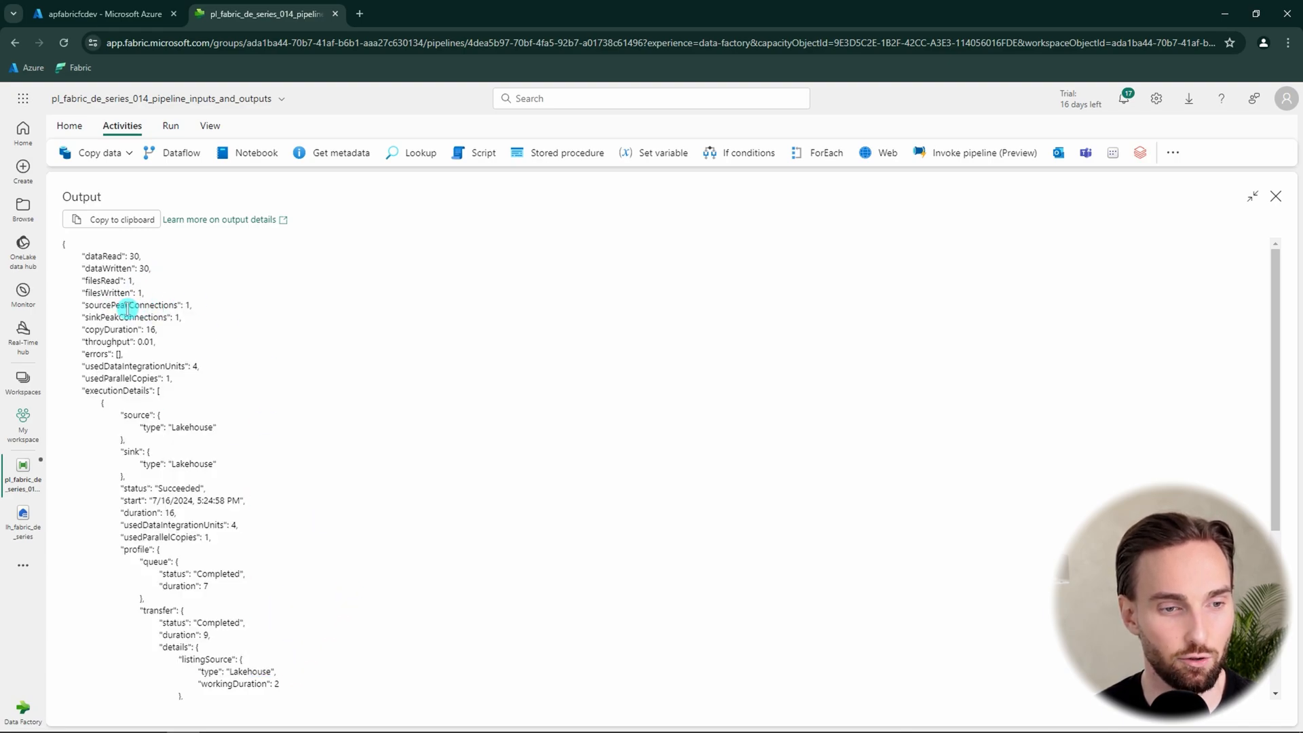
pyautogui.doubleClick(106, 293)
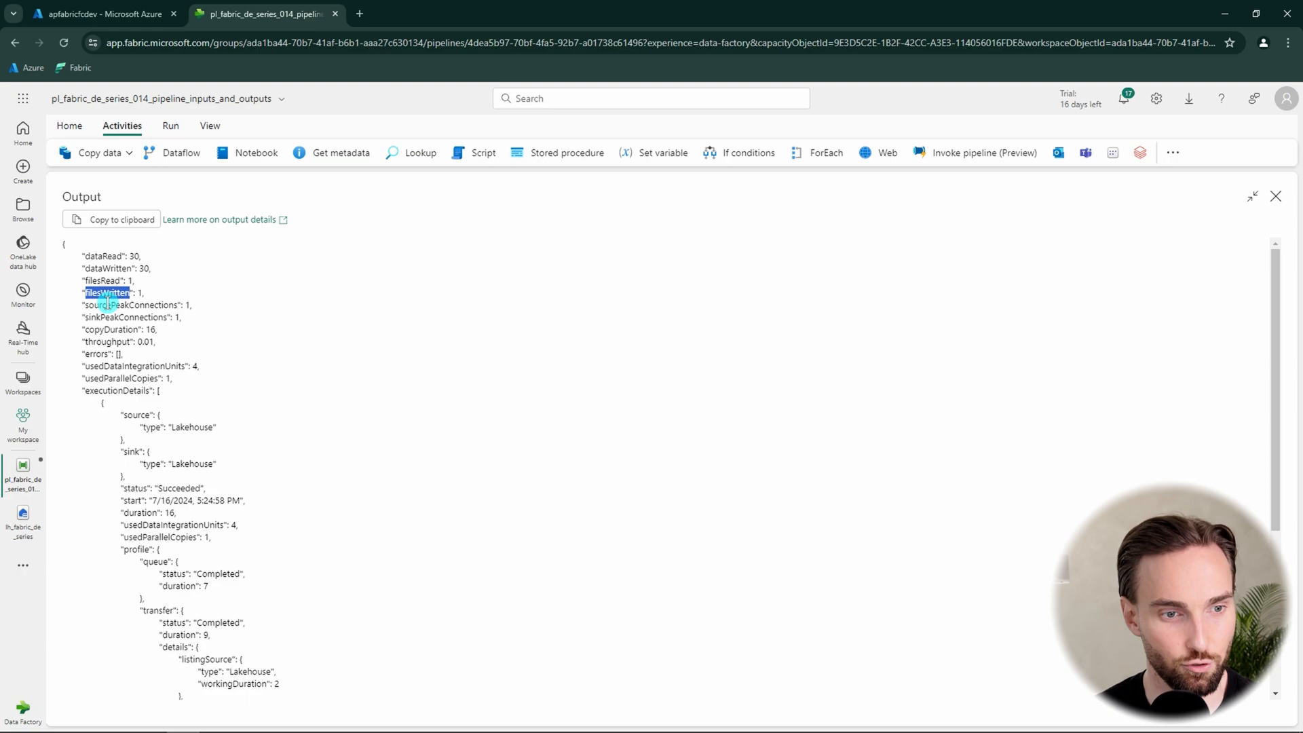
pyautogui.click(1276, 195)
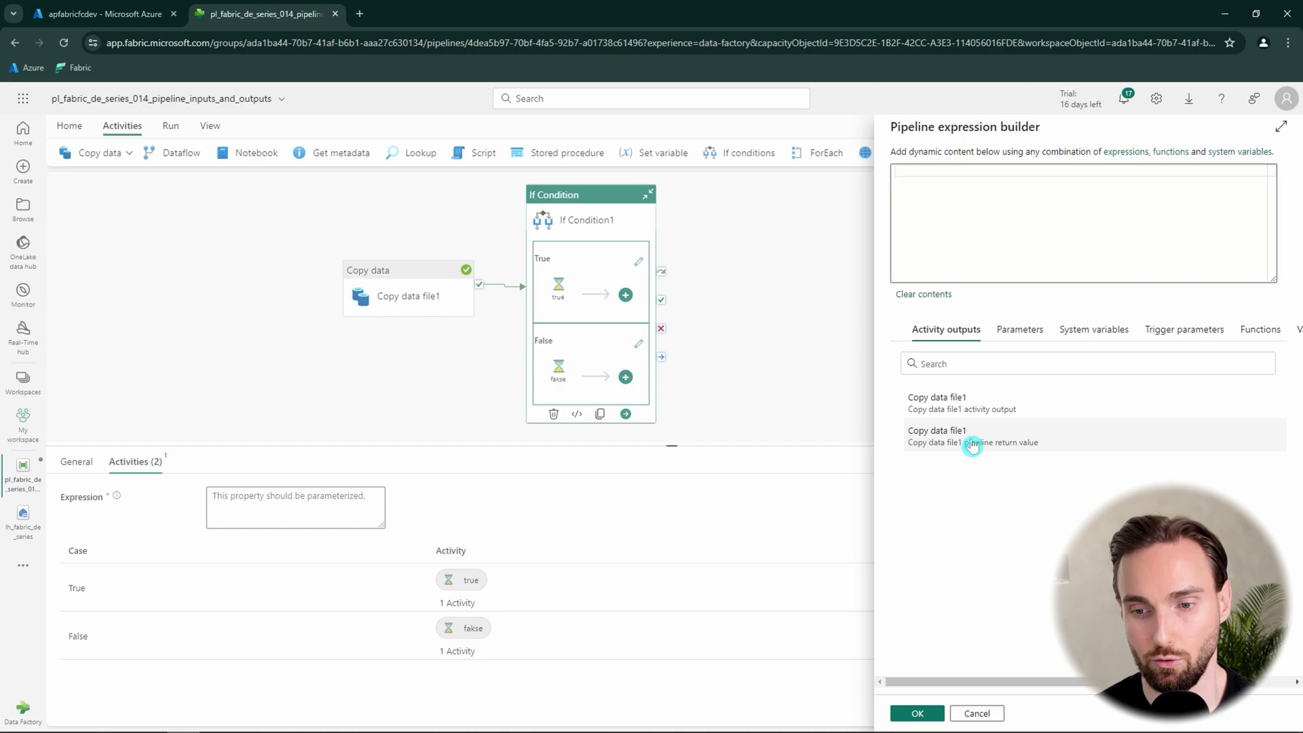
pyautogui.click(937, 402)
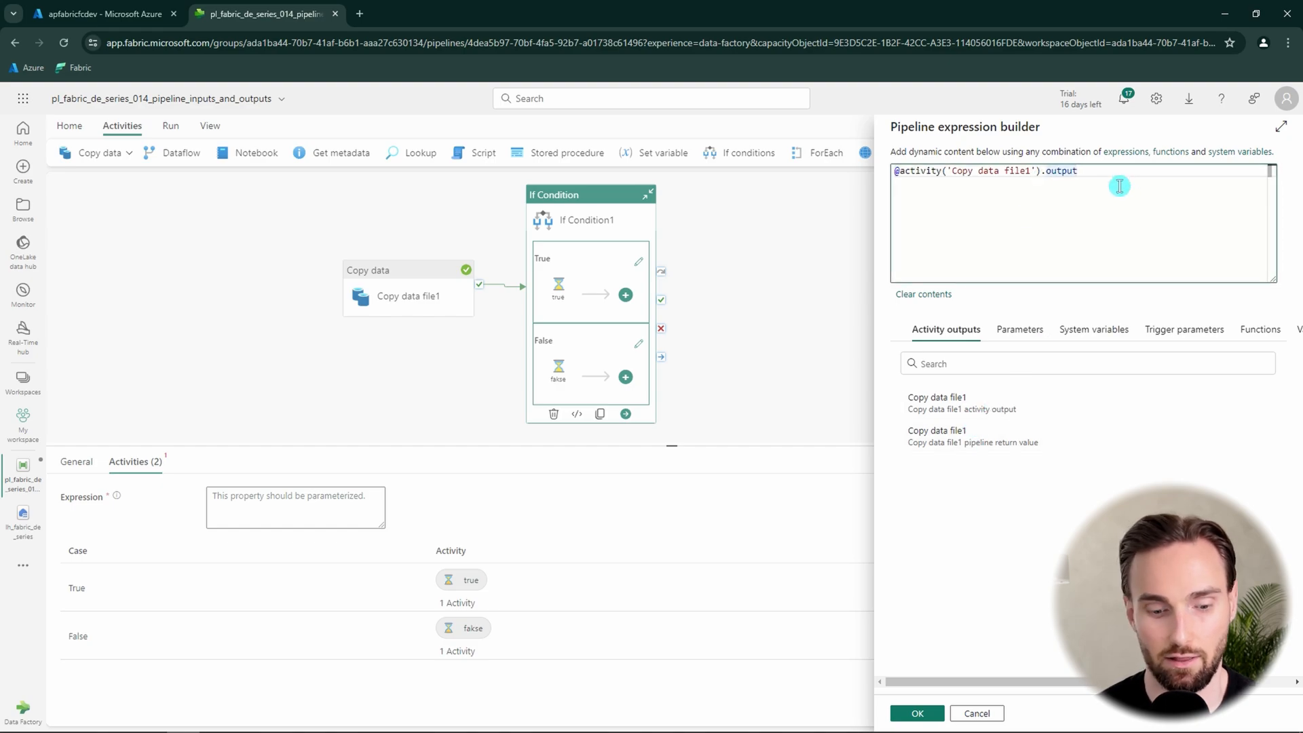
pyautogui.write('.f')
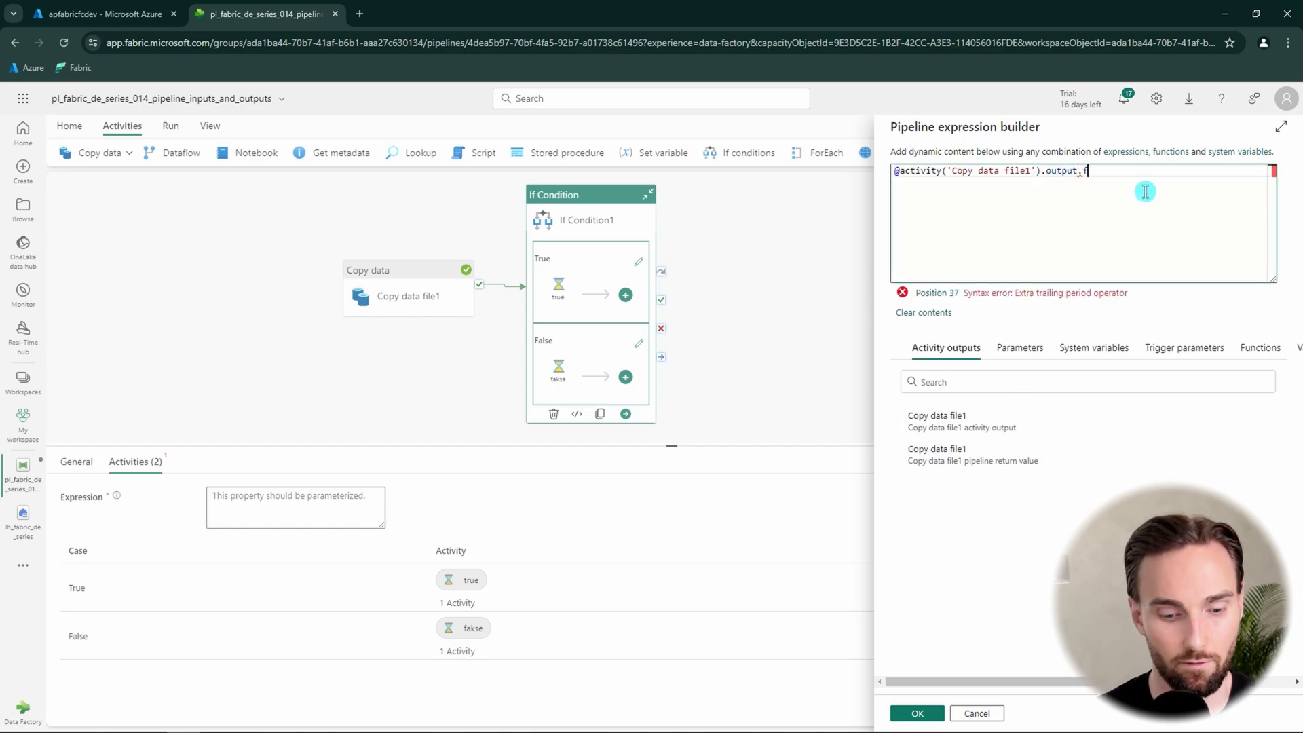
pyautogui.write('ilesw')
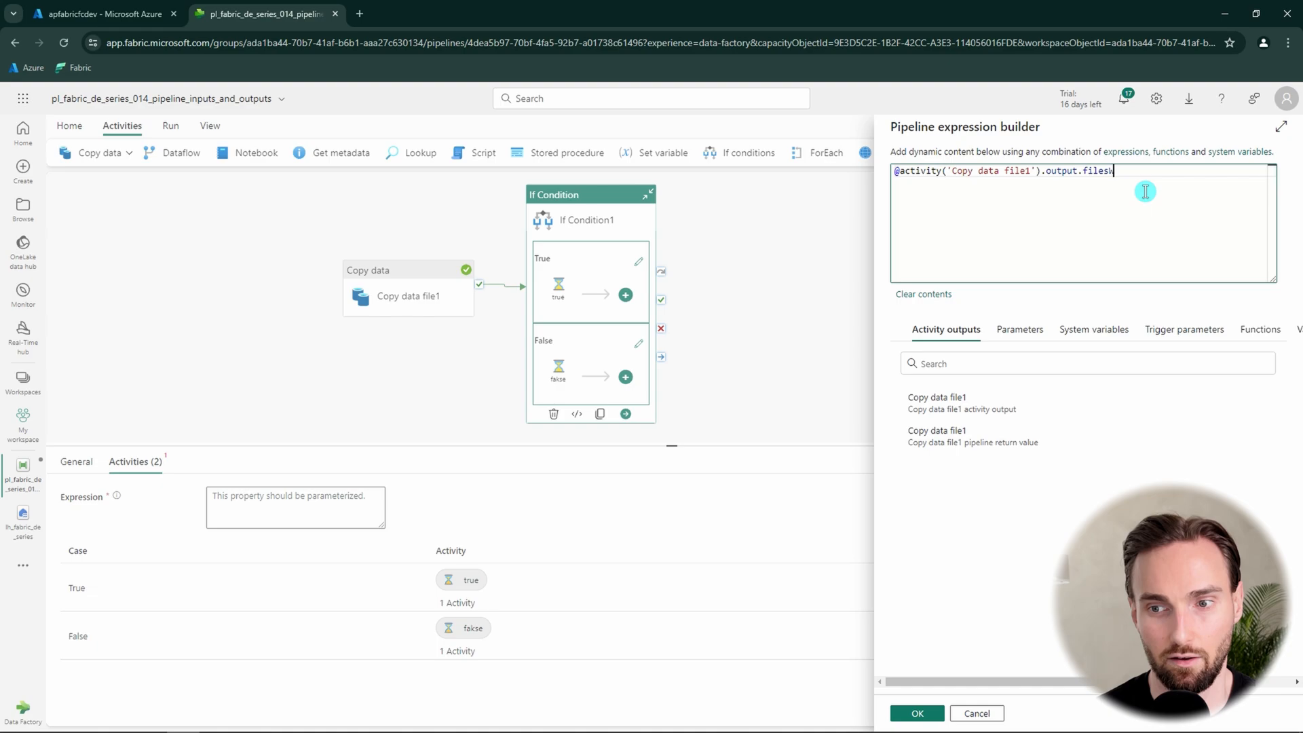
pyautogui.write('ritten')
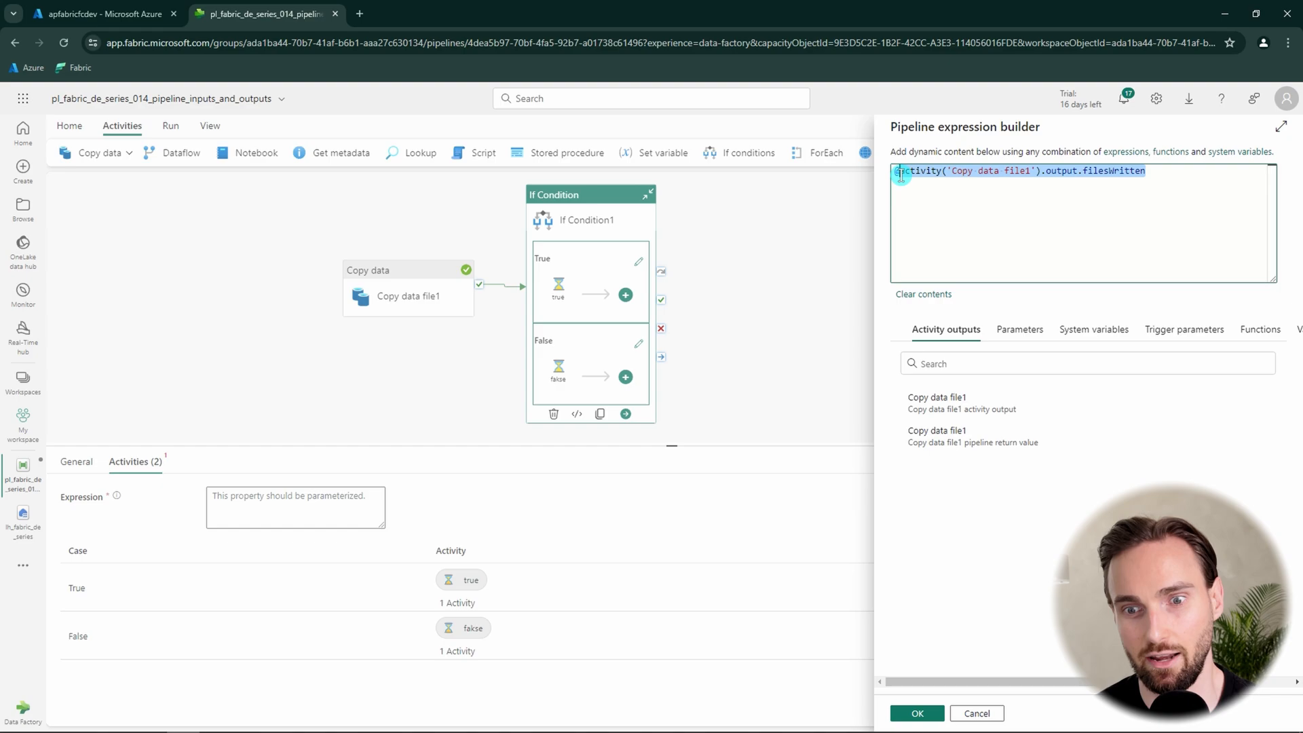
pyautogui.click(1172, 171)
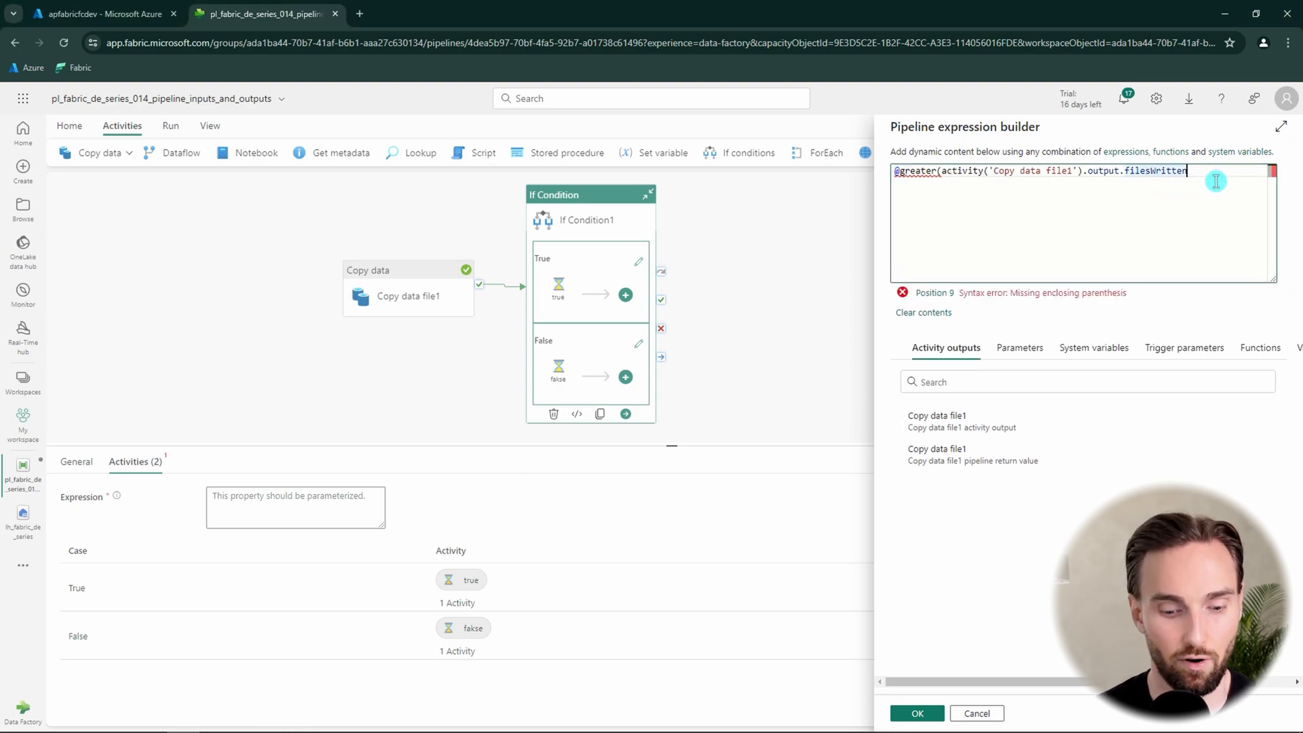
pyautogui.write(',0)')
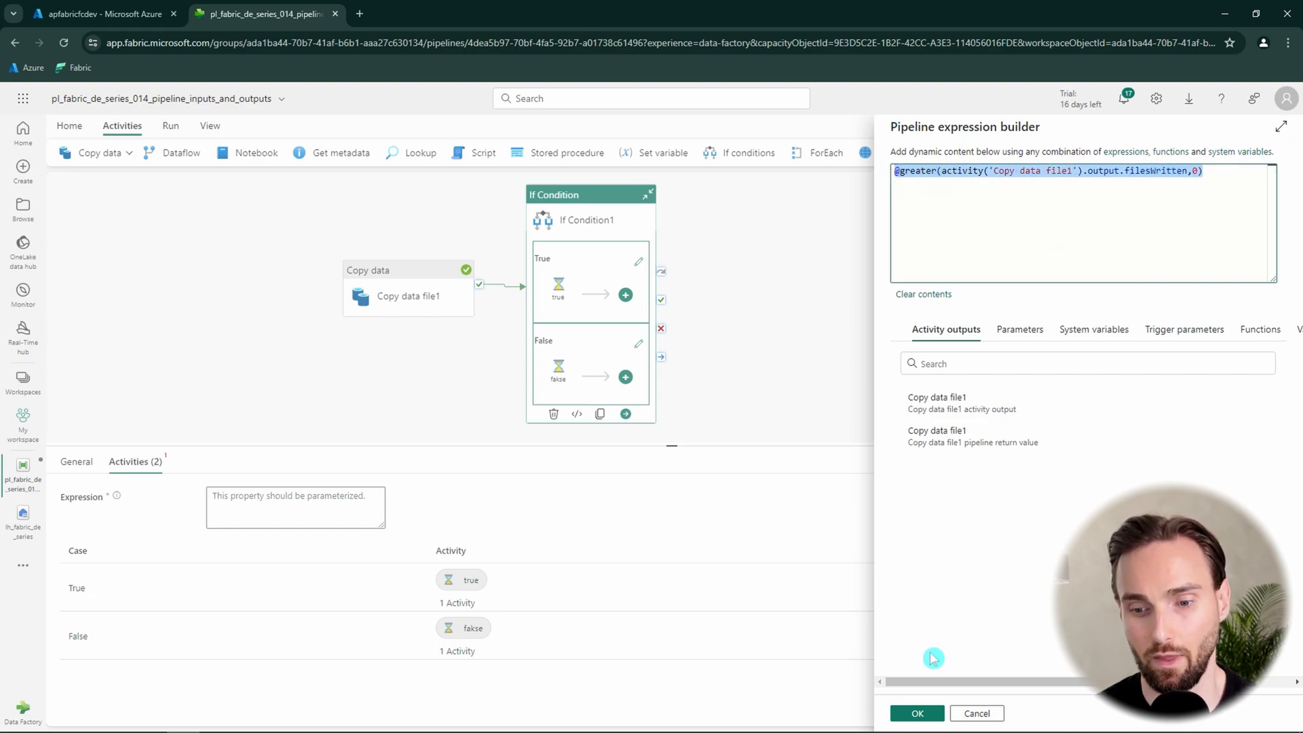
pyautogui.click(917, 713)
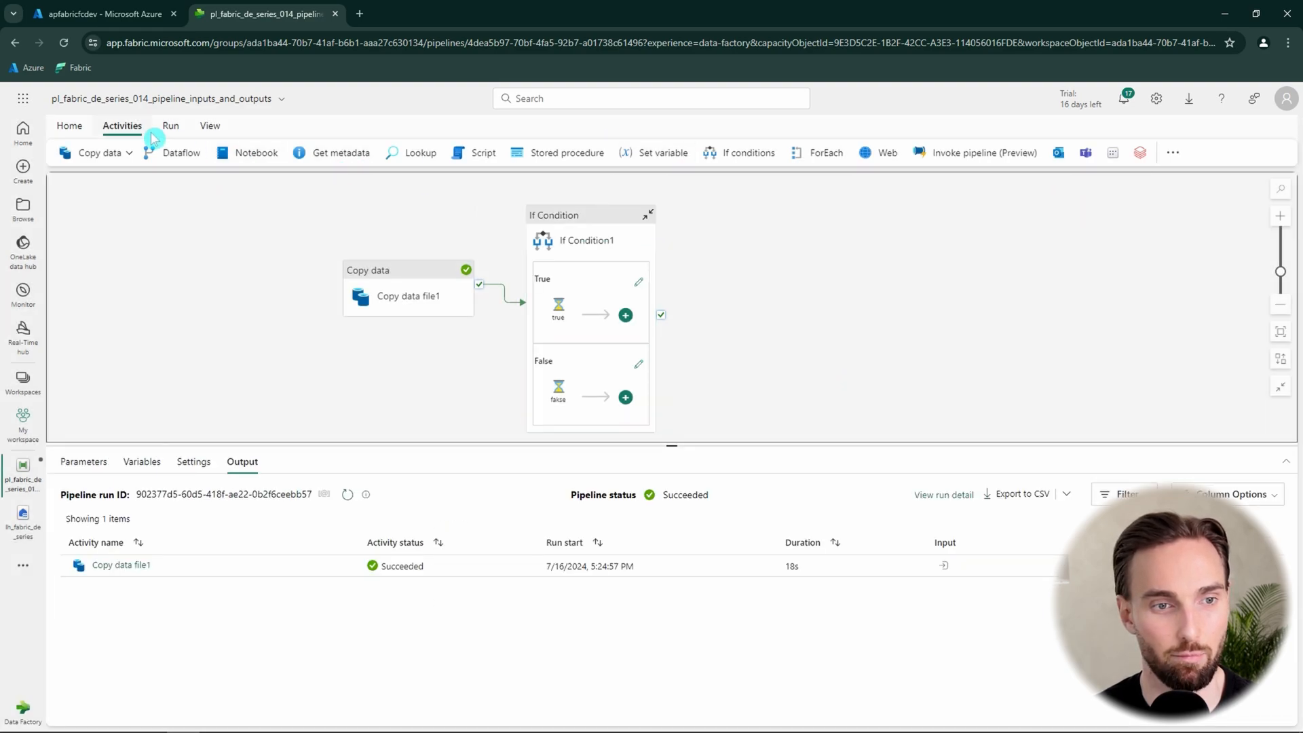
# Run the pipeline, then glance at If Condition1's expression while Copy data file1 and the true branch succeed.
pyautogui.click(171, 125)
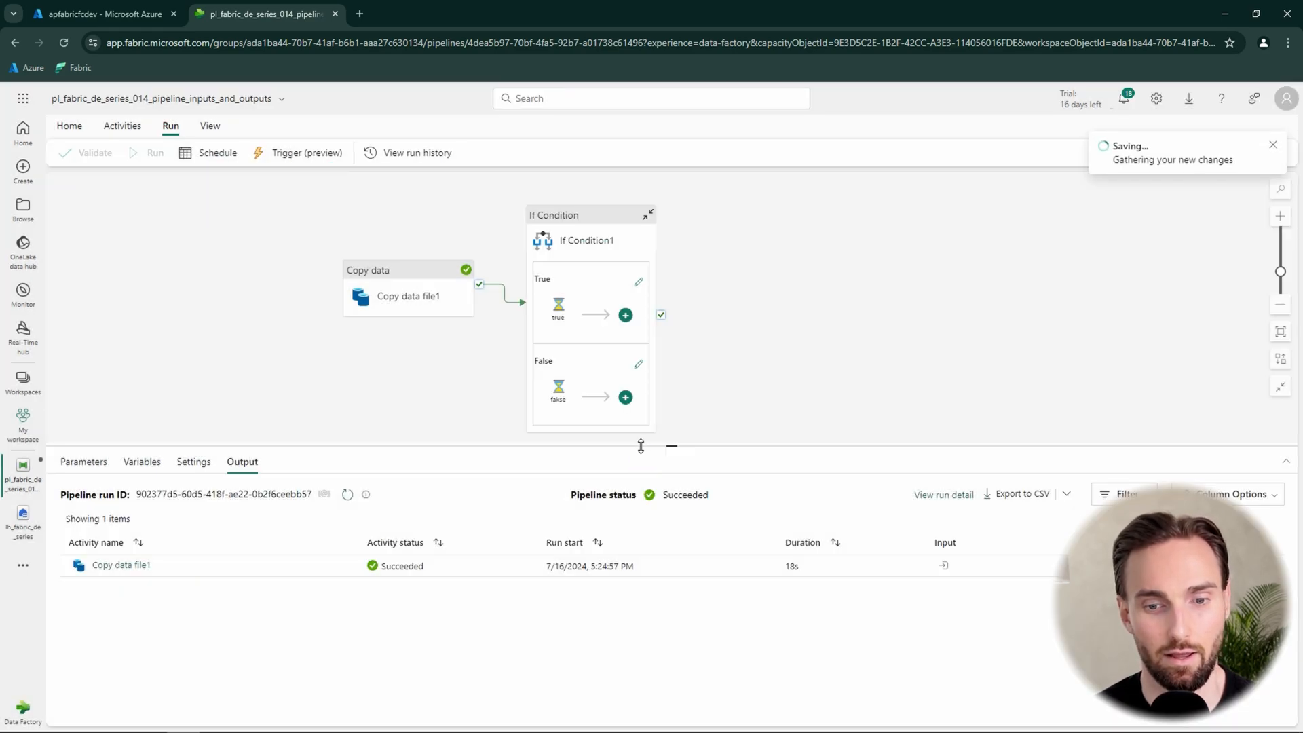
pyautogui.click(154, 152)
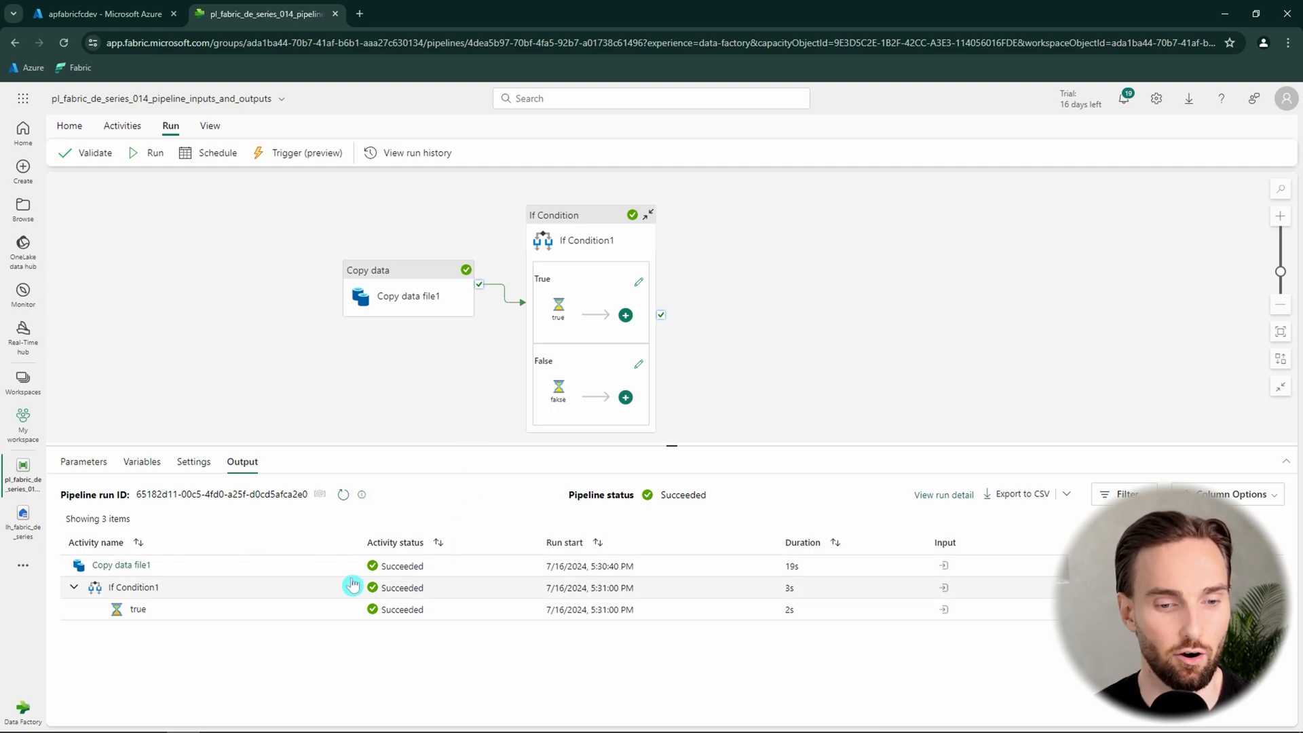
pyautogui.click(137, 609)
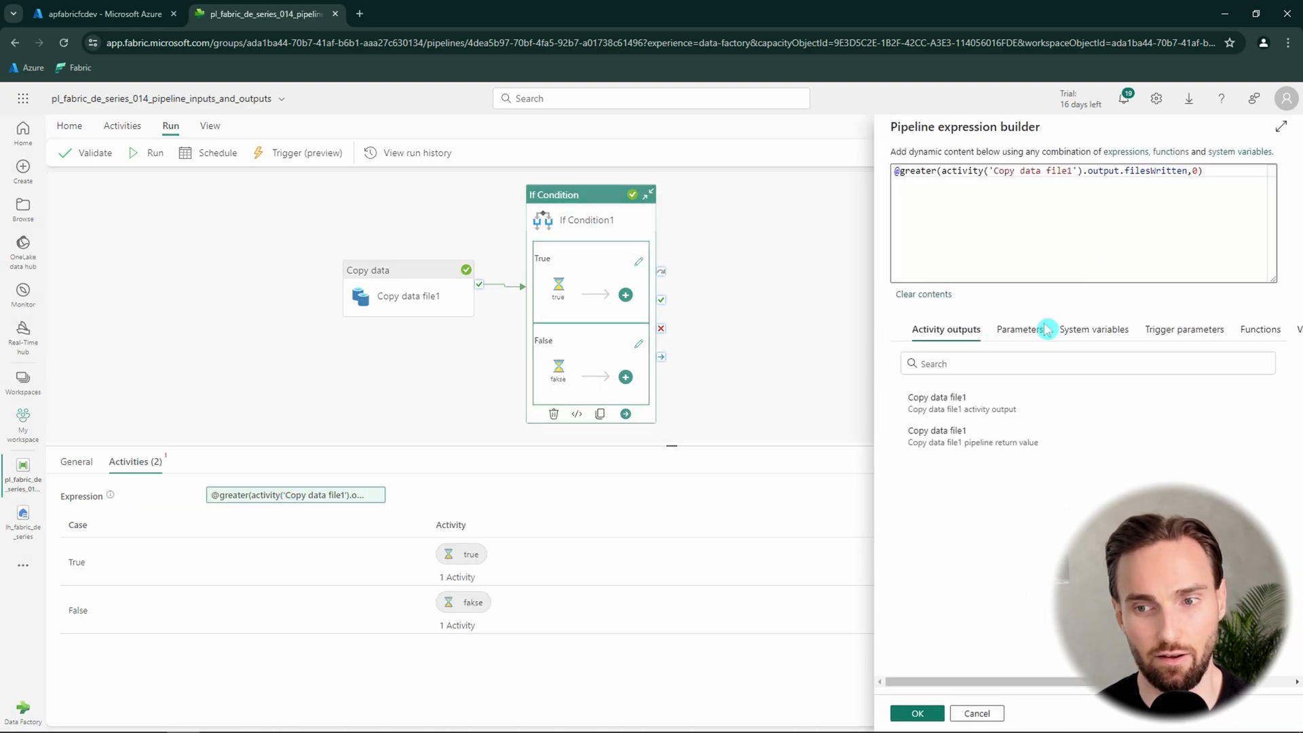
pyautogui.click(917, 712)
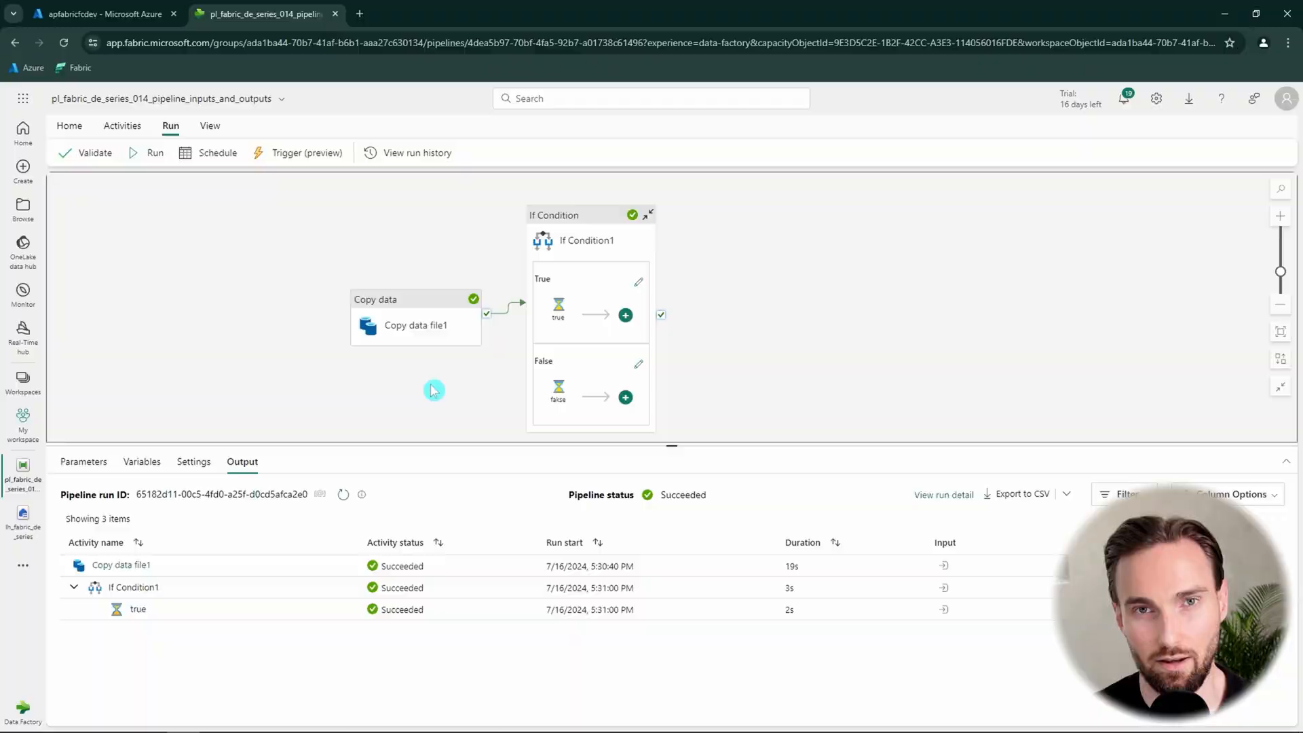
pyautogui.moveTo(488, 382)
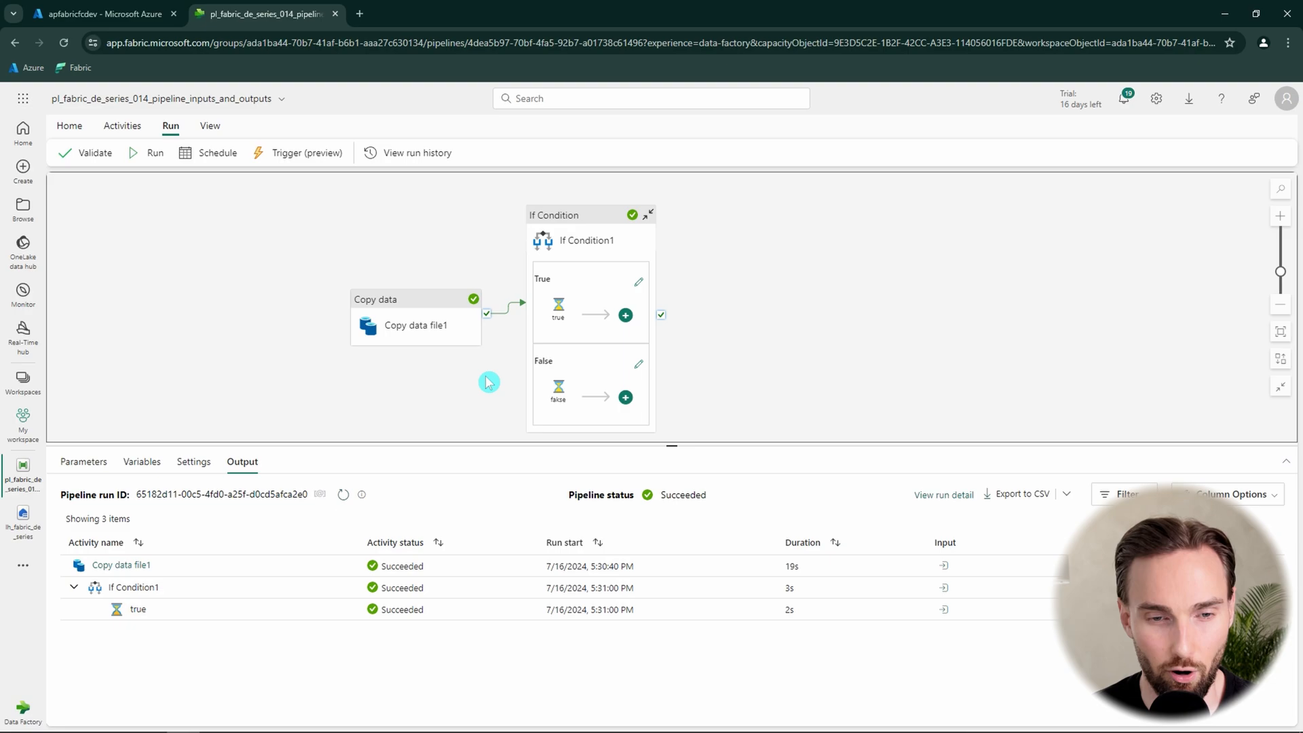
# View Copy data file1's run output enlarged, confirming filesWritten: 1, then close it.
pyautogui.click(395, 299)
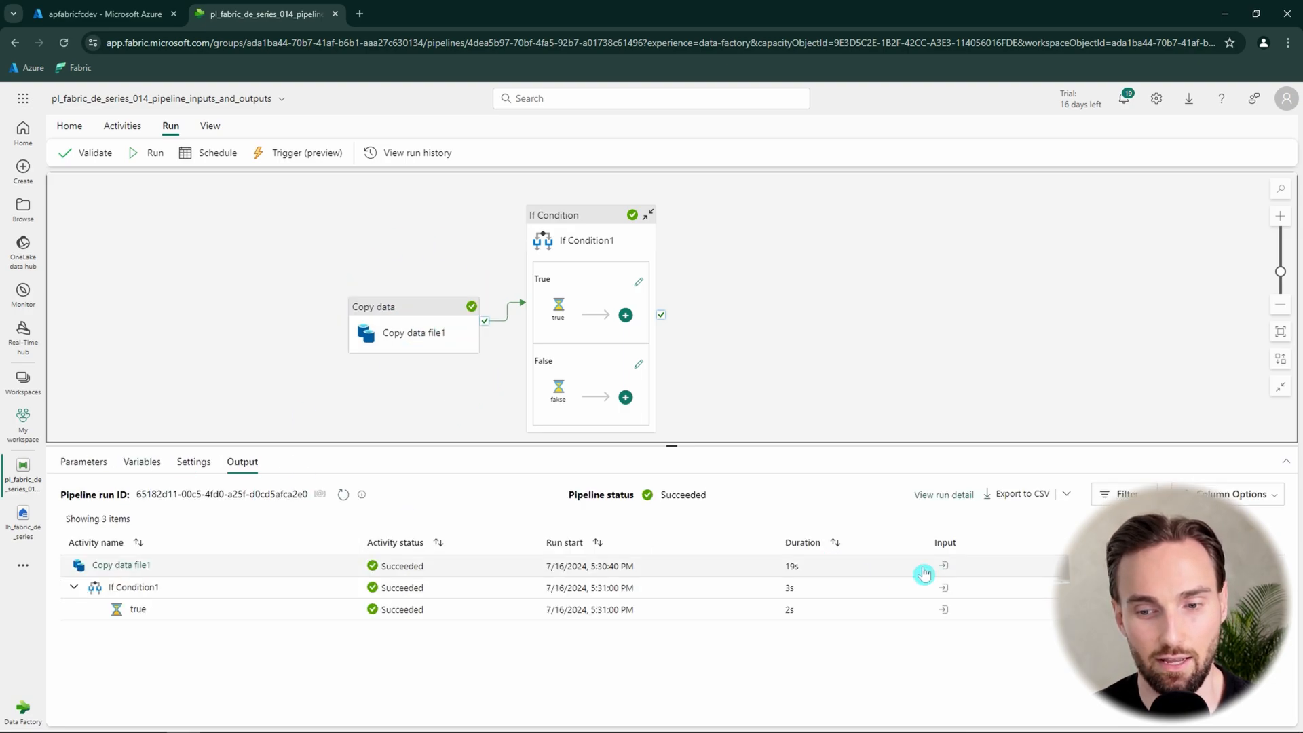
pyautogui.click(943, 566)
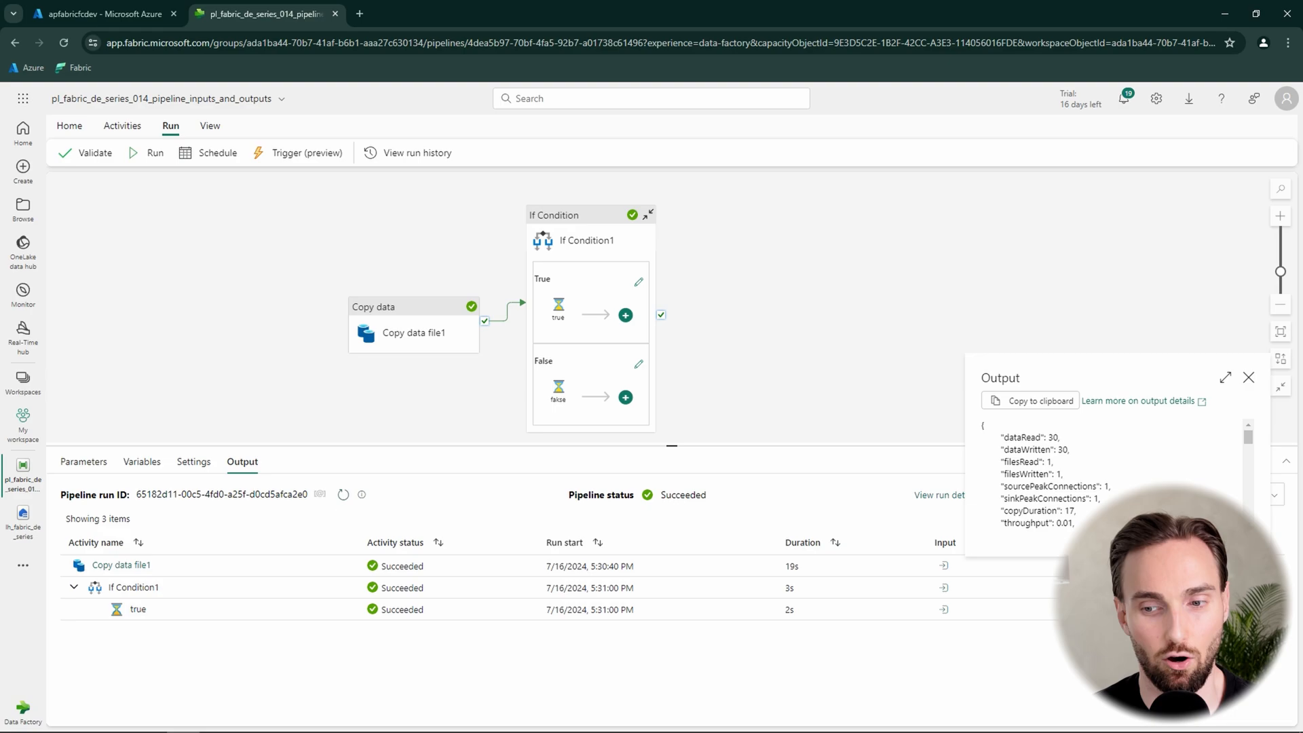
pyautogui.click(407, 303)
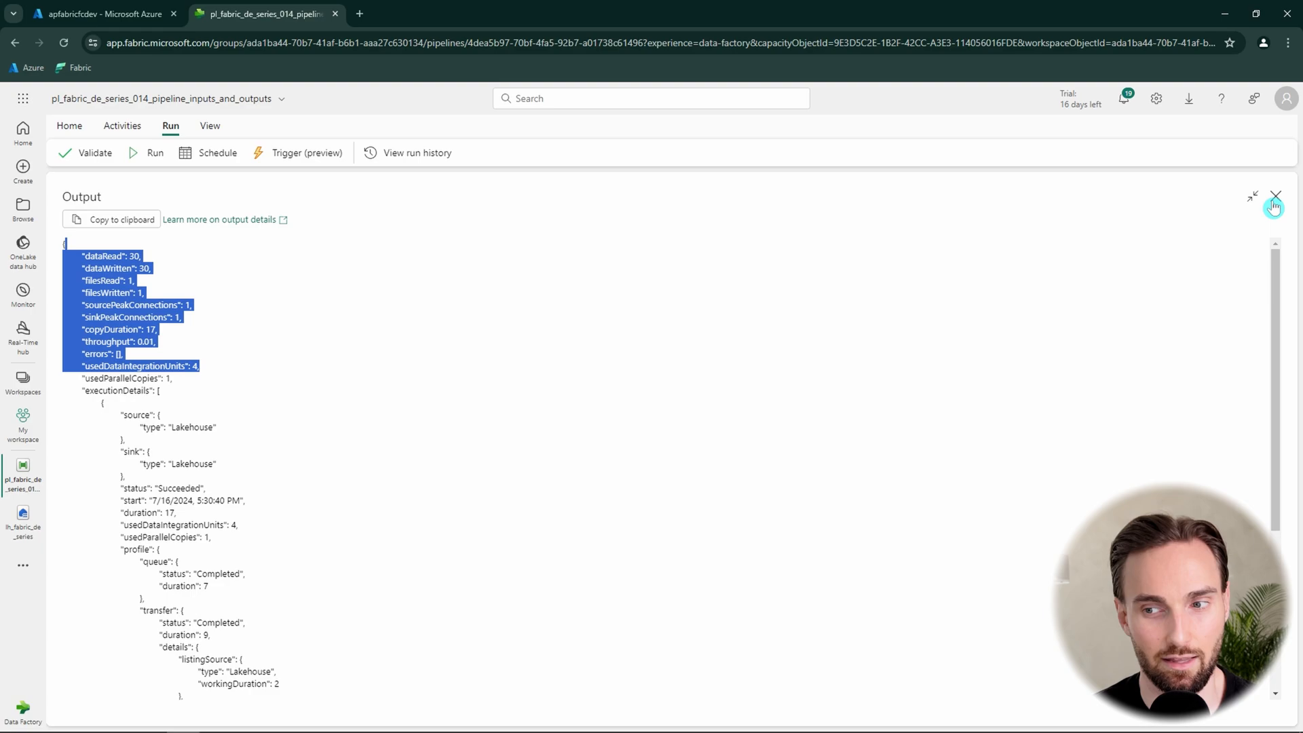
pyautogui.click(1276, 197)
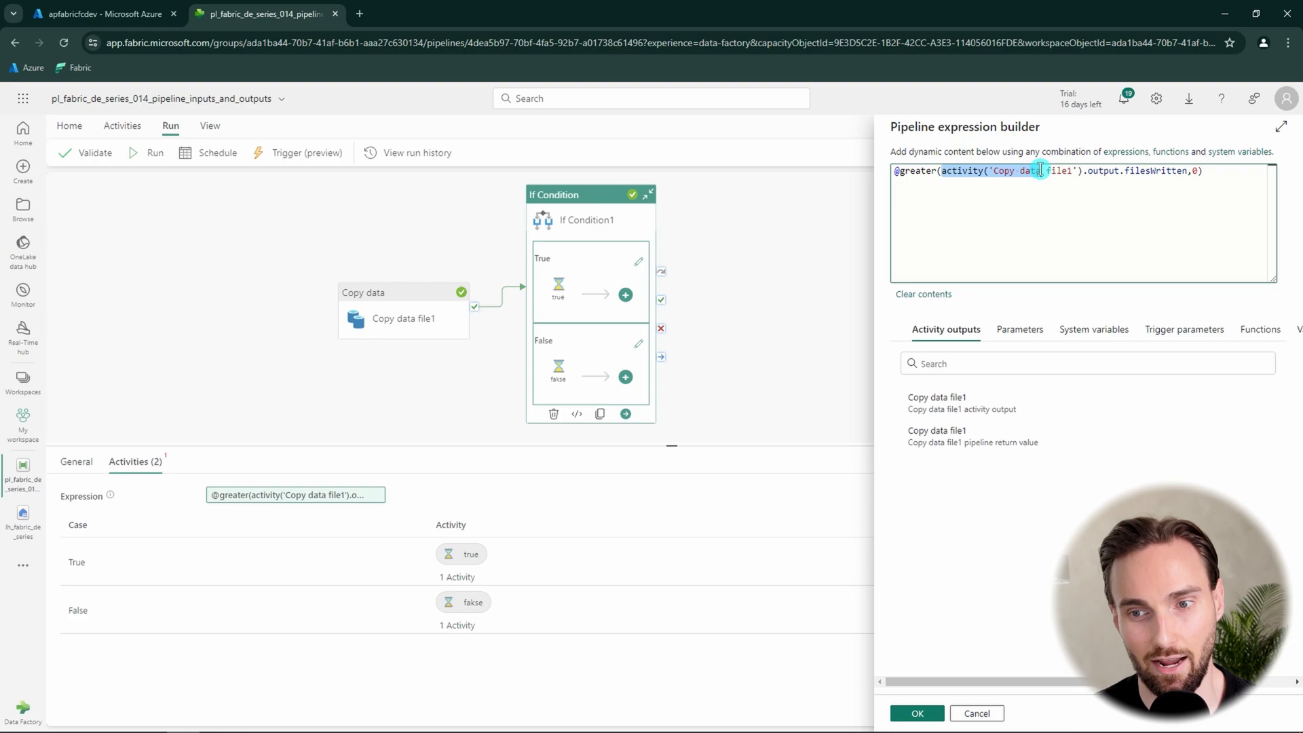
pyautogui.click(1085, 171)
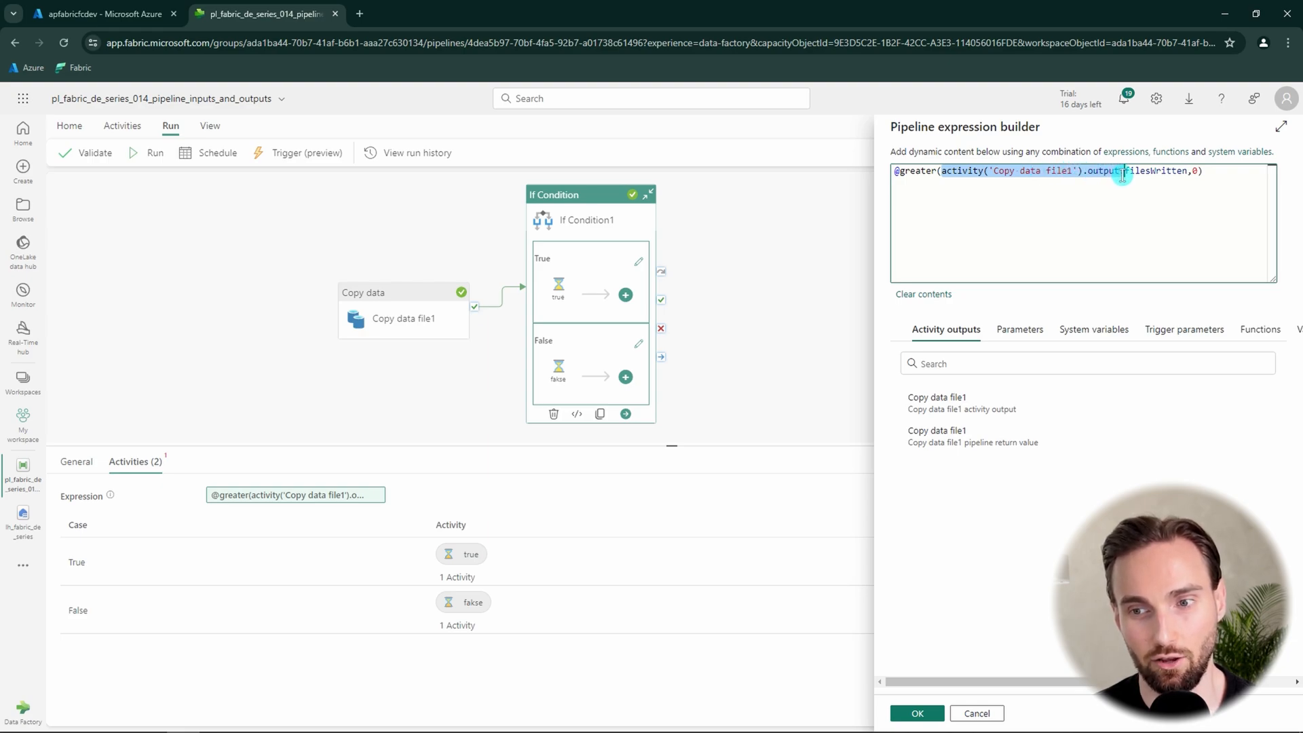
pyautogui.doubleClick(1155, 171)
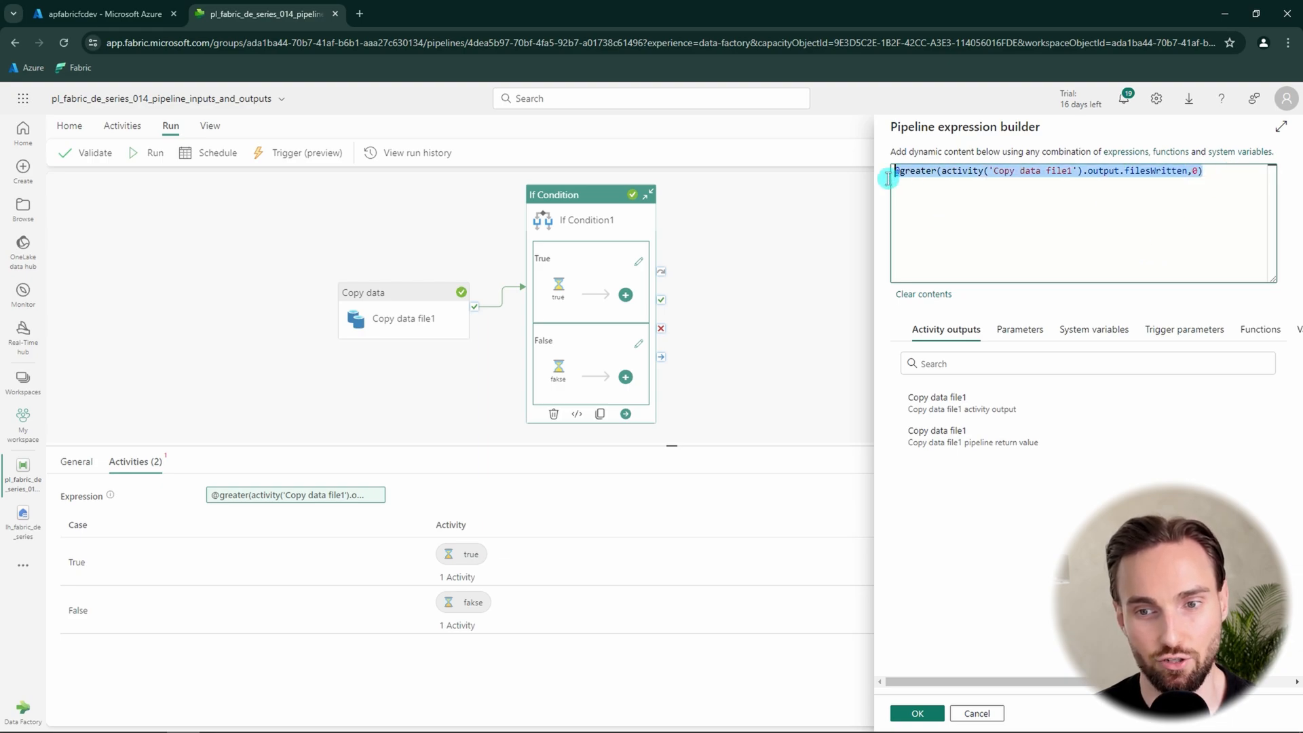
pyautogui.moveTo(1201, 201)
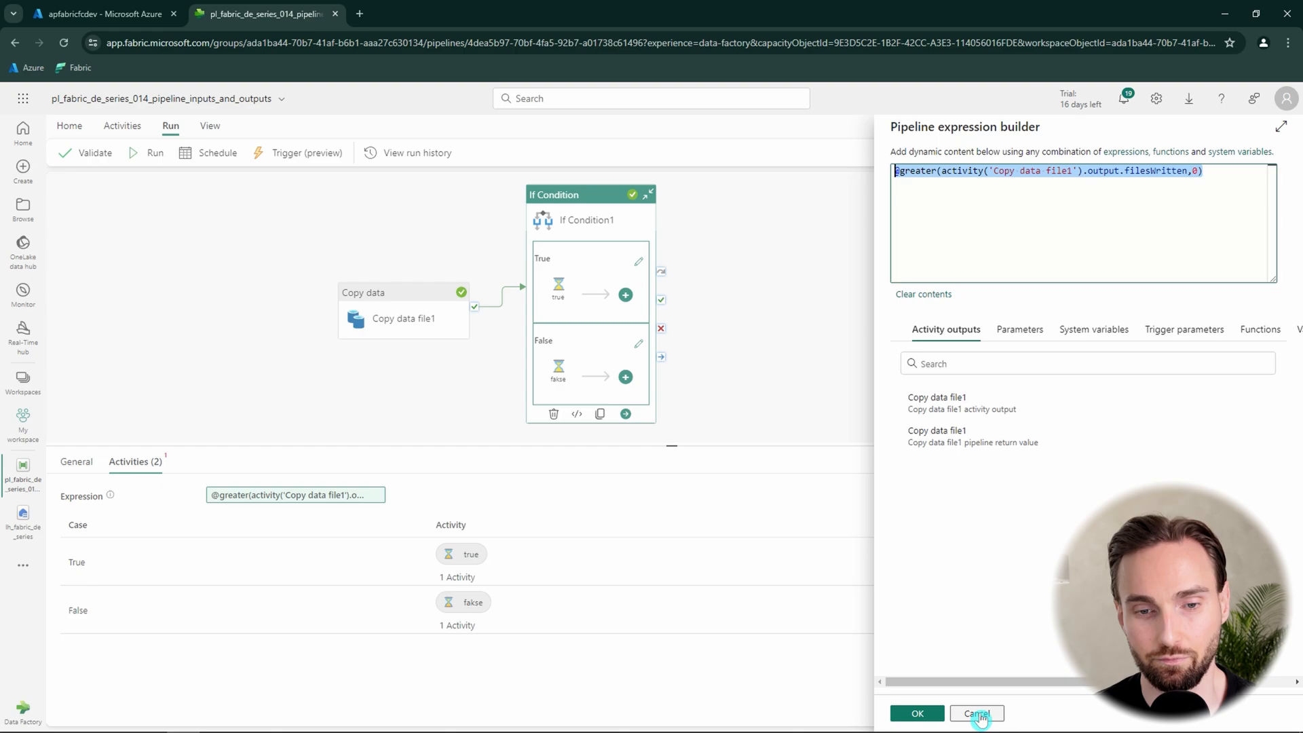
pyautogui.click(976, 712)
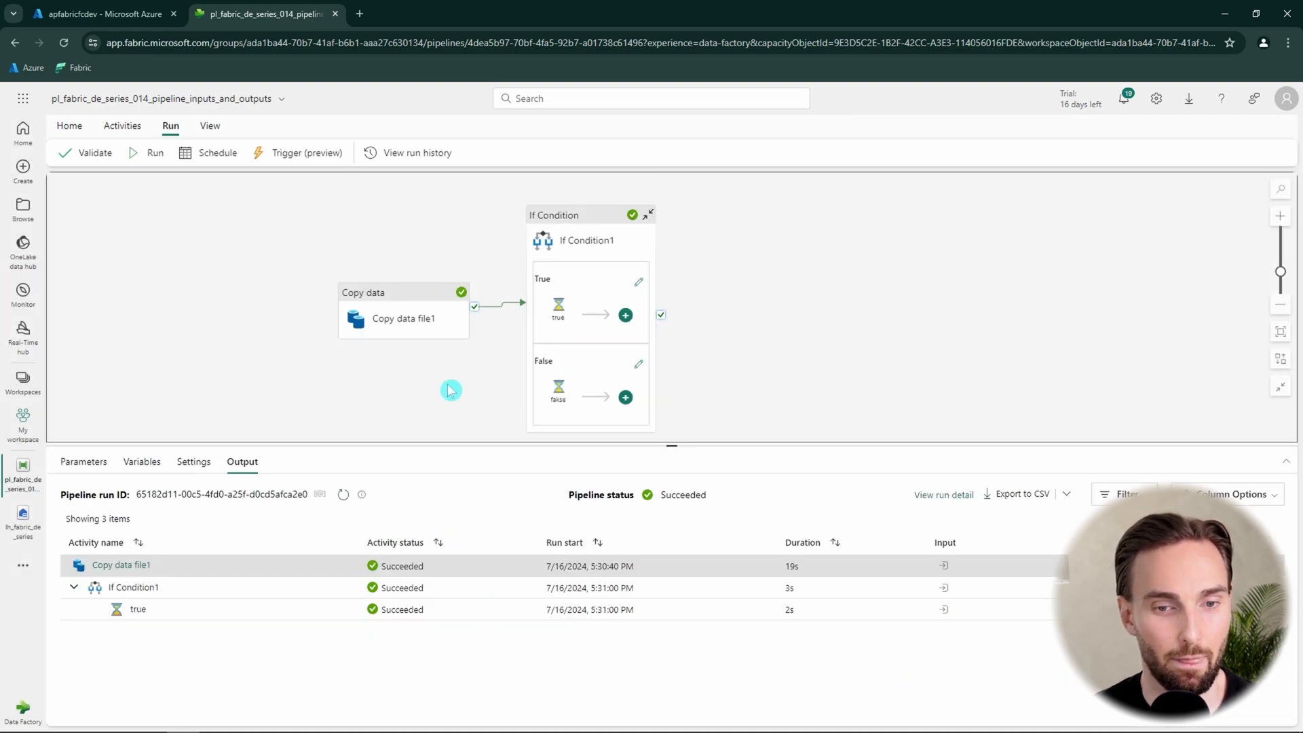
pyautogui.moveTo(403, 318)
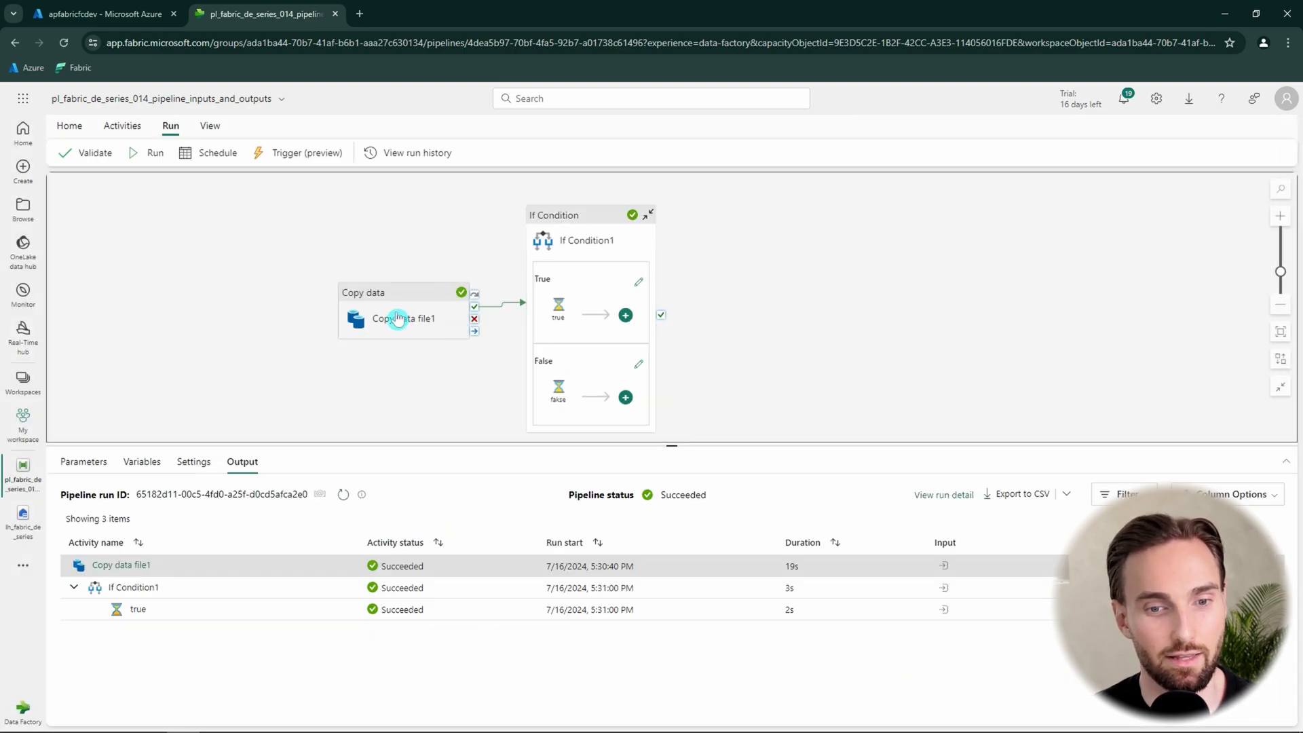
pyautogui.click(383, 317)
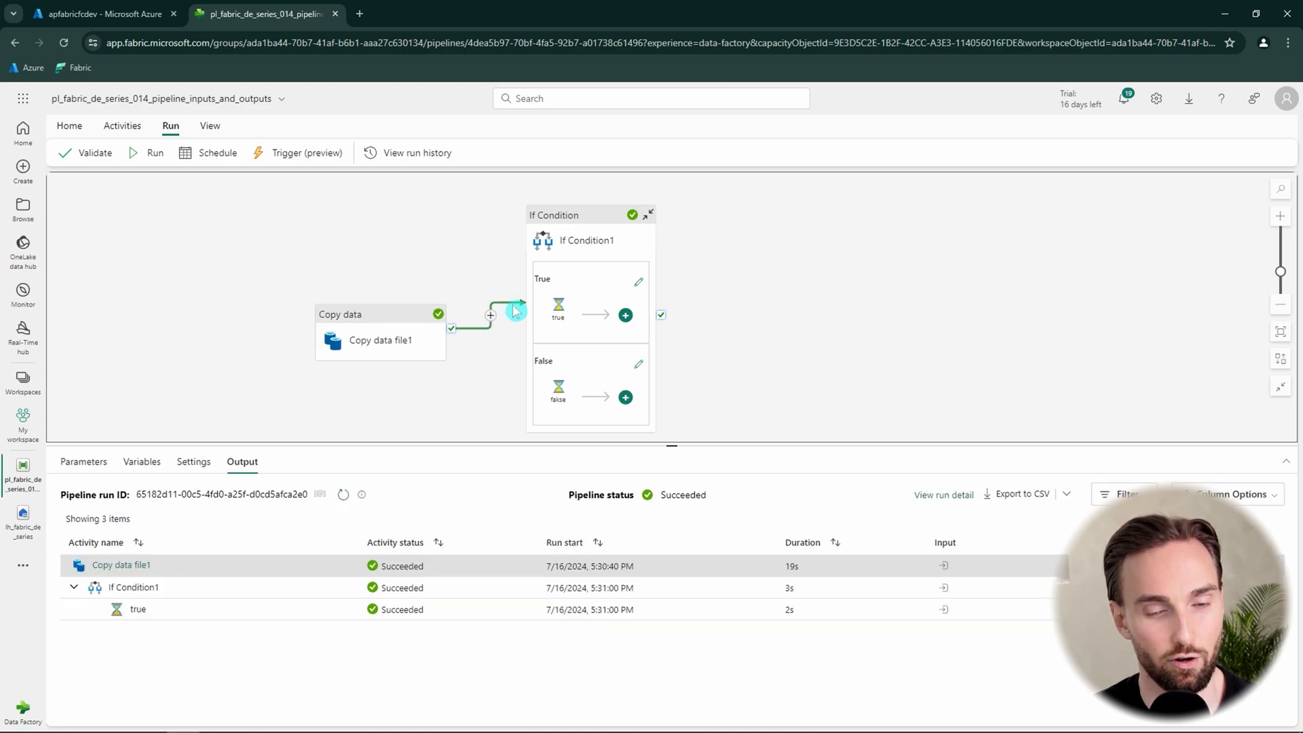
pyautogui.click(380, 339)
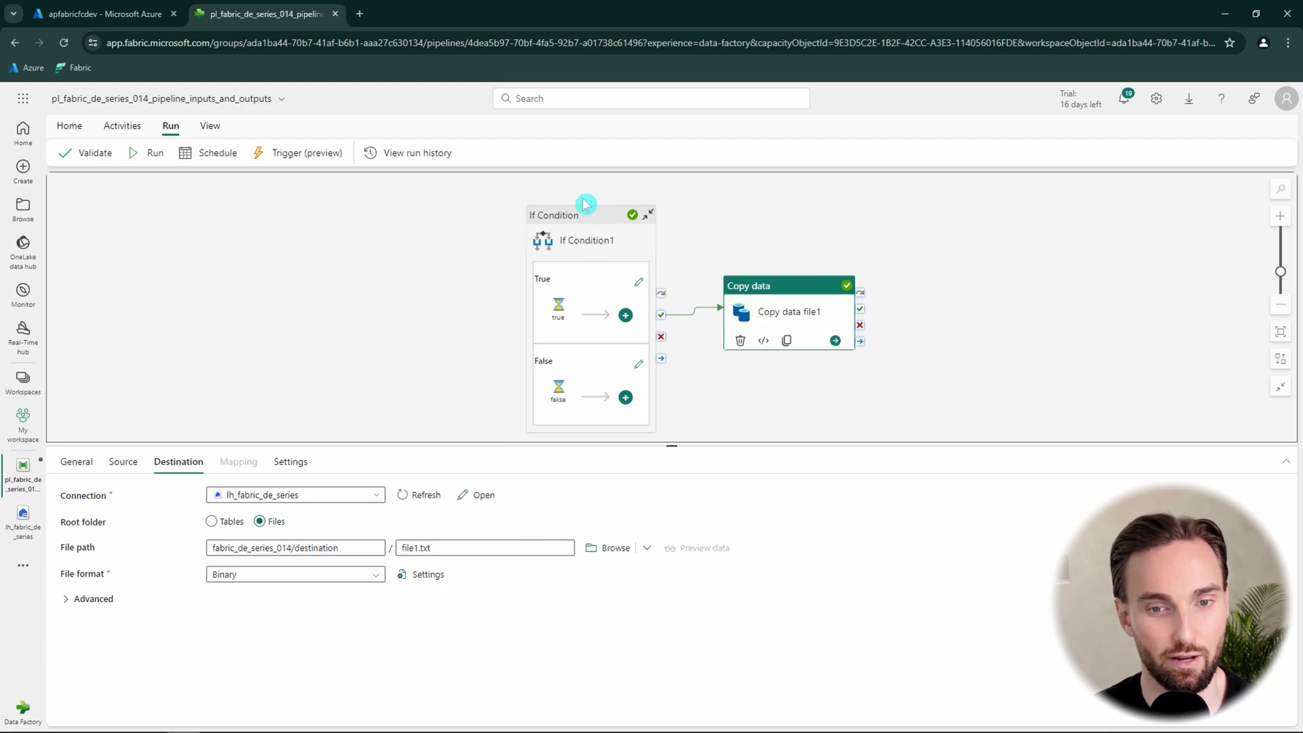
pyautogui.moveTo(653, 290)
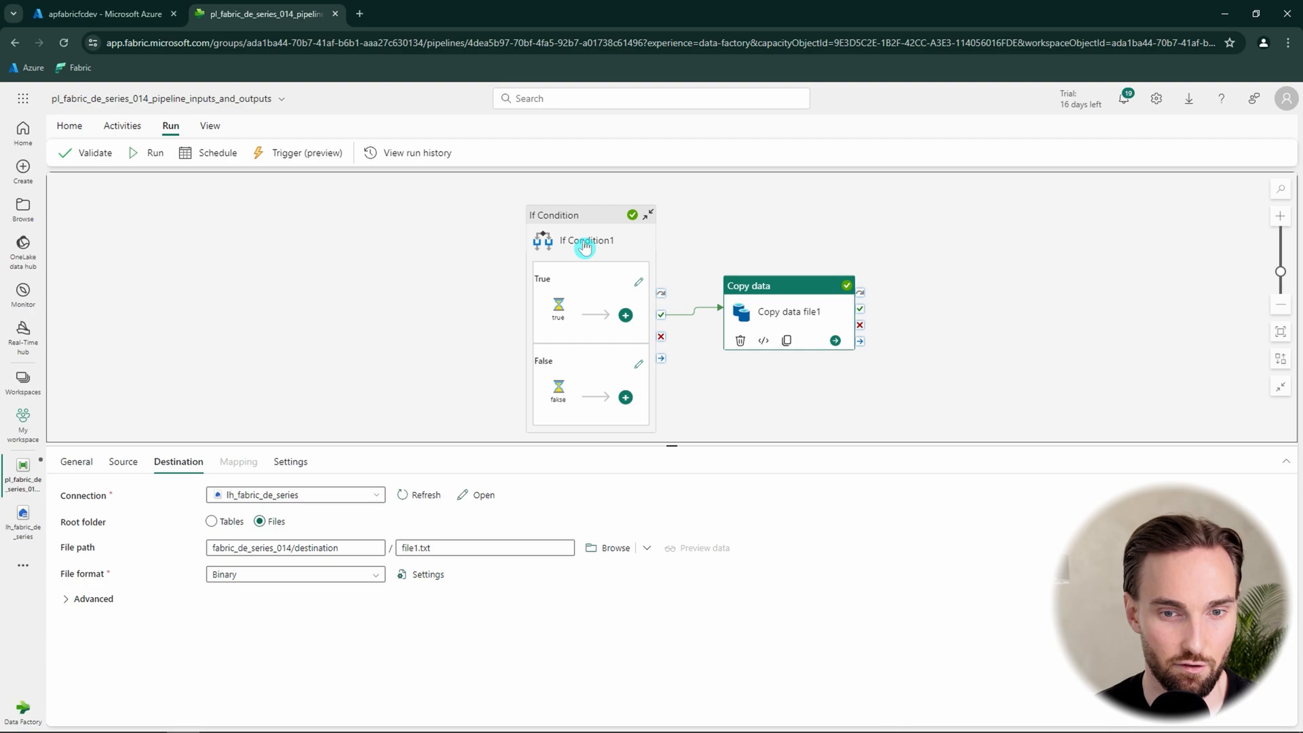
pyautogui.click(586, 242)
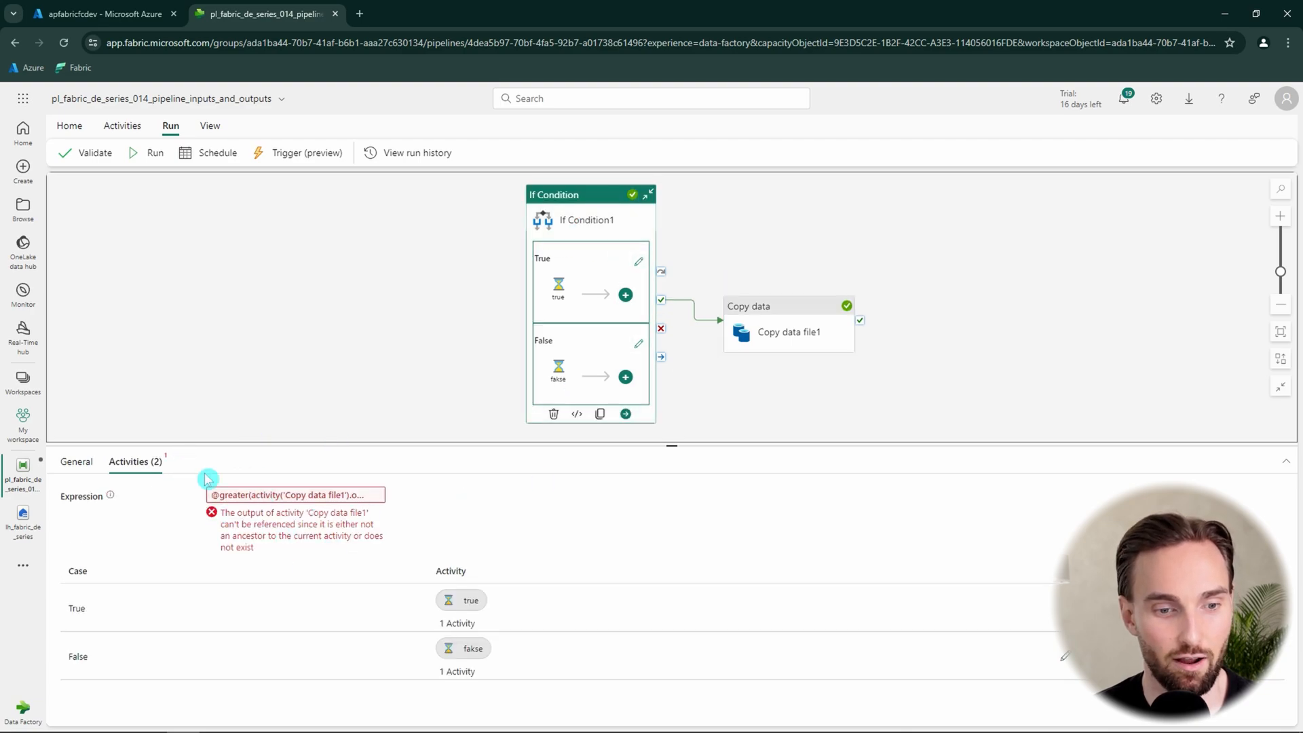
pyautogui.click(787, 311)
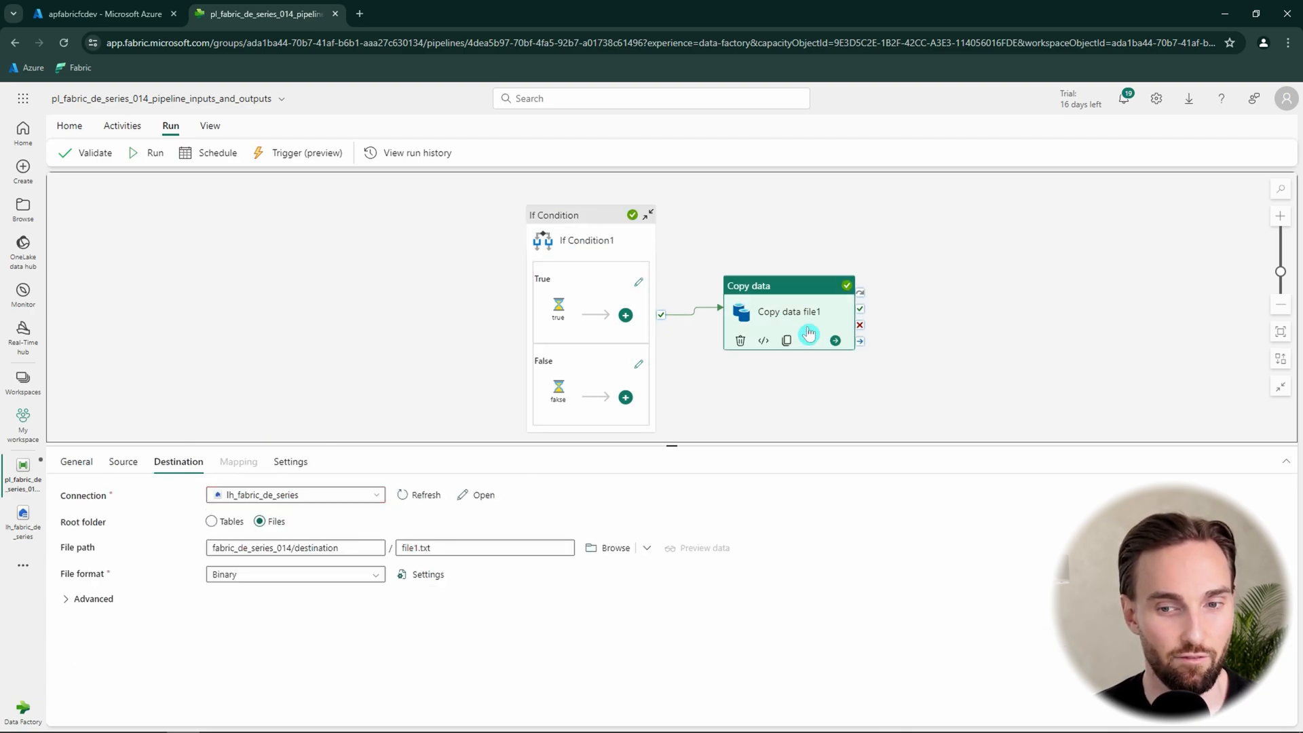
pyautogui.click(587, 220)
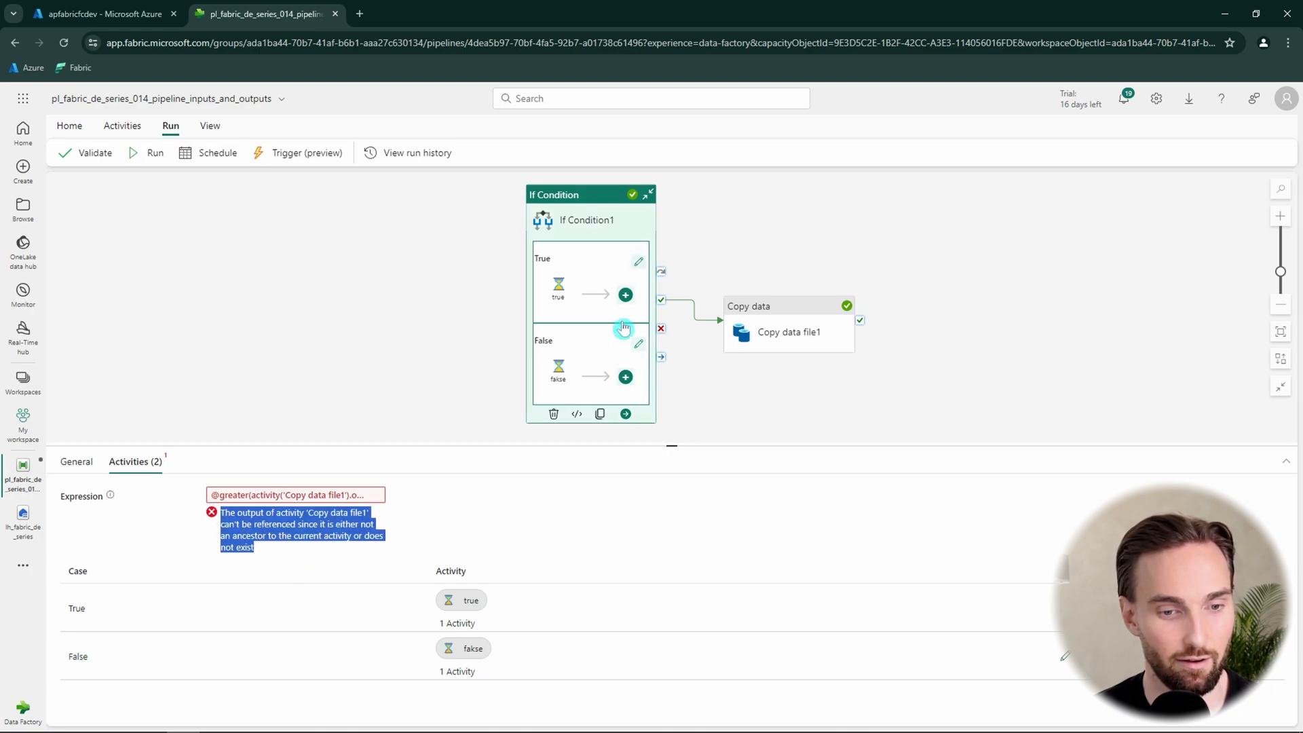
pyautogui.moveTo(685, 323)
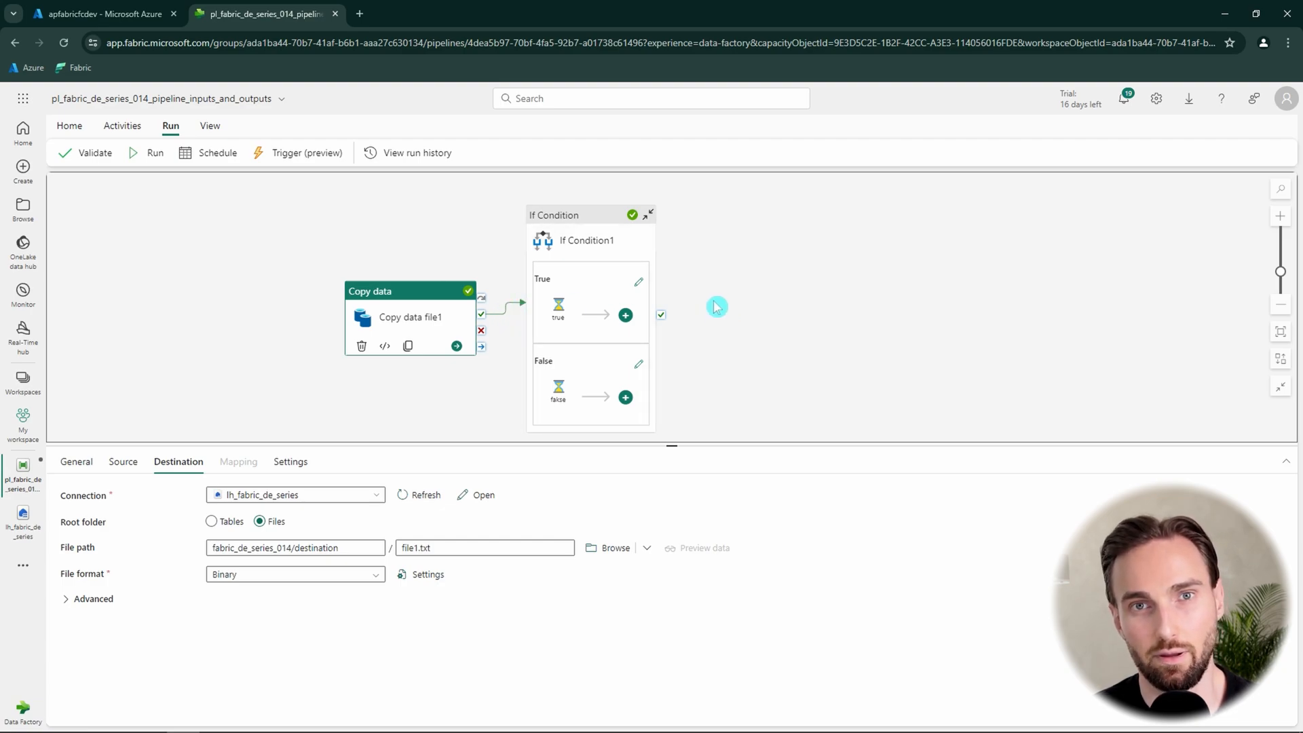
pyautogui.moveTo(679, 242)
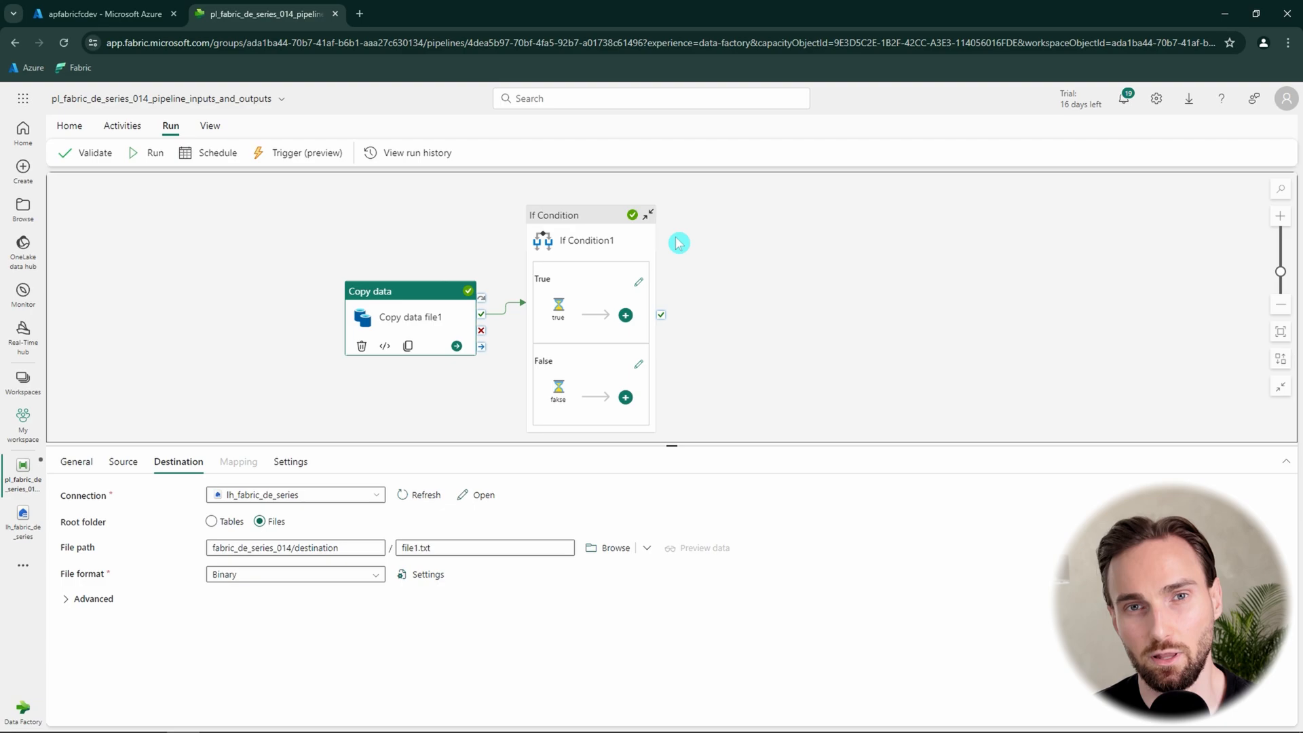
pyautogui.click(122, 125)
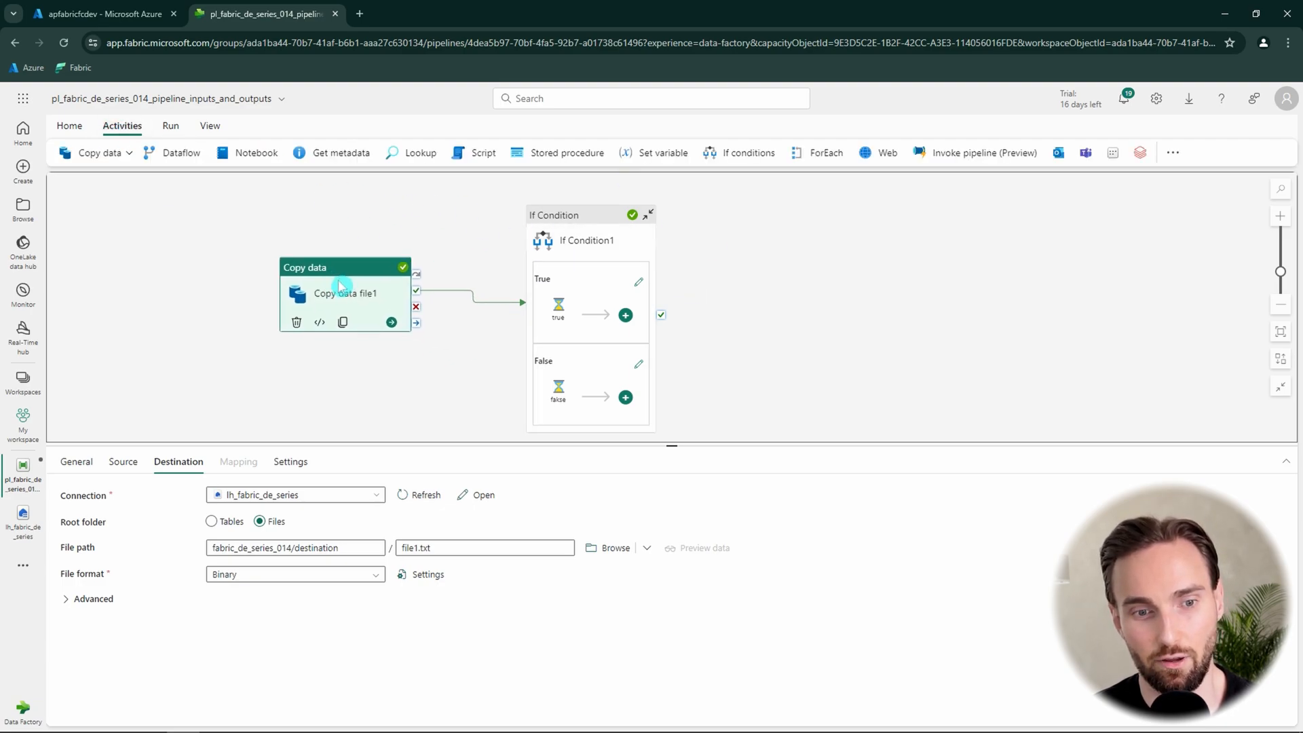
pyautogui.moveTo(361, 227)
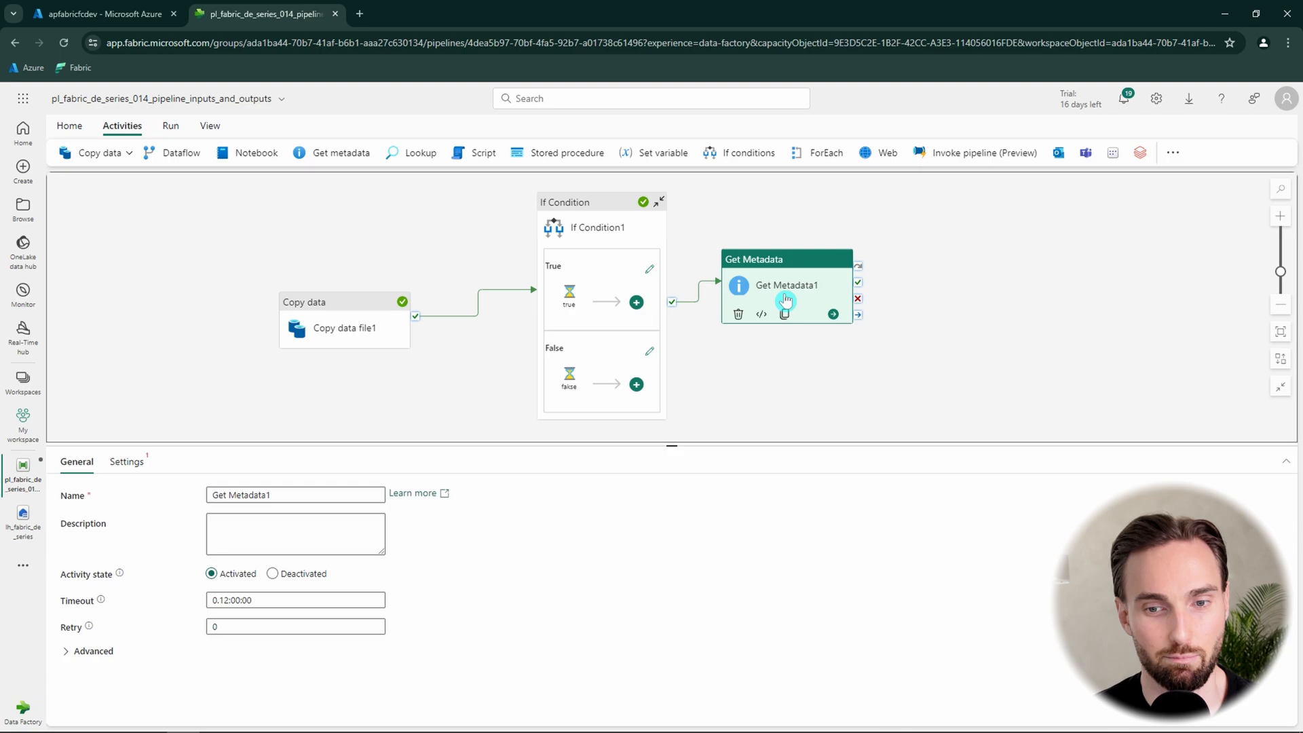
pyautogui.click(344, 302)
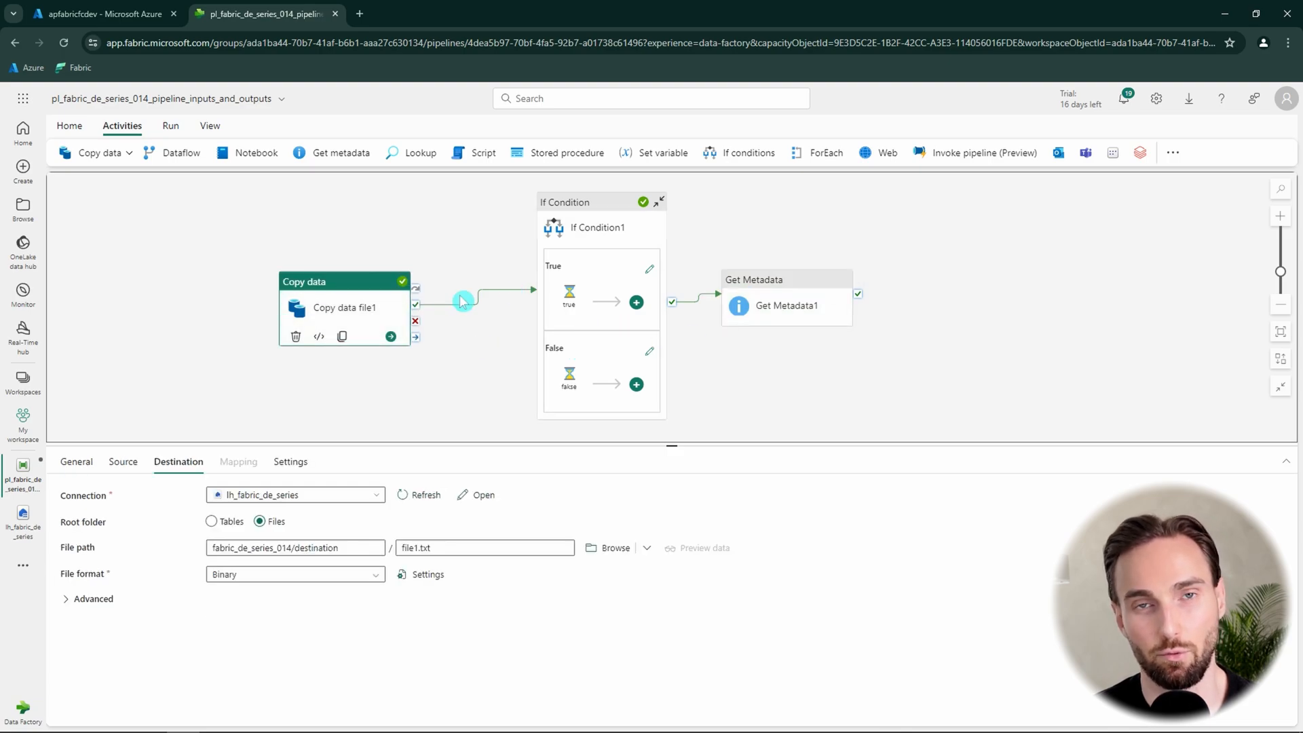
pyautogui.moveTo(435, 332)
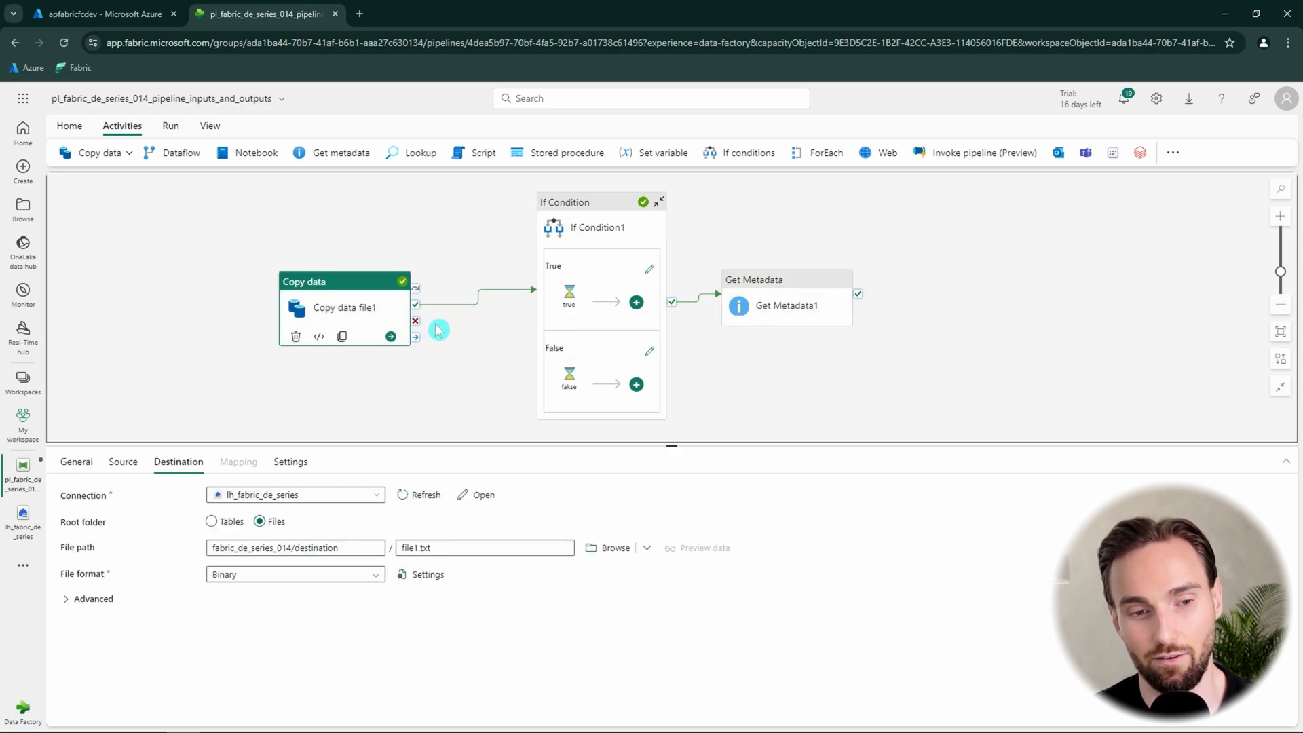
pyautogui.moveTo(444, 333)
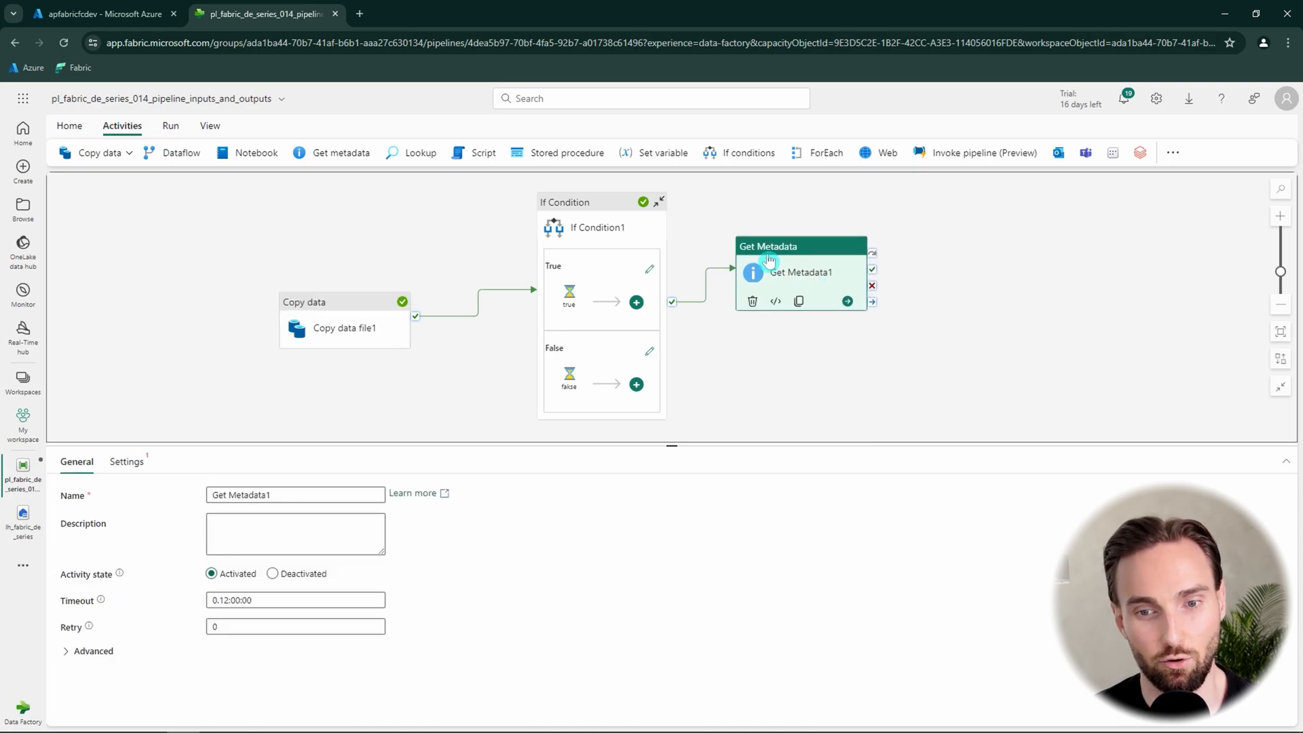
pyautogui.moveTo(846, 301)
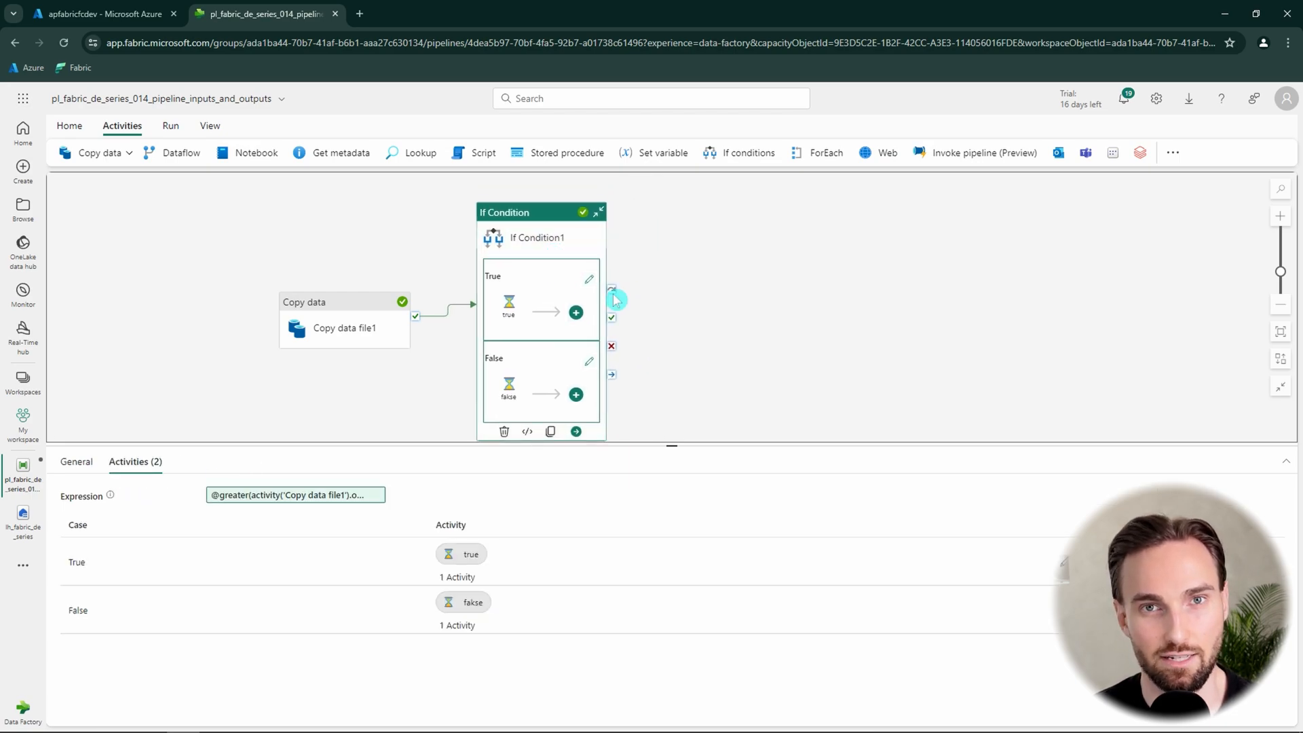
pyautogui.moveTo(634, 312)
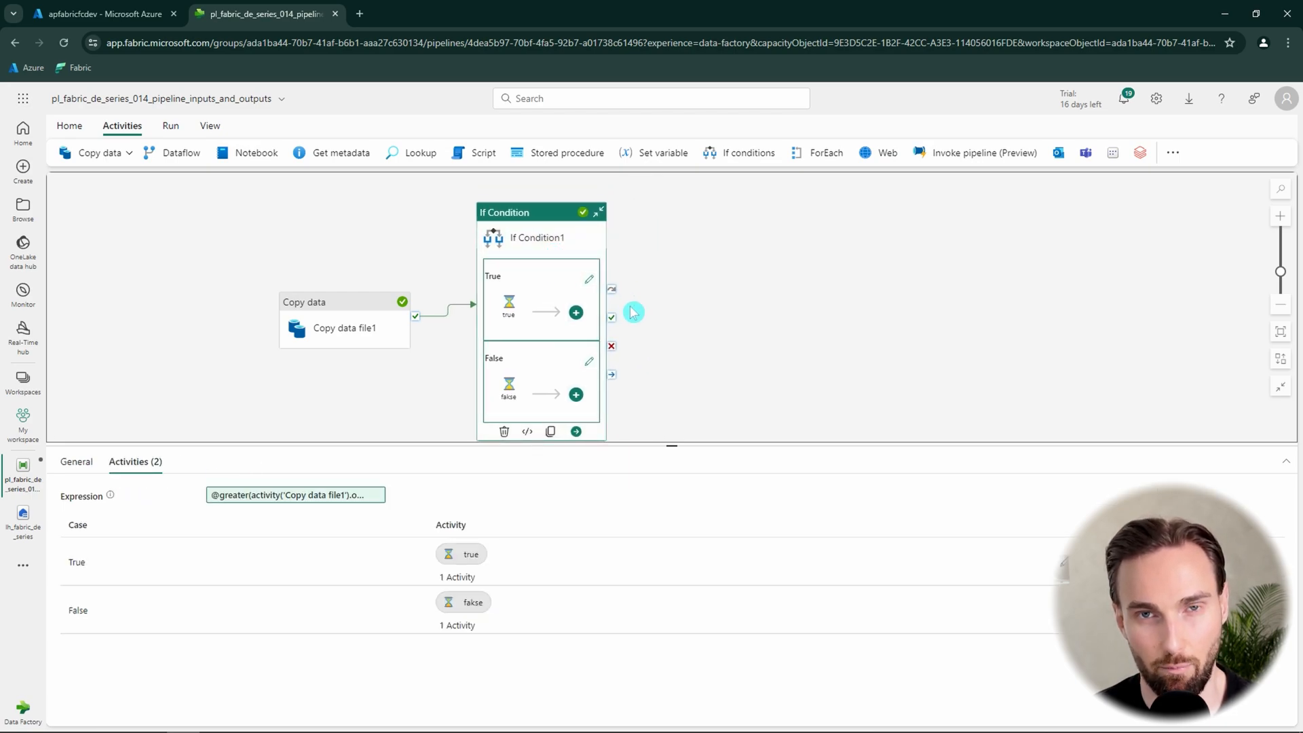